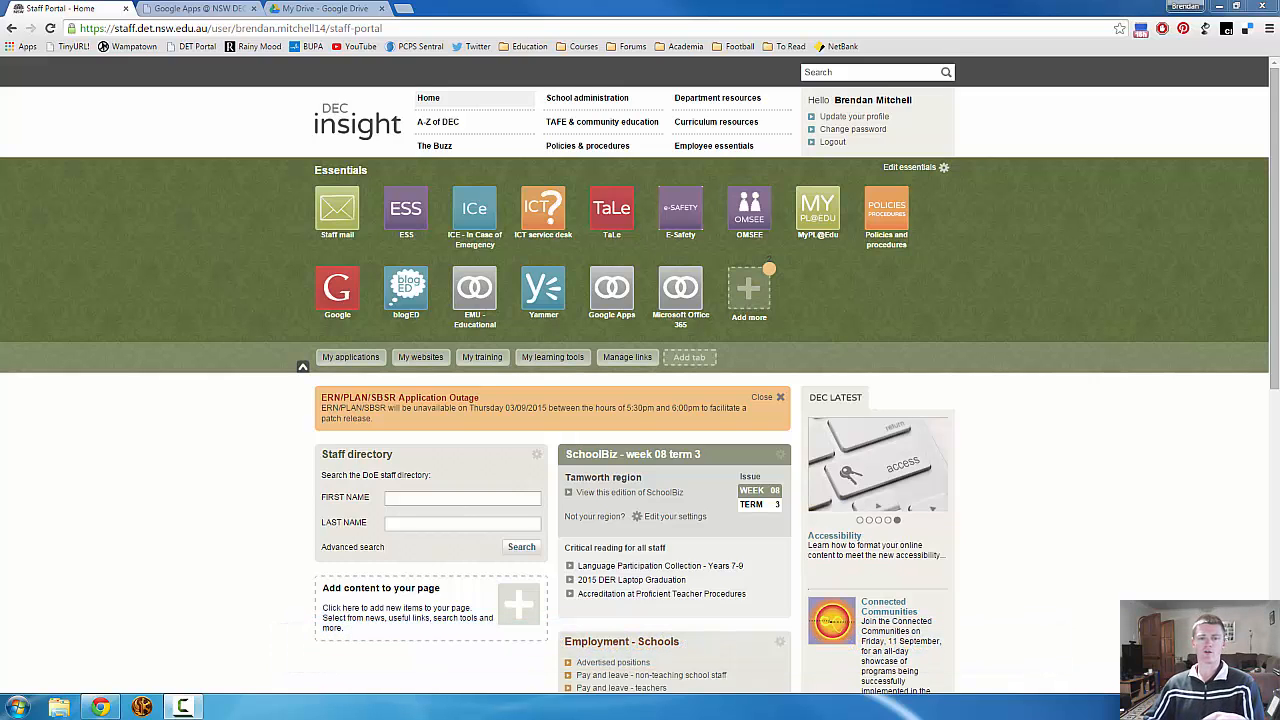
mouse_move(764, 264)
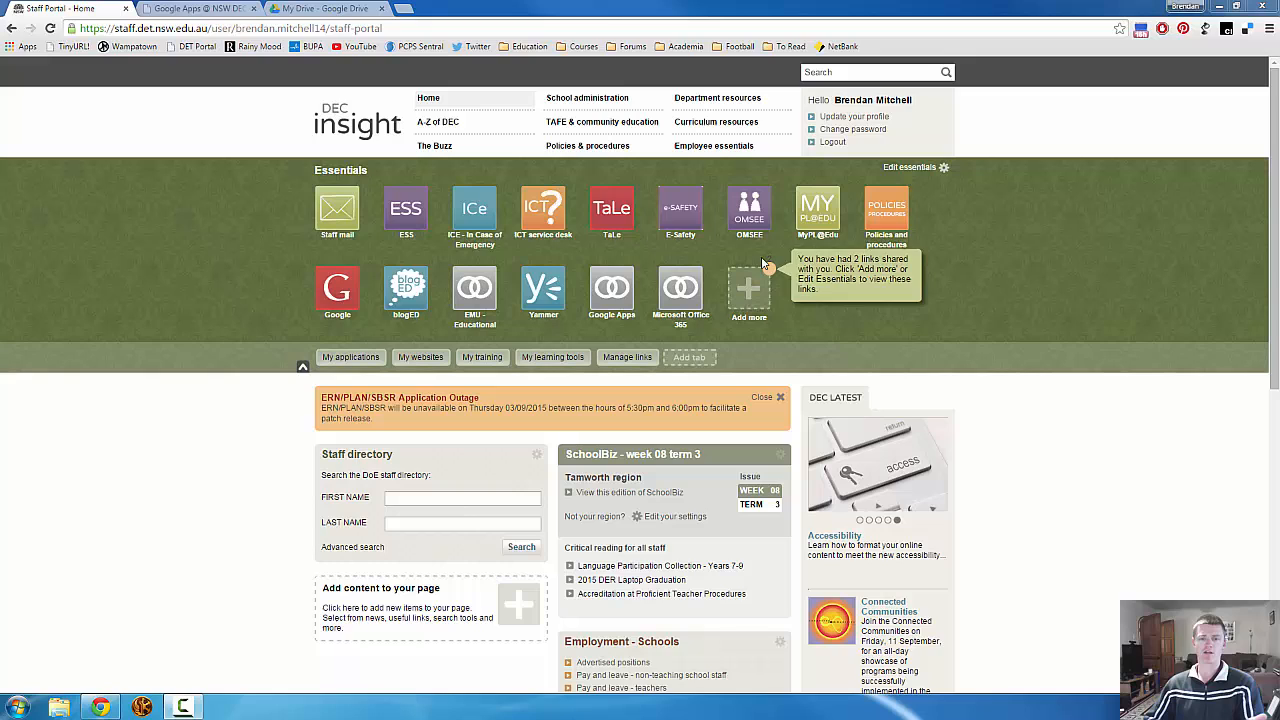
mouse_move(612, 290)
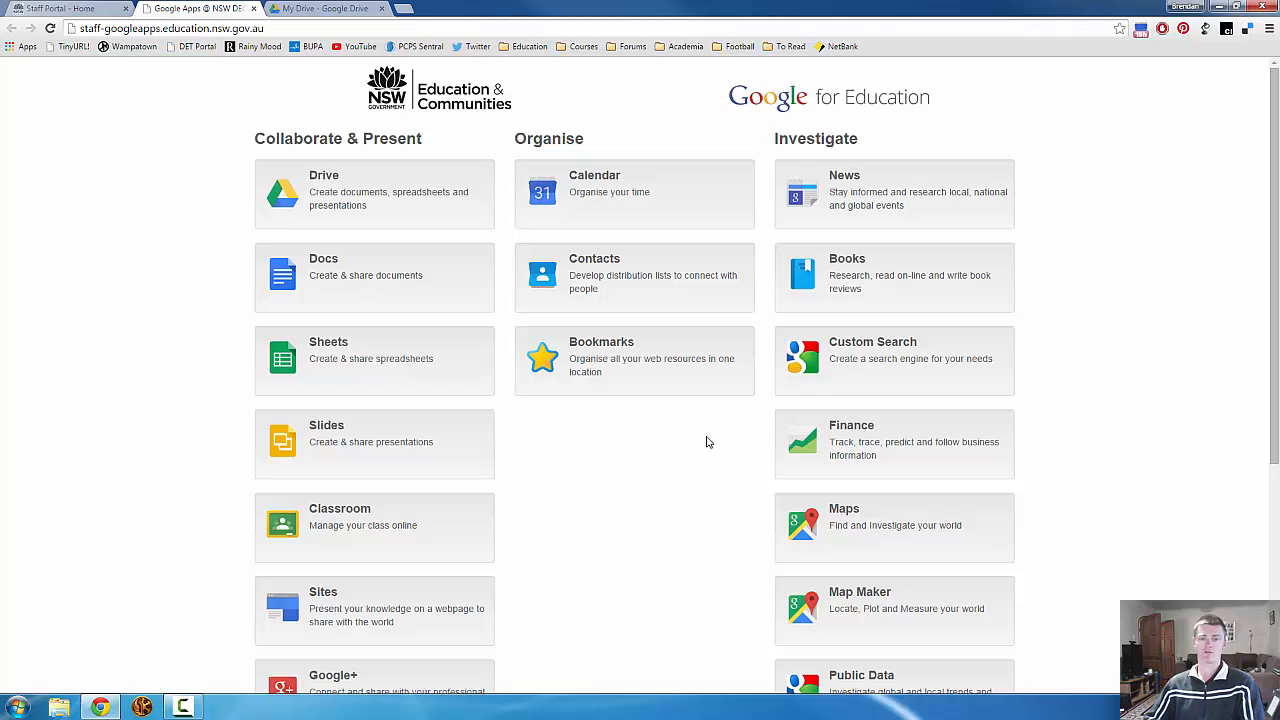
mouse_move(324, 190)
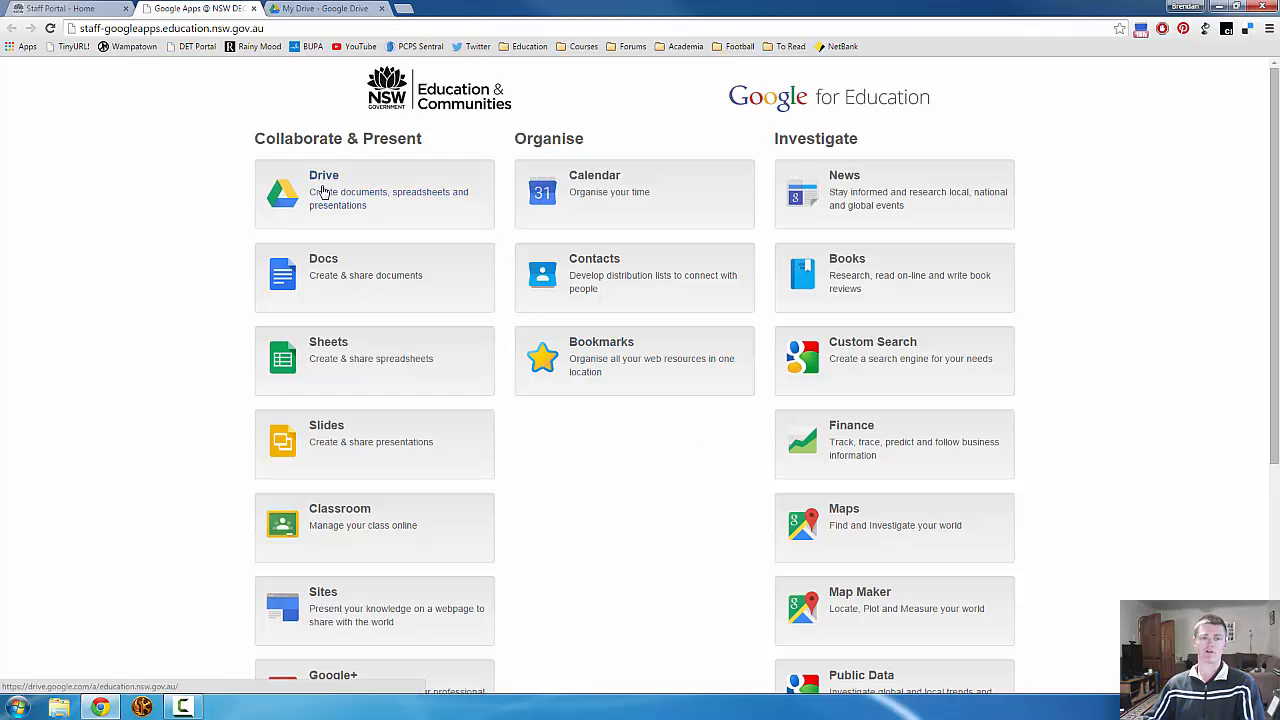
Step: Go into Google Drive from the Google Apps page and review the My Drive file list
click(324, 190)
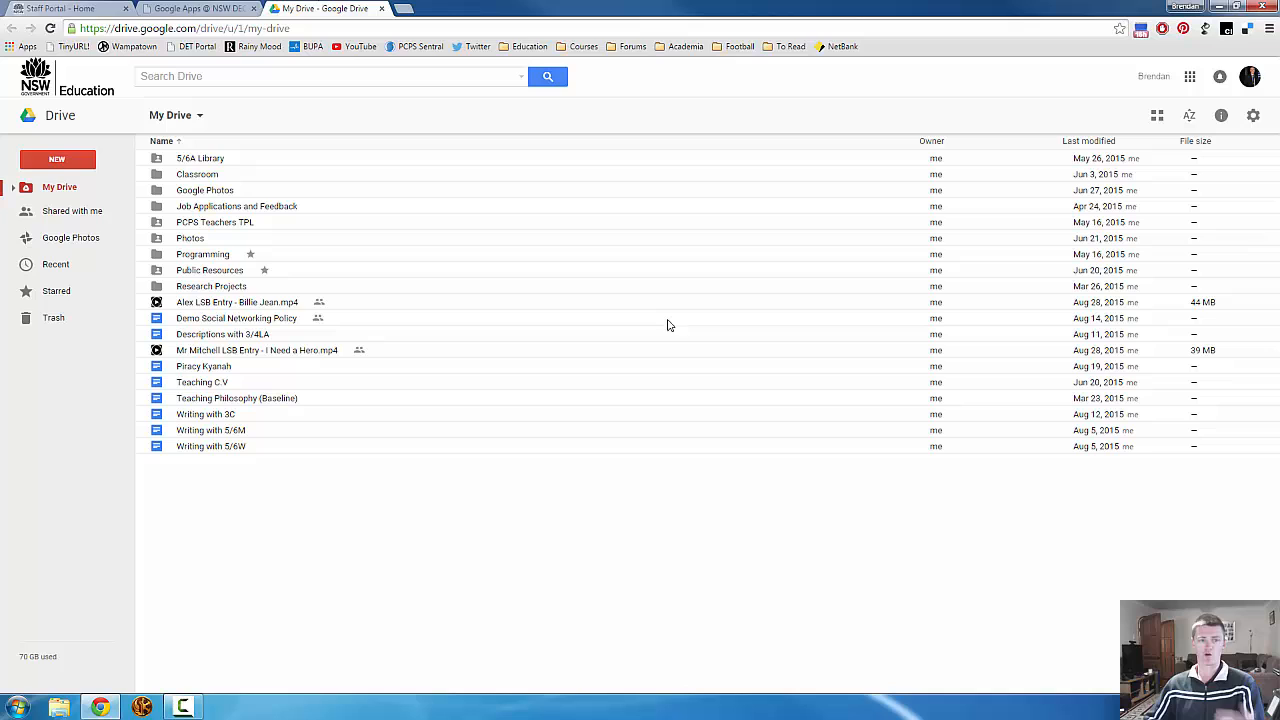
mouse_move(642, 288)
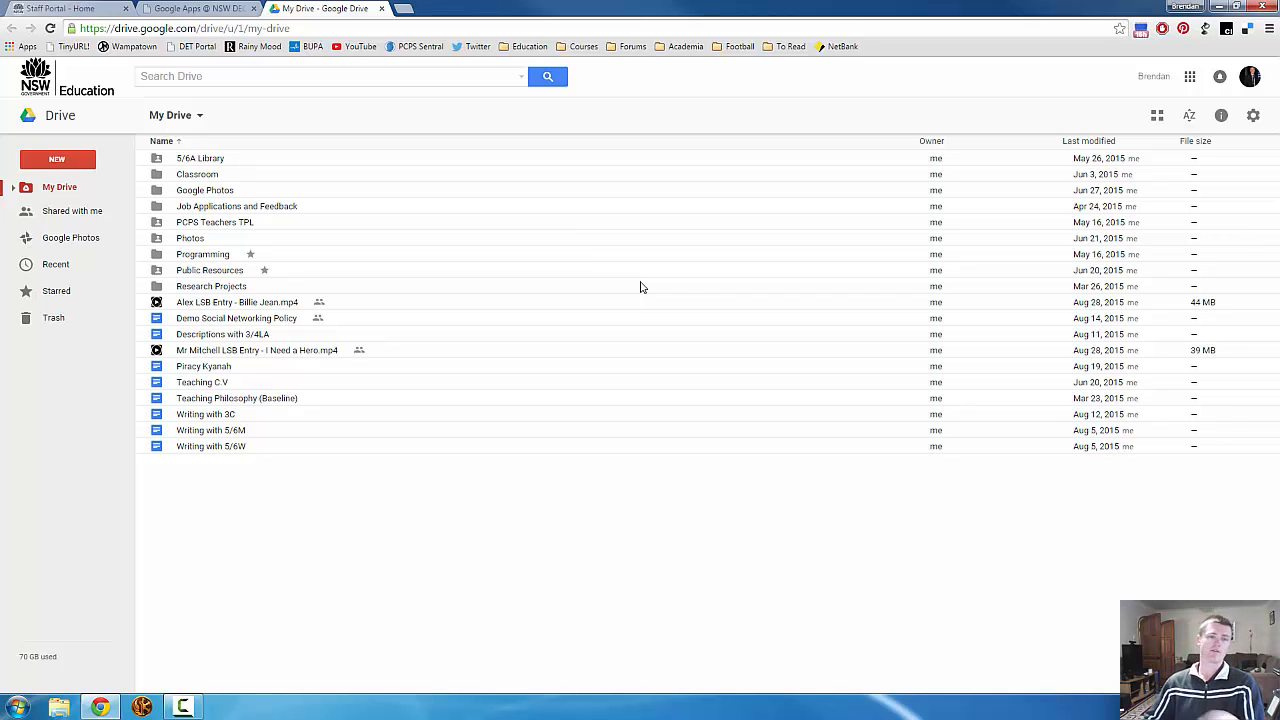
mouse_move(296, 304)
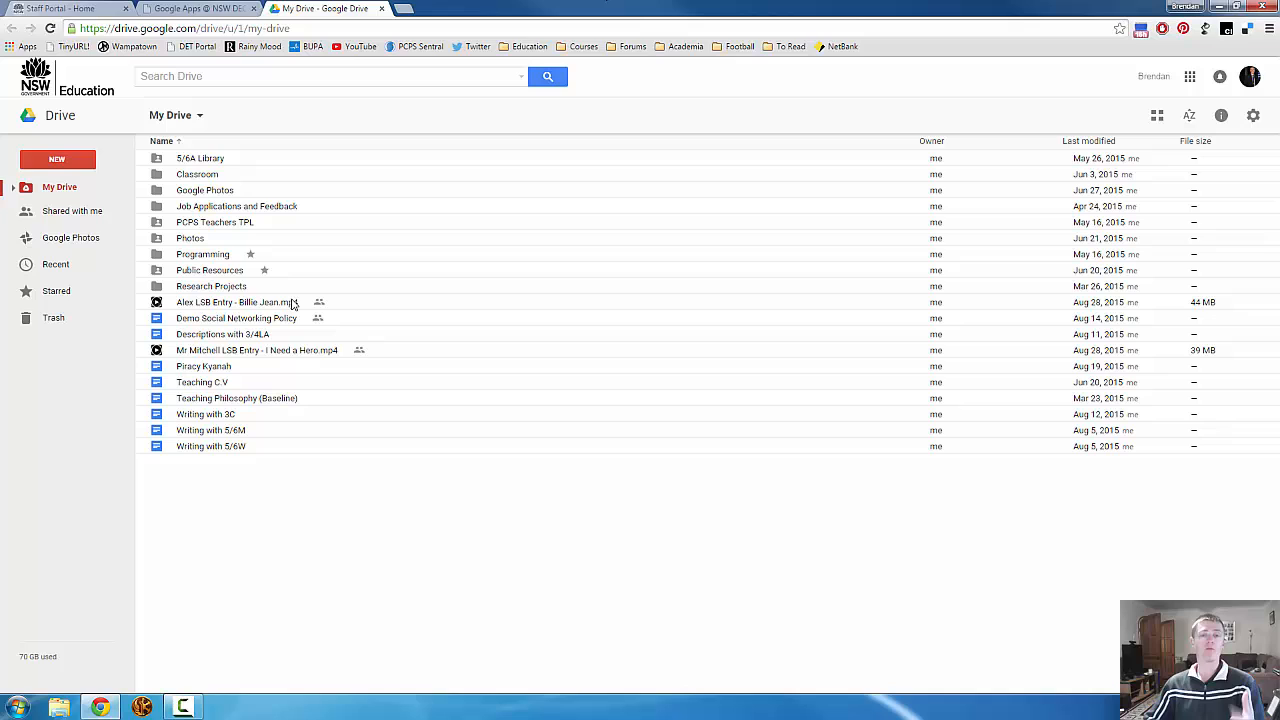
mouse_move(68, 106)
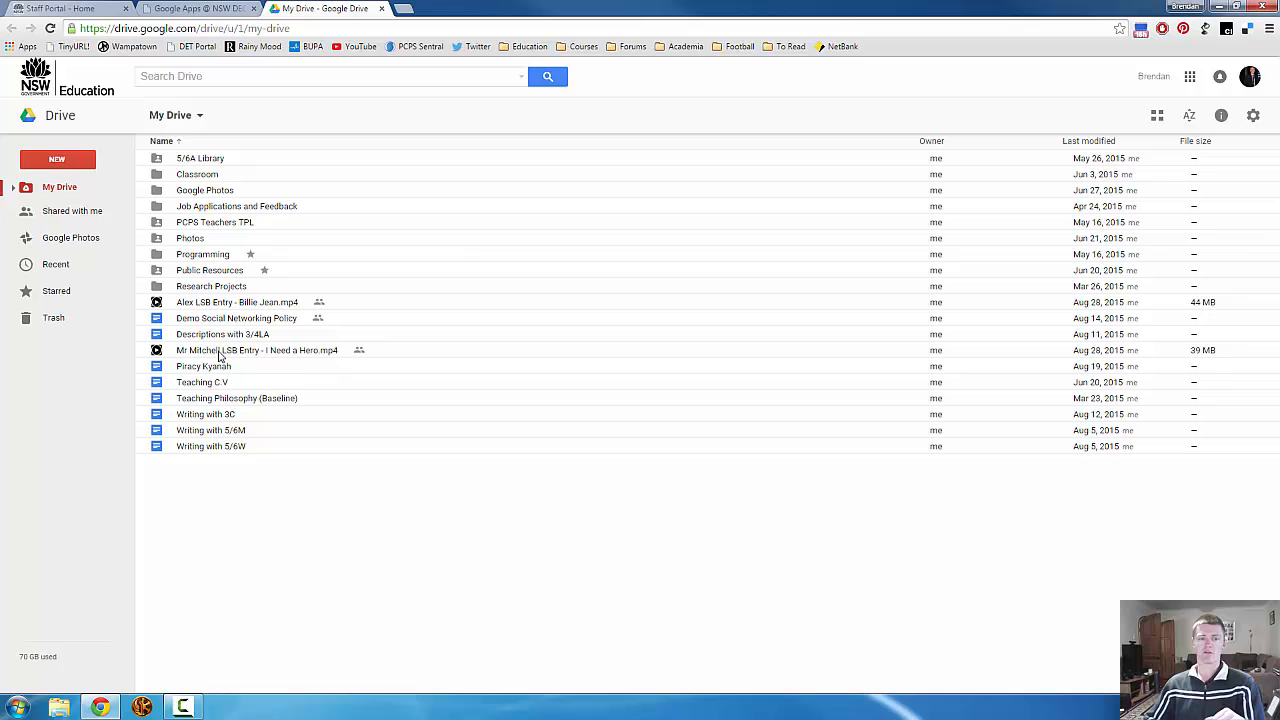
mouse_move(268, 320)
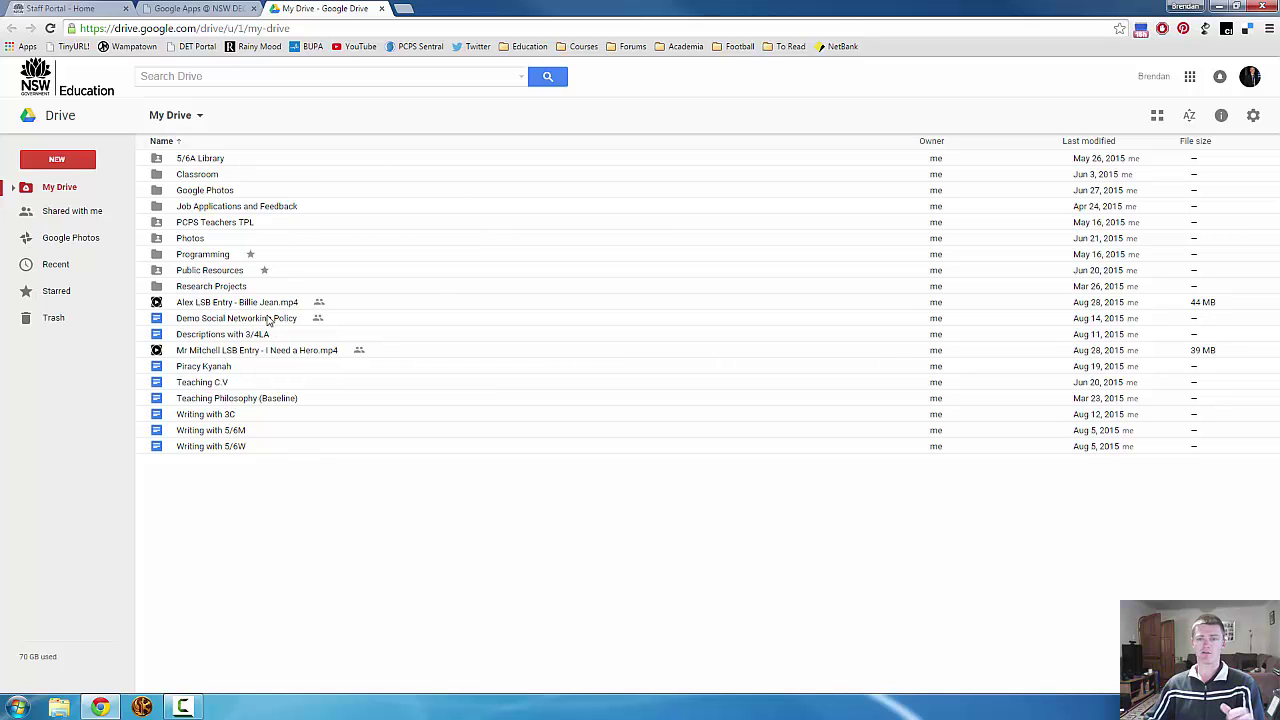
mouse_move(1268, 232)
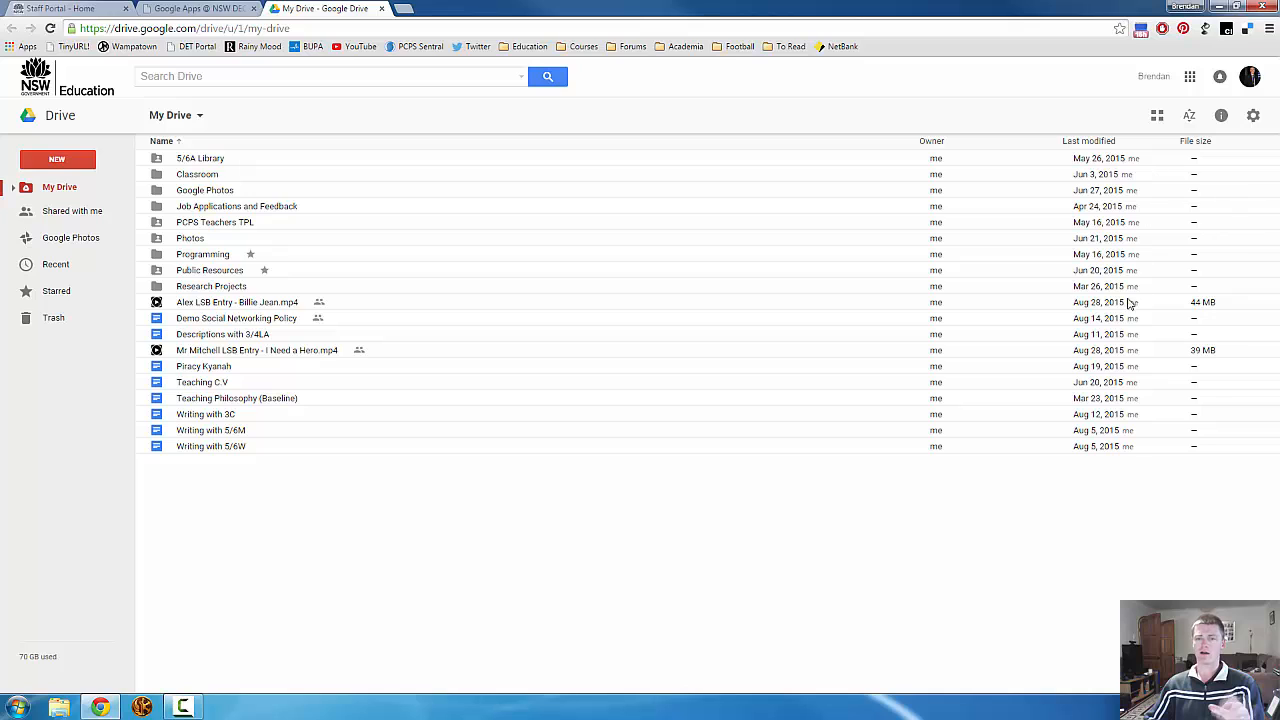
mouse_move(1136, 492)
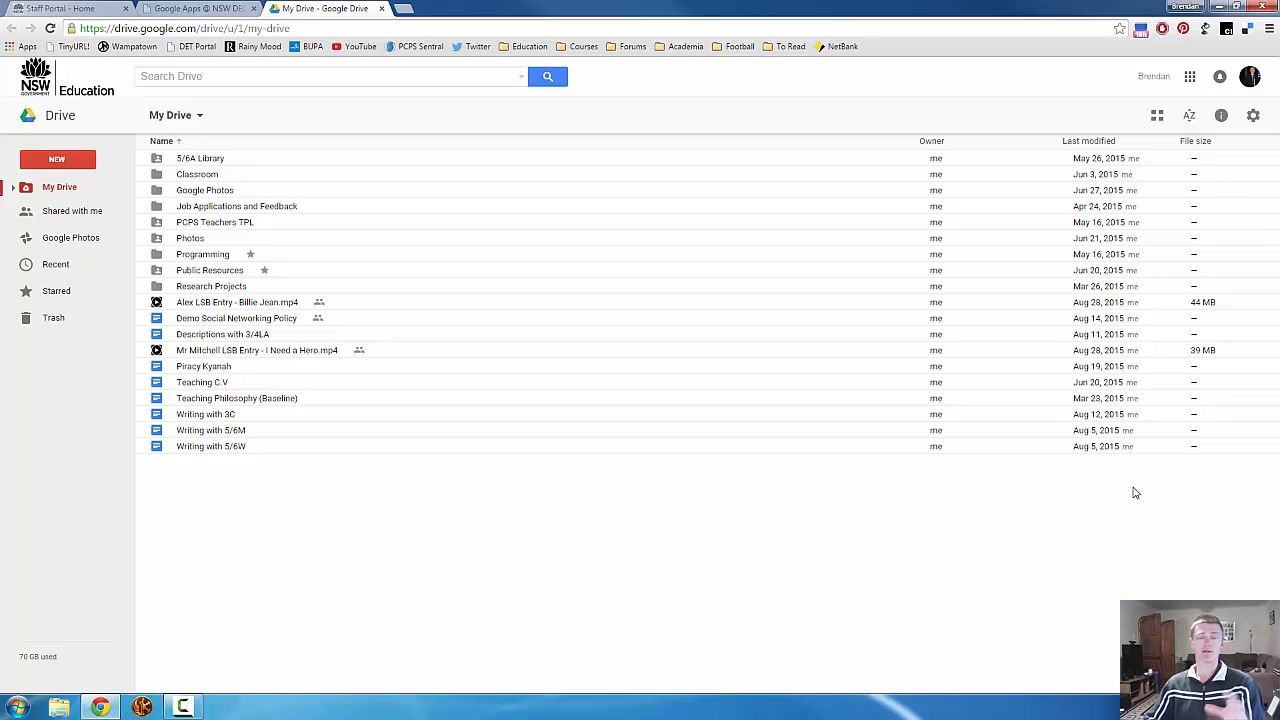
mouse_move(896, 492)
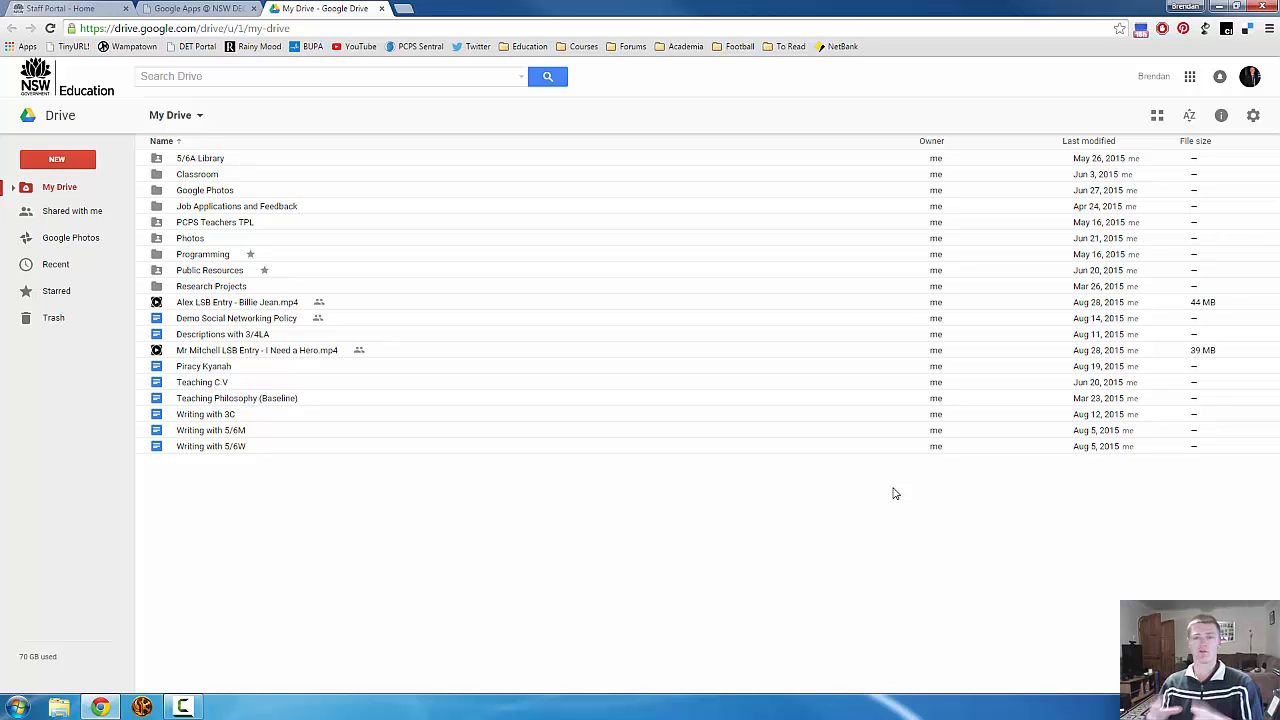
mouse_move(882, 492)
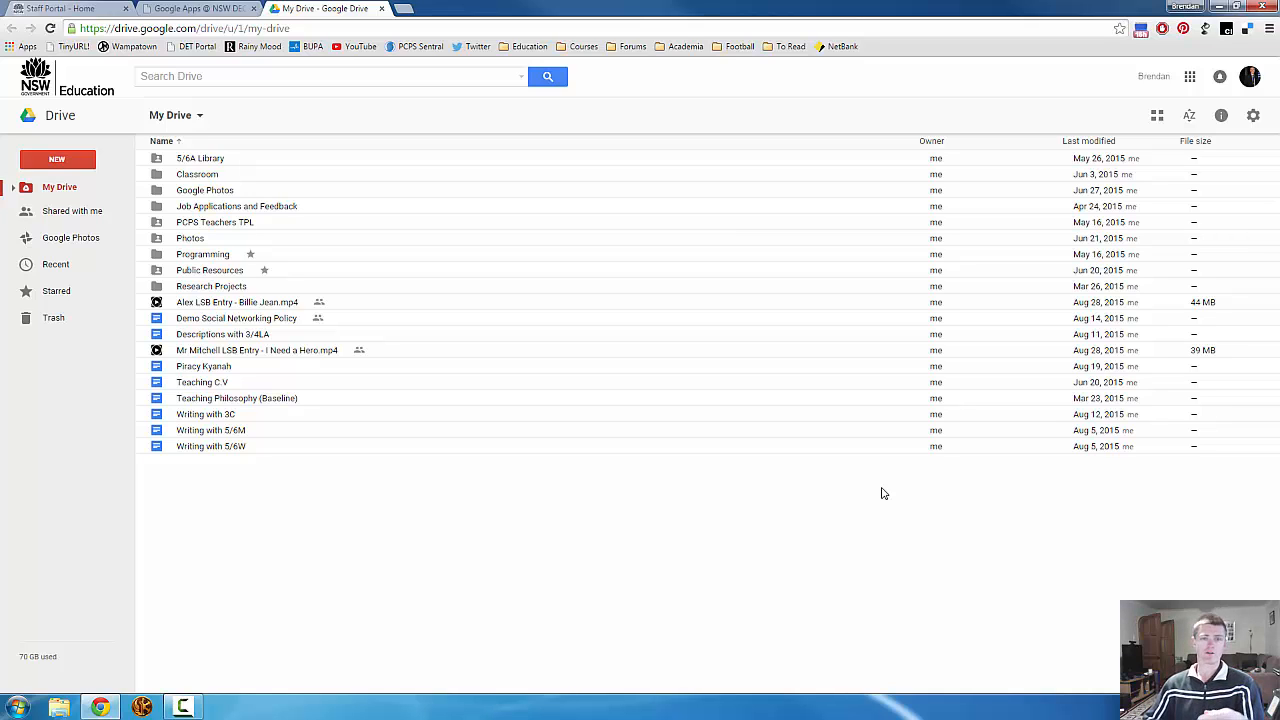
mouse_move(72, 212)
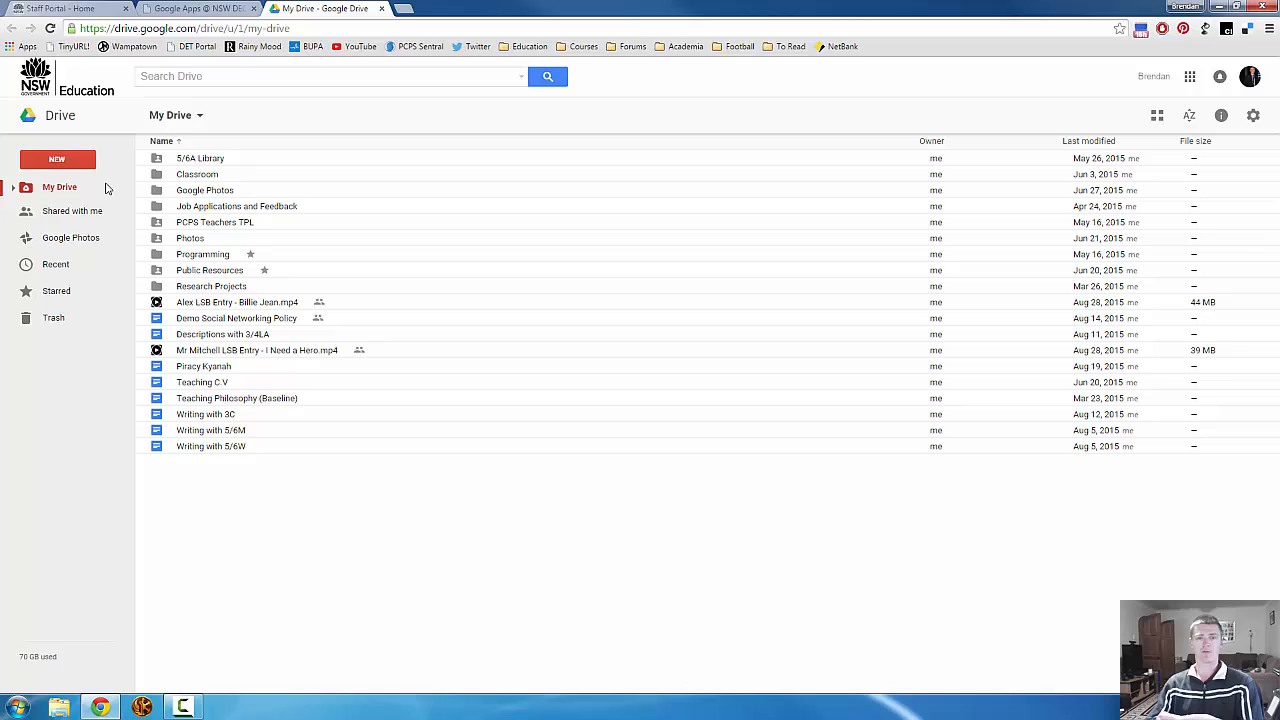
mouse_move(100, 192)
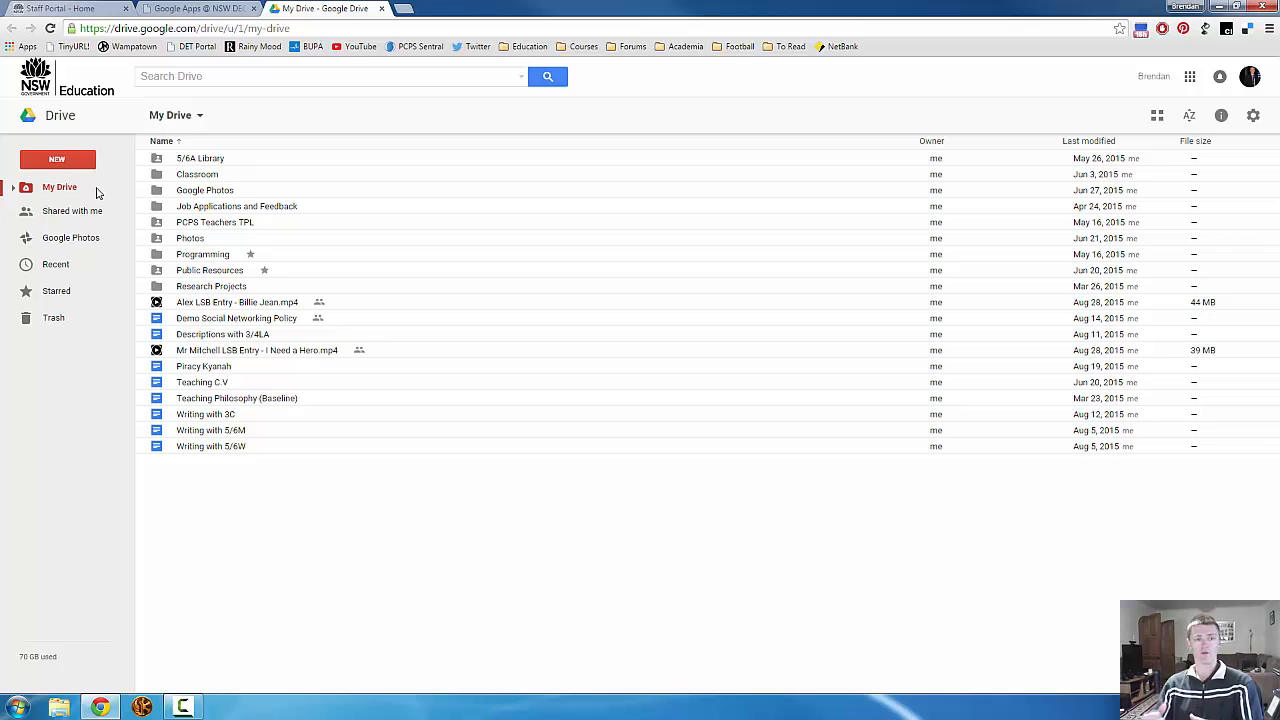
mouse_move(72, 212)
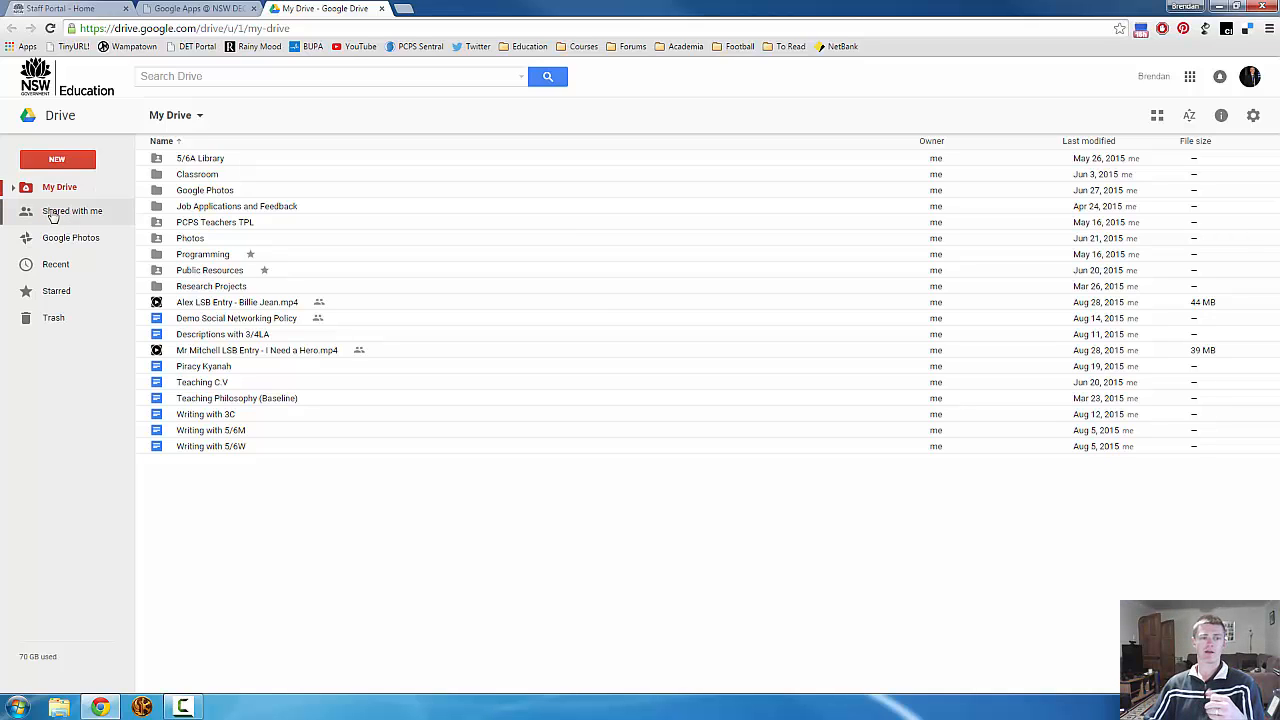
mouse_move(84, 212)
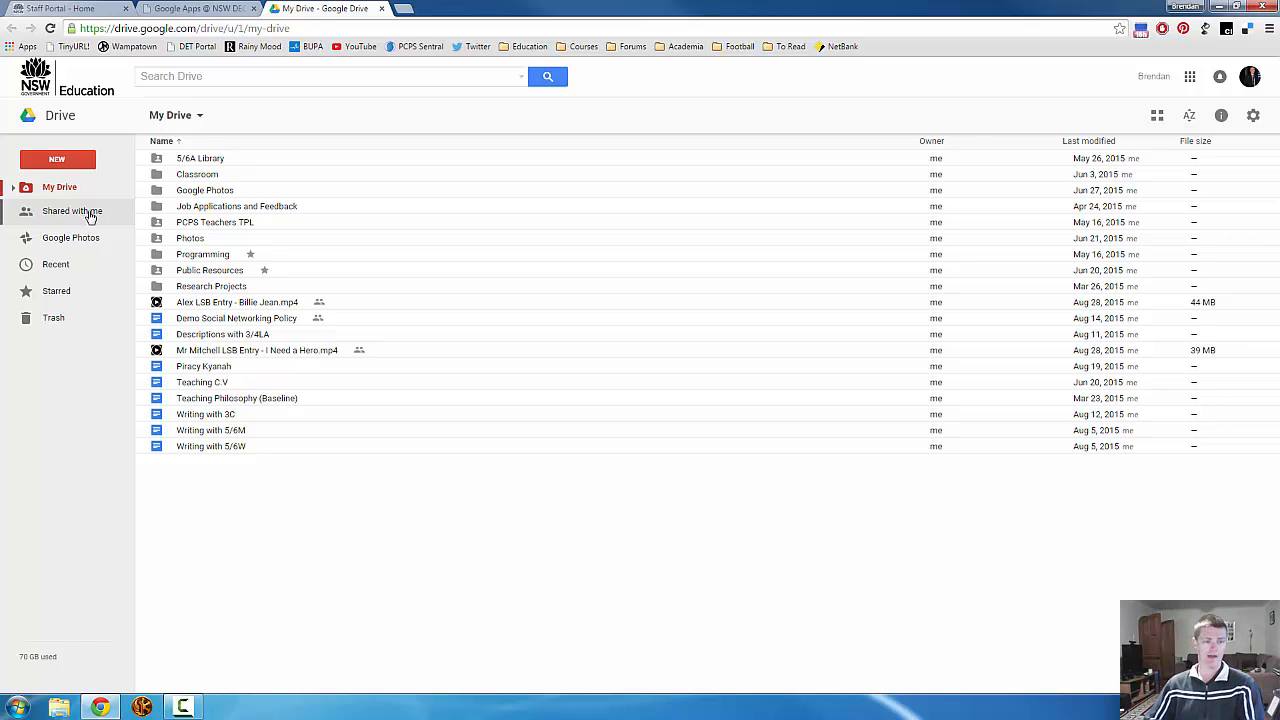
Step: Switch to the Shared with me view listing documents by share date
click(72, 210)
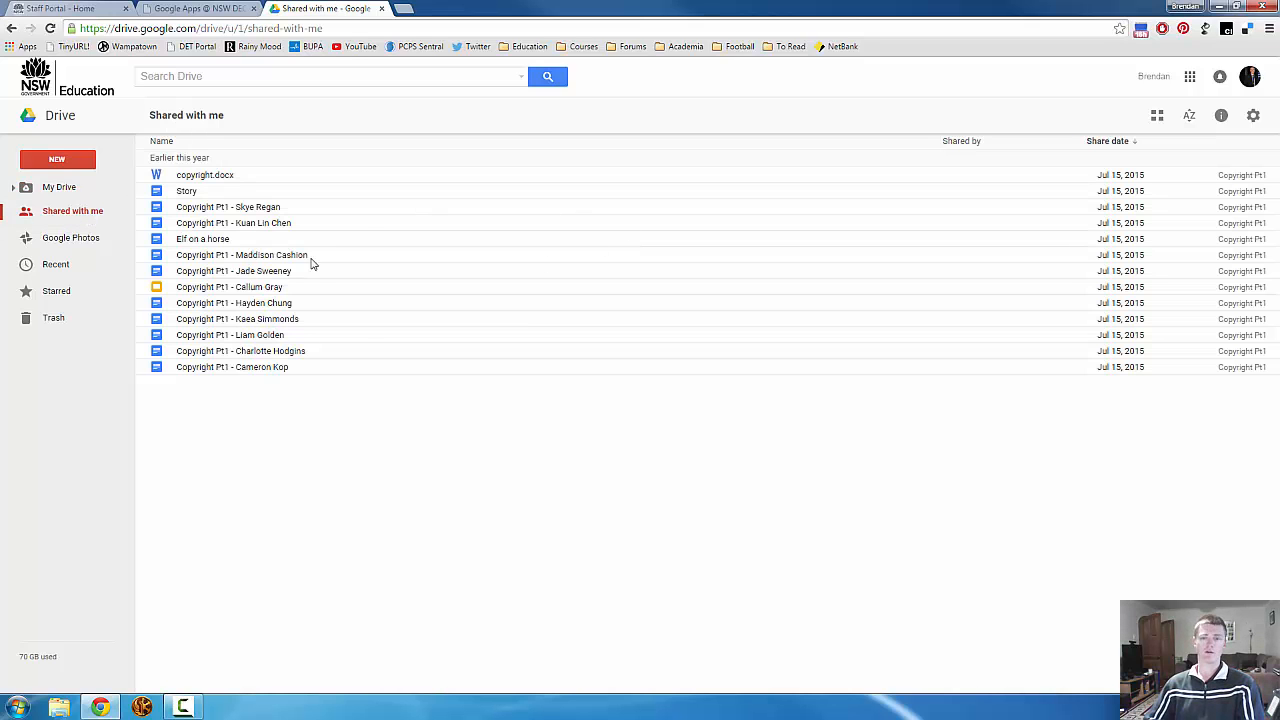
mouse_move(388, 192)
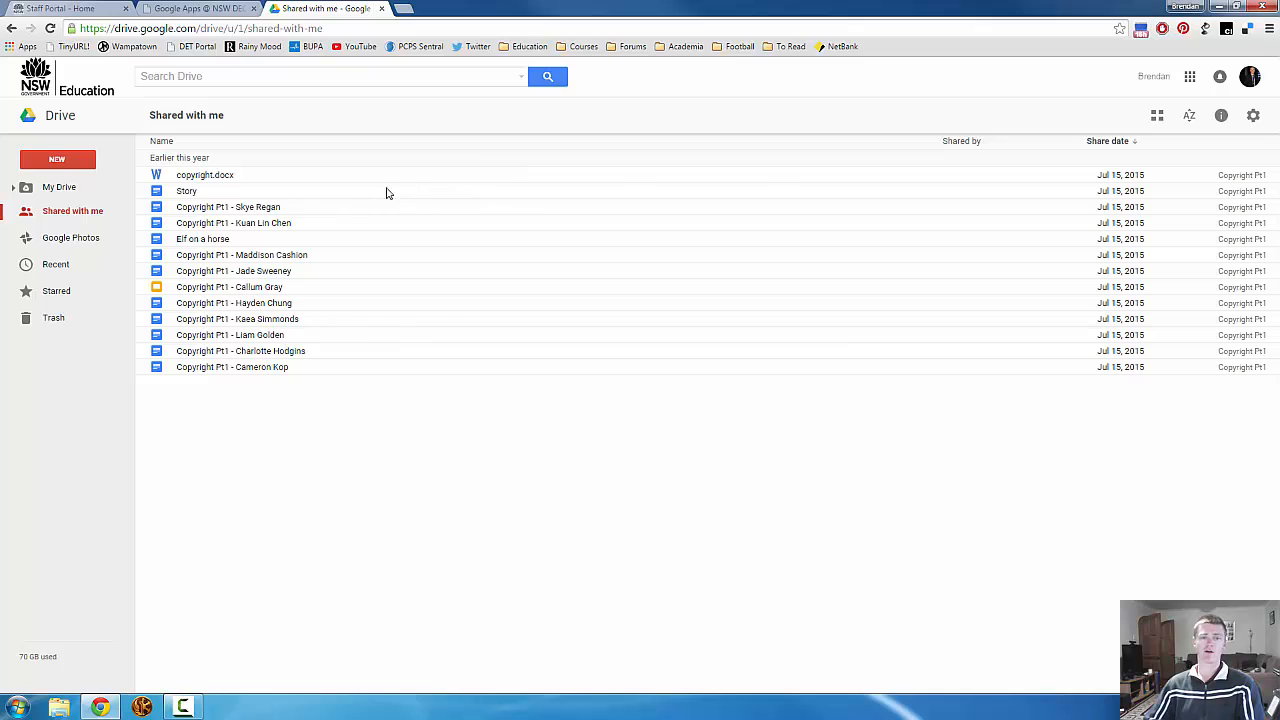
mouse_move(250, 200)
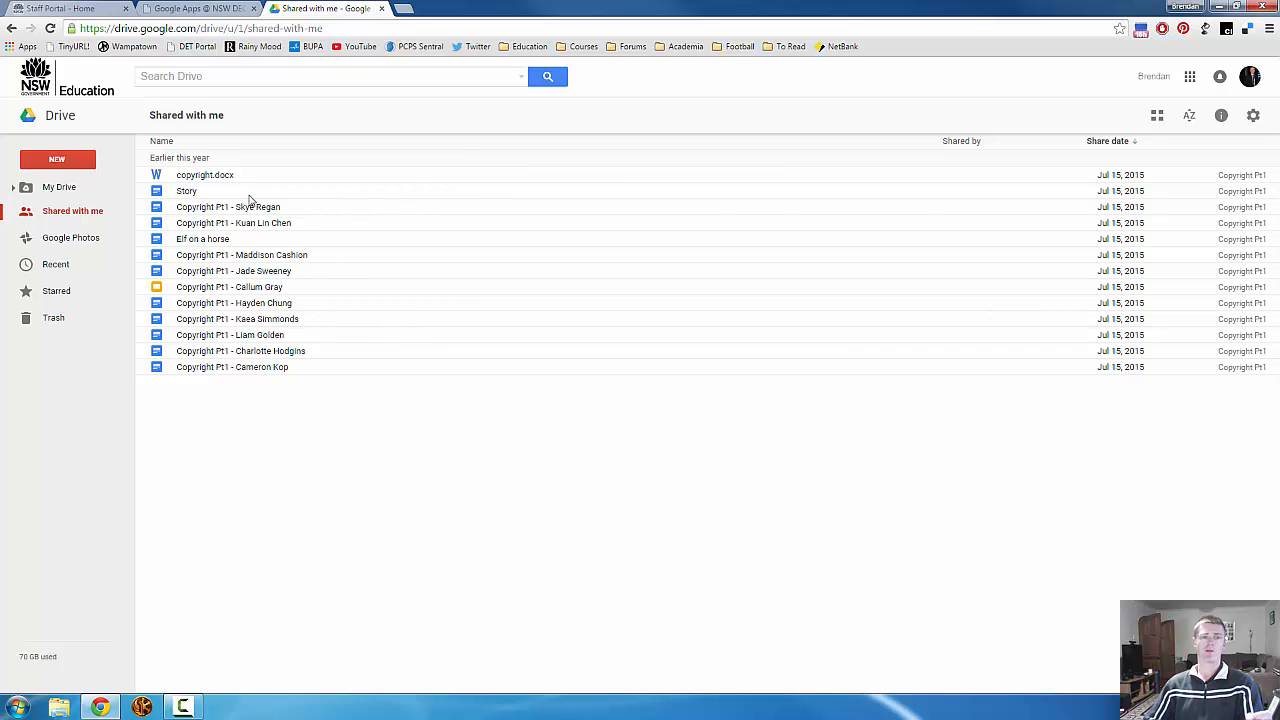
mouse_move(224, 188)
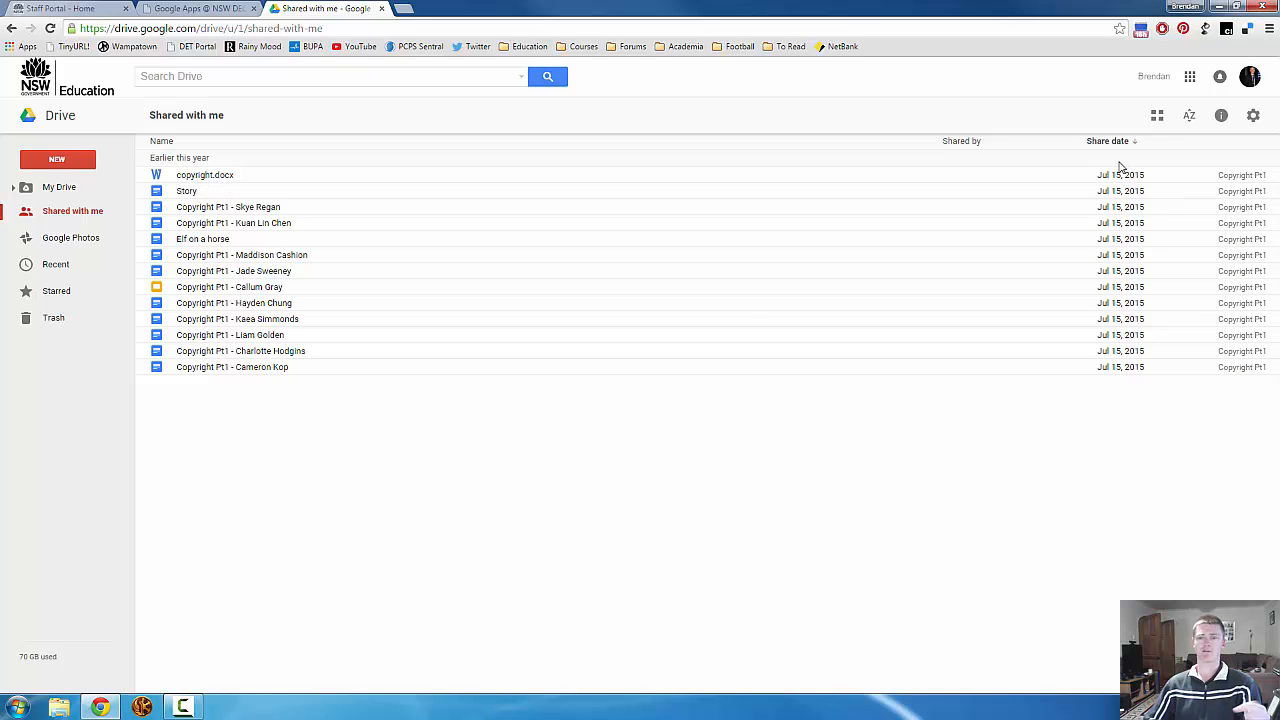
mouse_move(1104, 210)
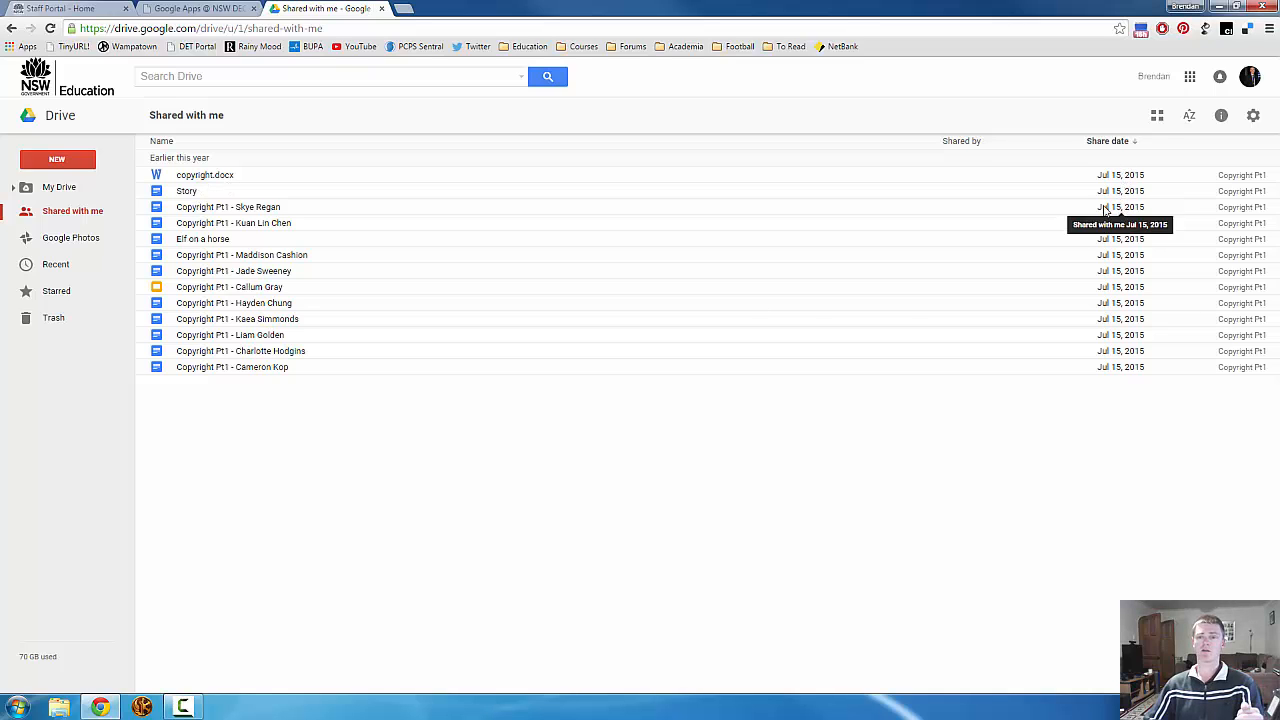
mouse_move(968, 162)
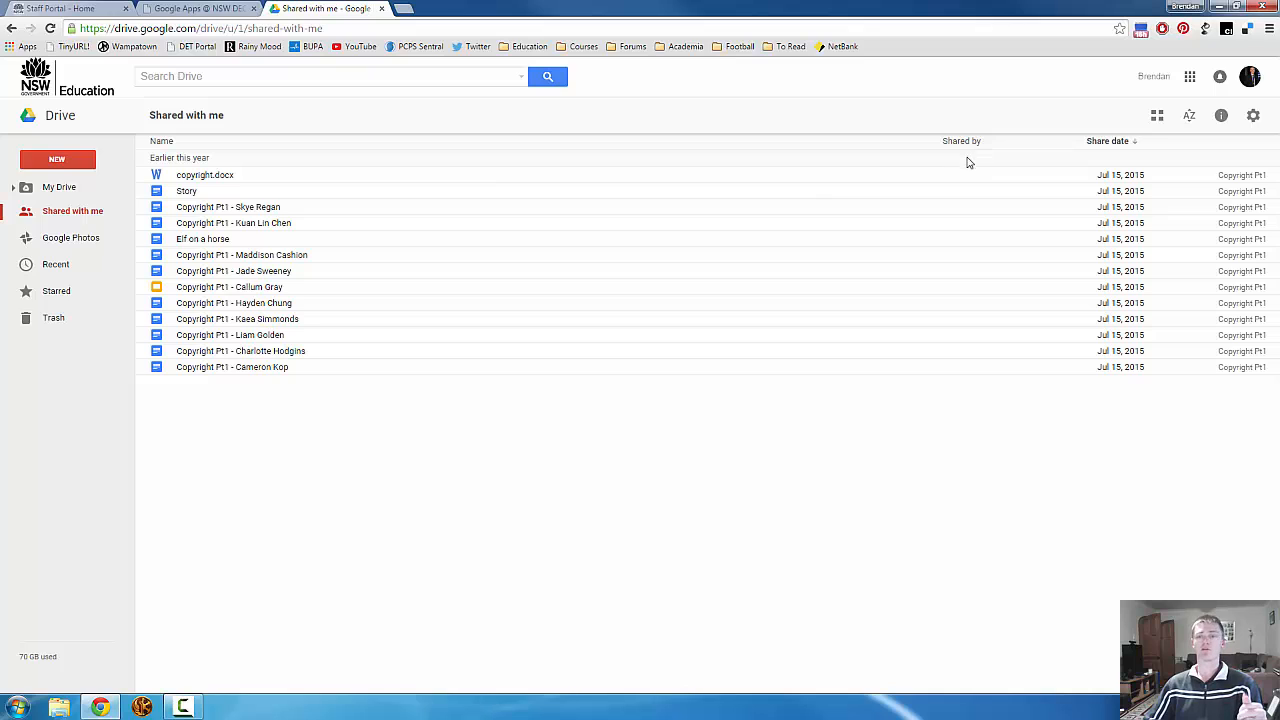
mouse_move(956, 214)
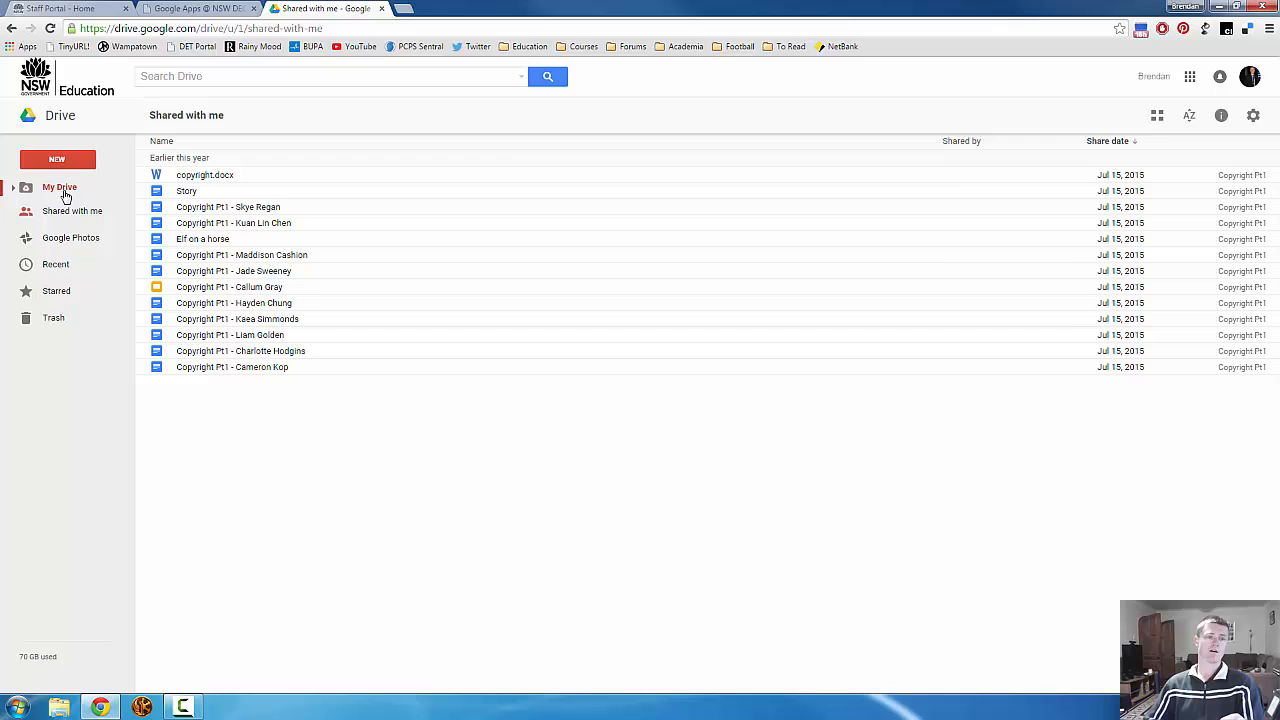
Step: Return to My Drive, zoom in, and show the gear menu with Settings, Download Drive, Keyboard shortcuts and Help
click(60, 188)
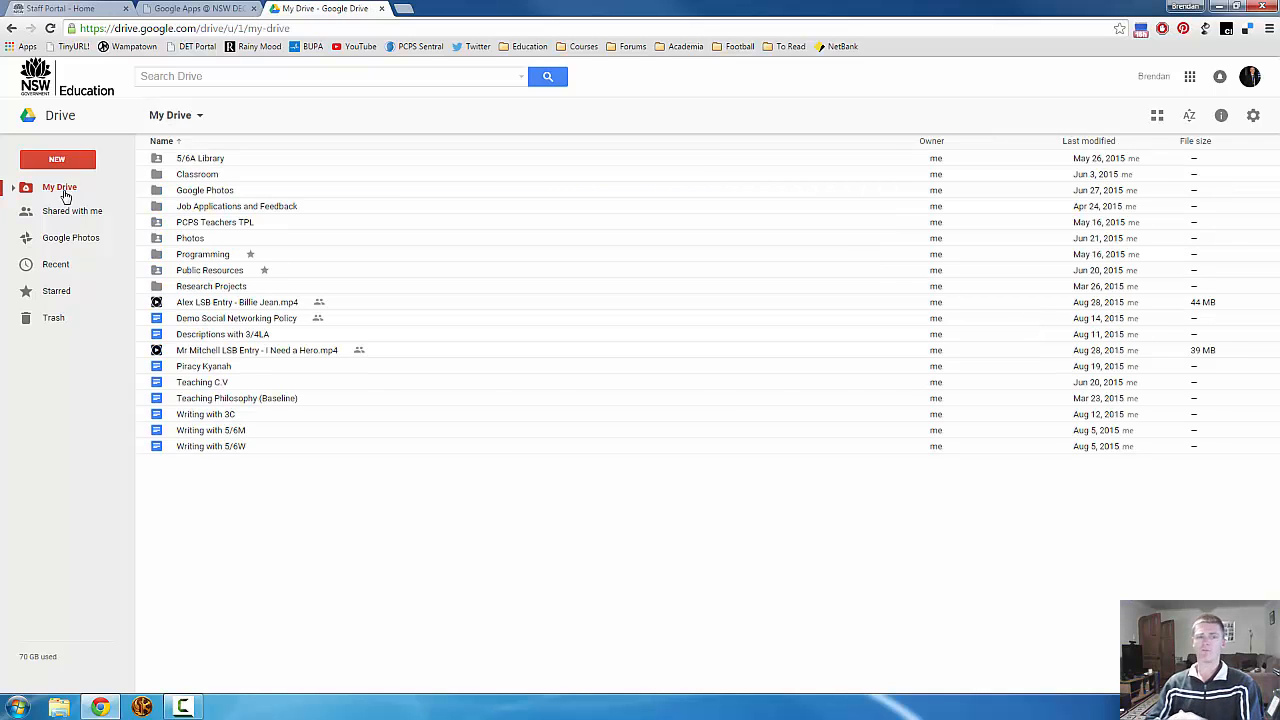
mouse_move(72, 198)
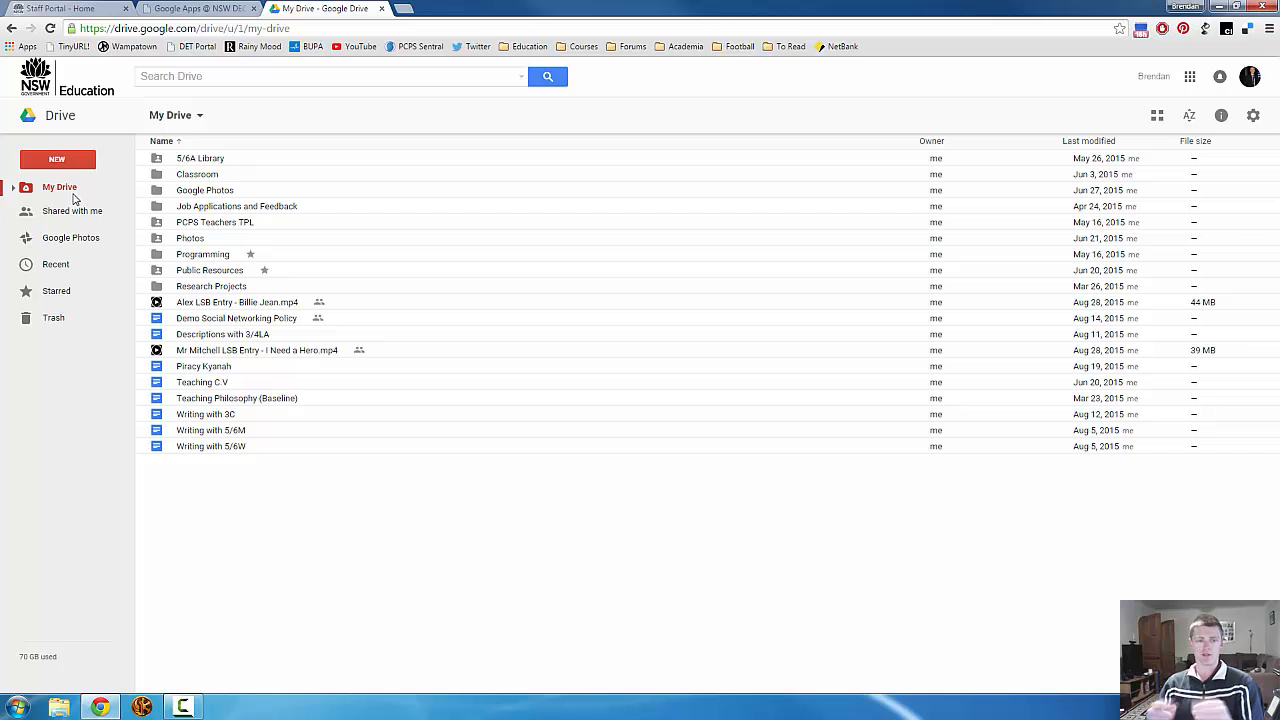
mouse_move(132, 198)
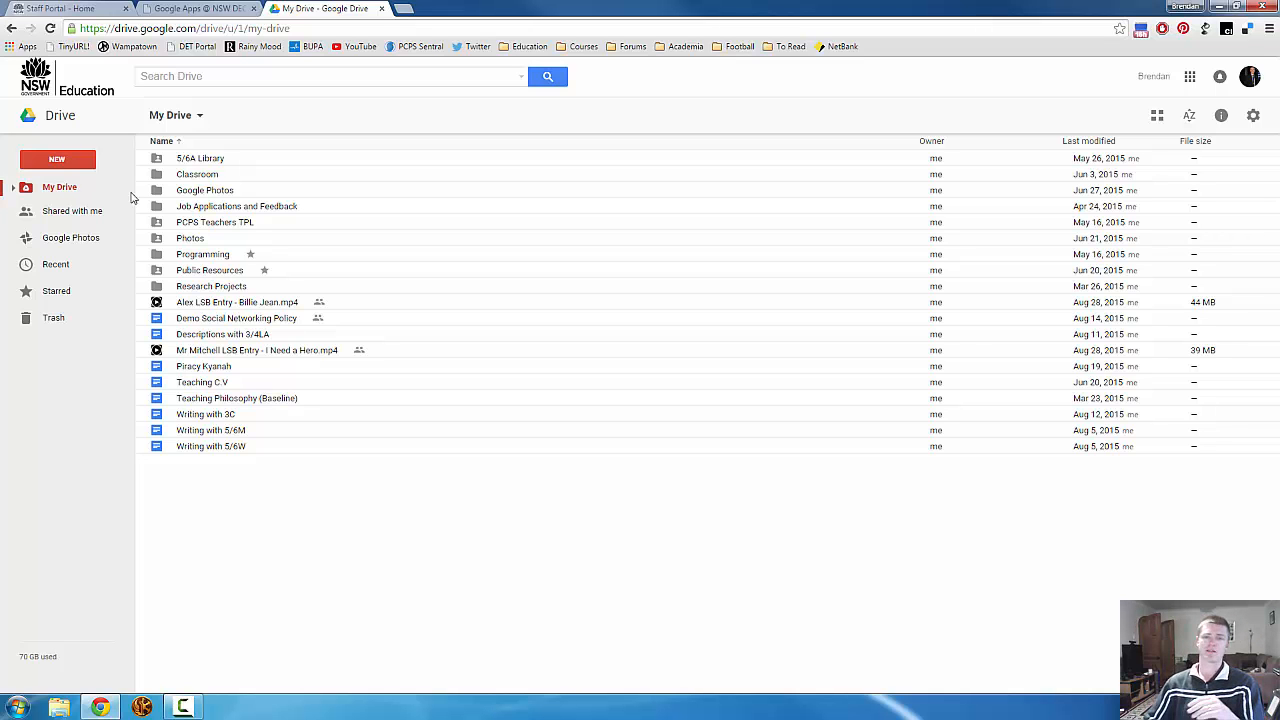
key(ctrl+plus)
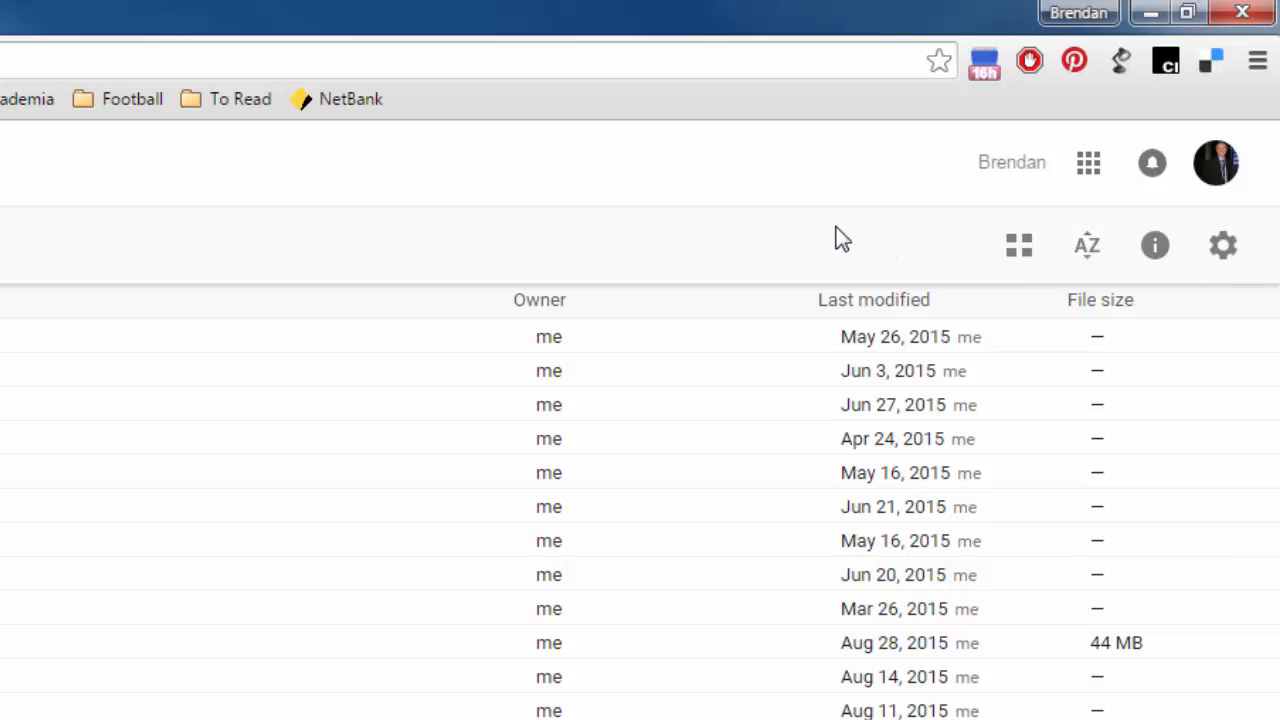
mouse_move(1224, 244)
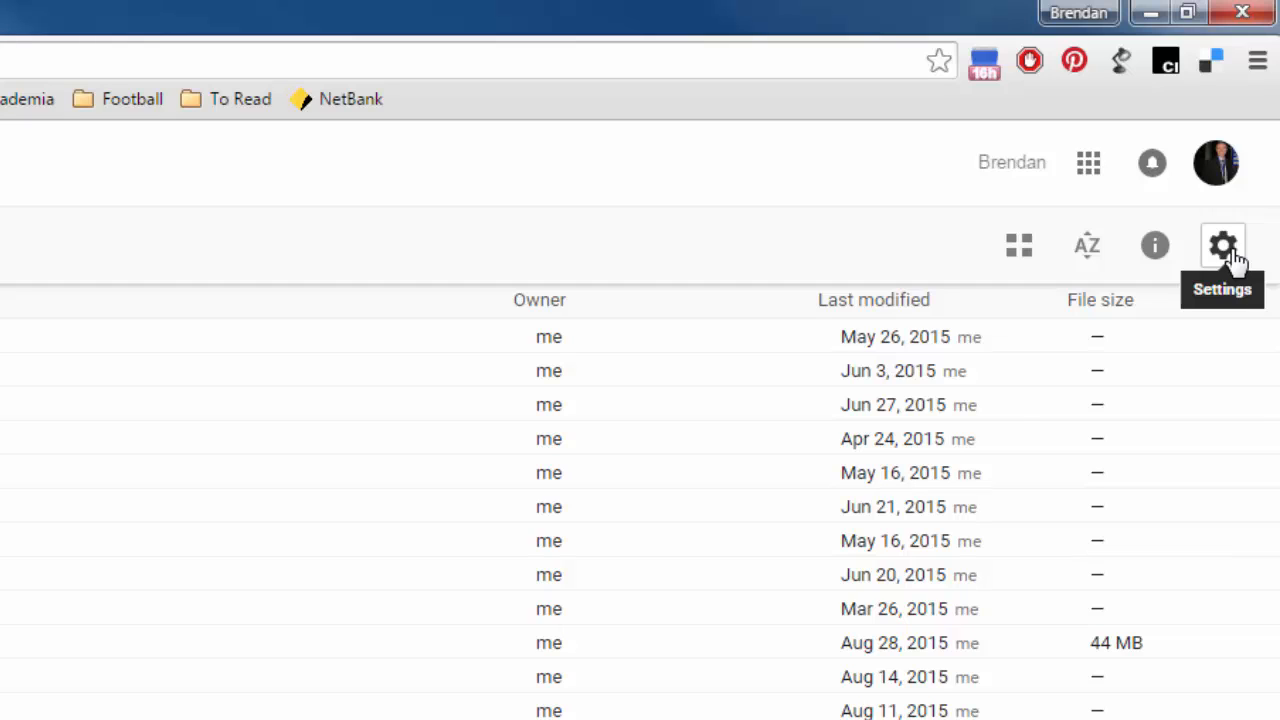
click(1224, 244)
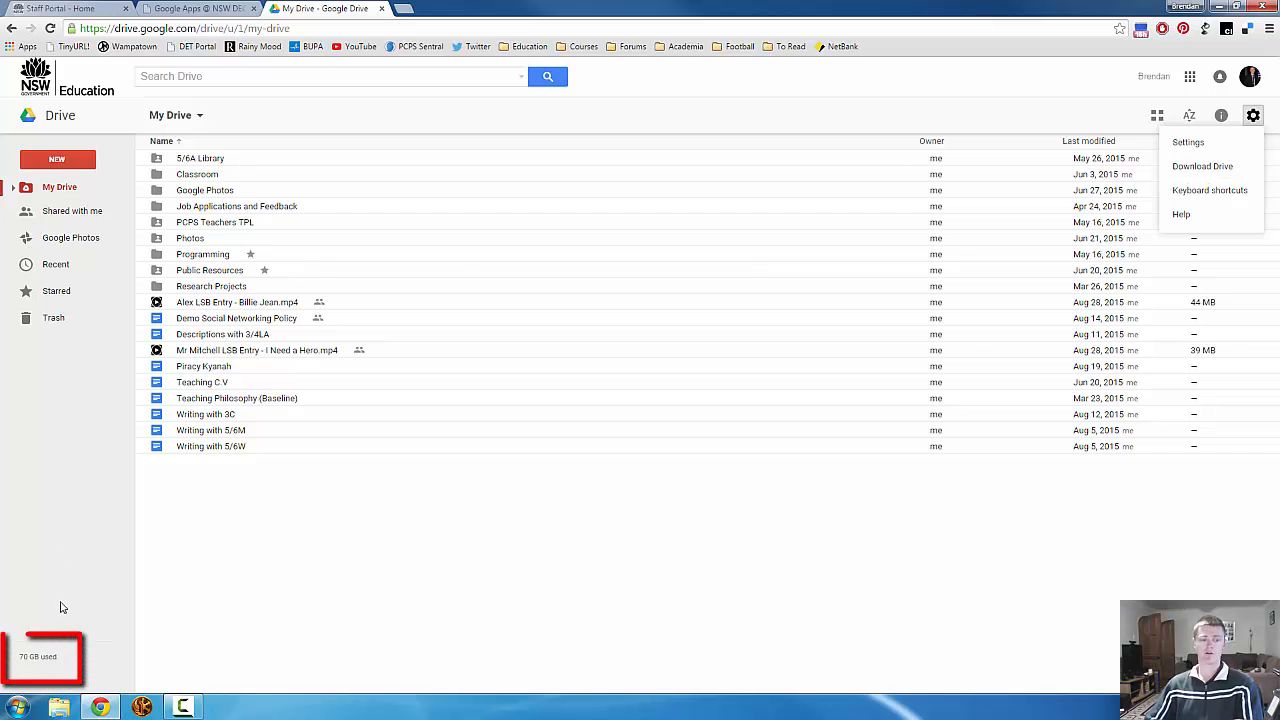
Step: Dismiss the gear menu back to the My Drive file list
click(38, 656)
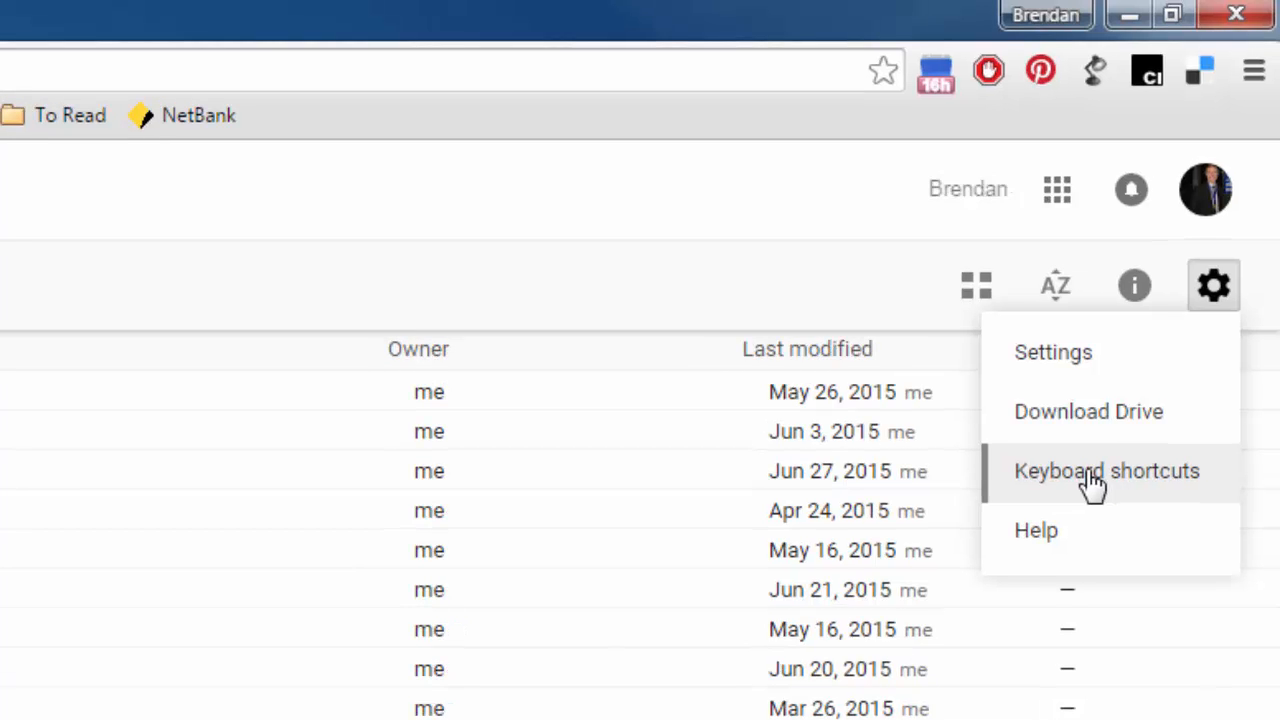
mouse_move(1100, 528)
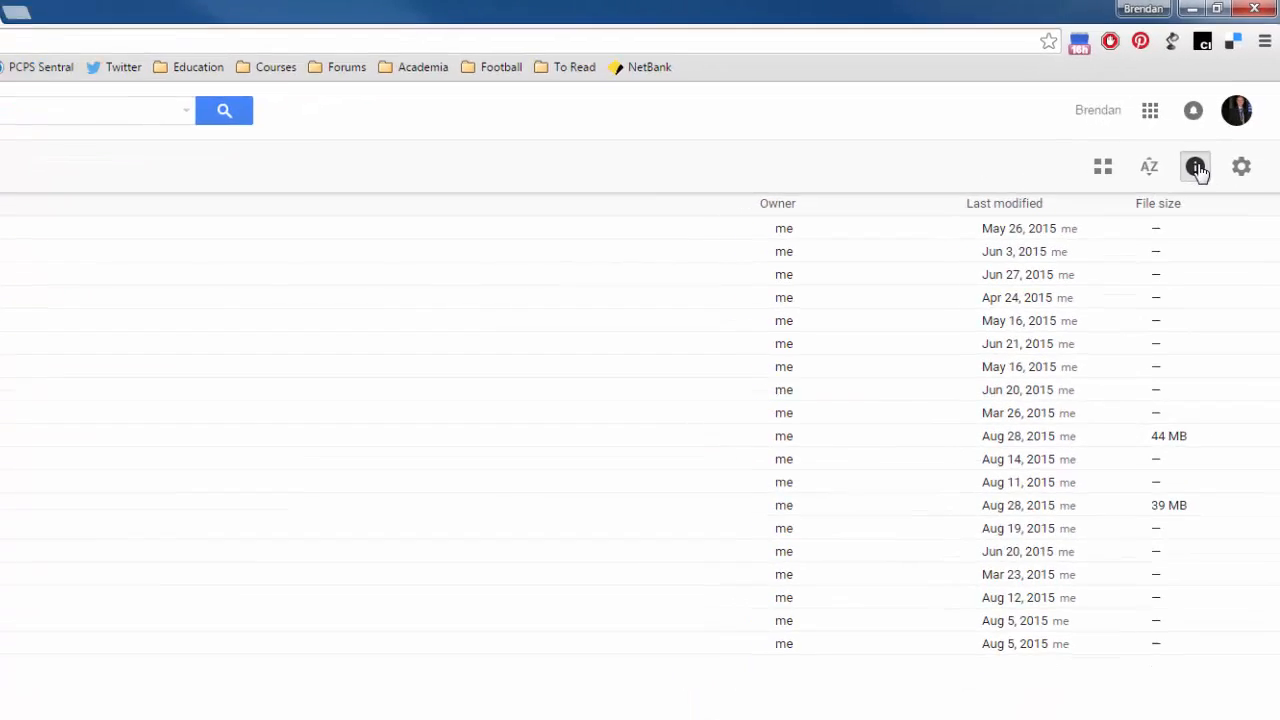
Step: Show My Drive's info panel, switch from Activity to Details, then view the sort options
click(1196, 168)
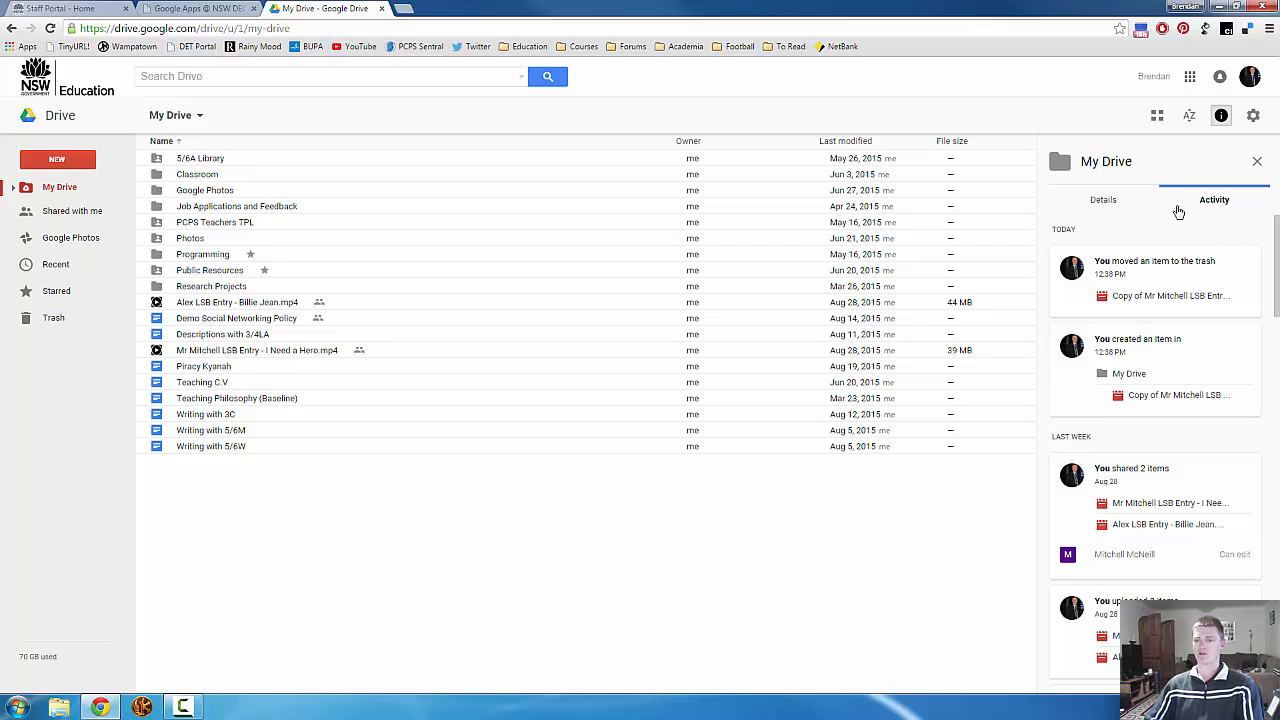
click(1102, 200)
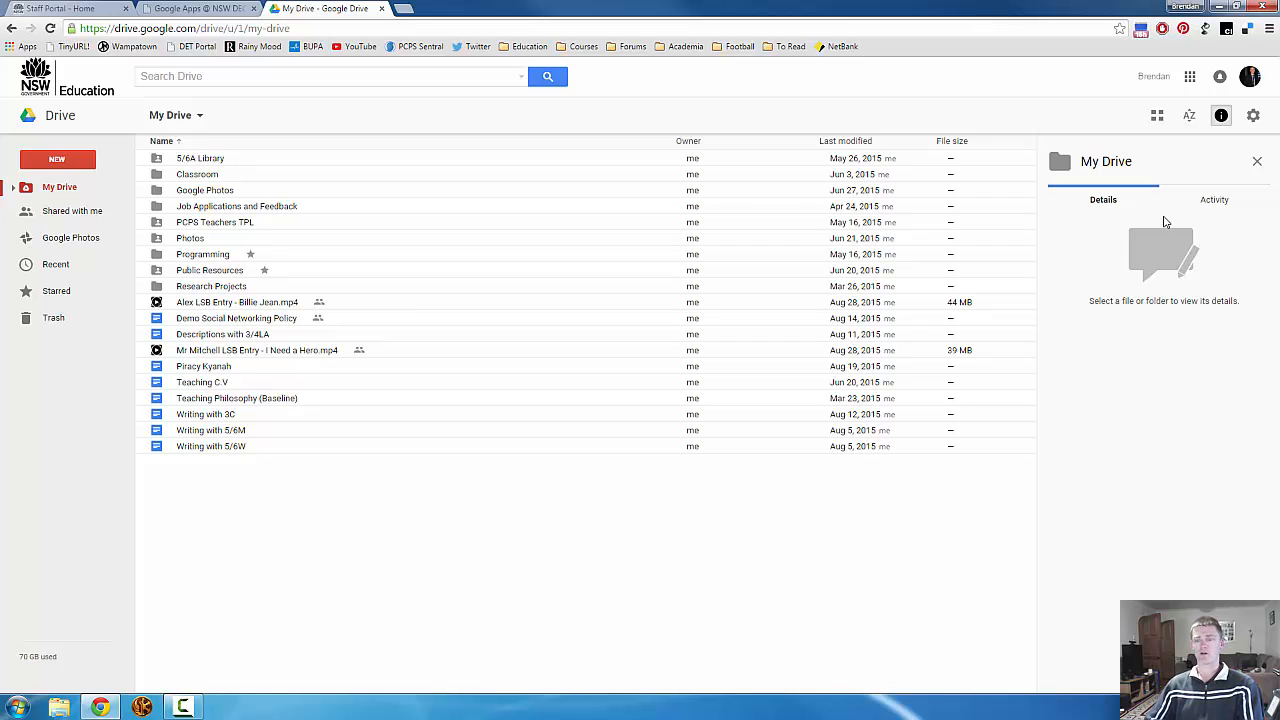
mouse_move(284, 330)
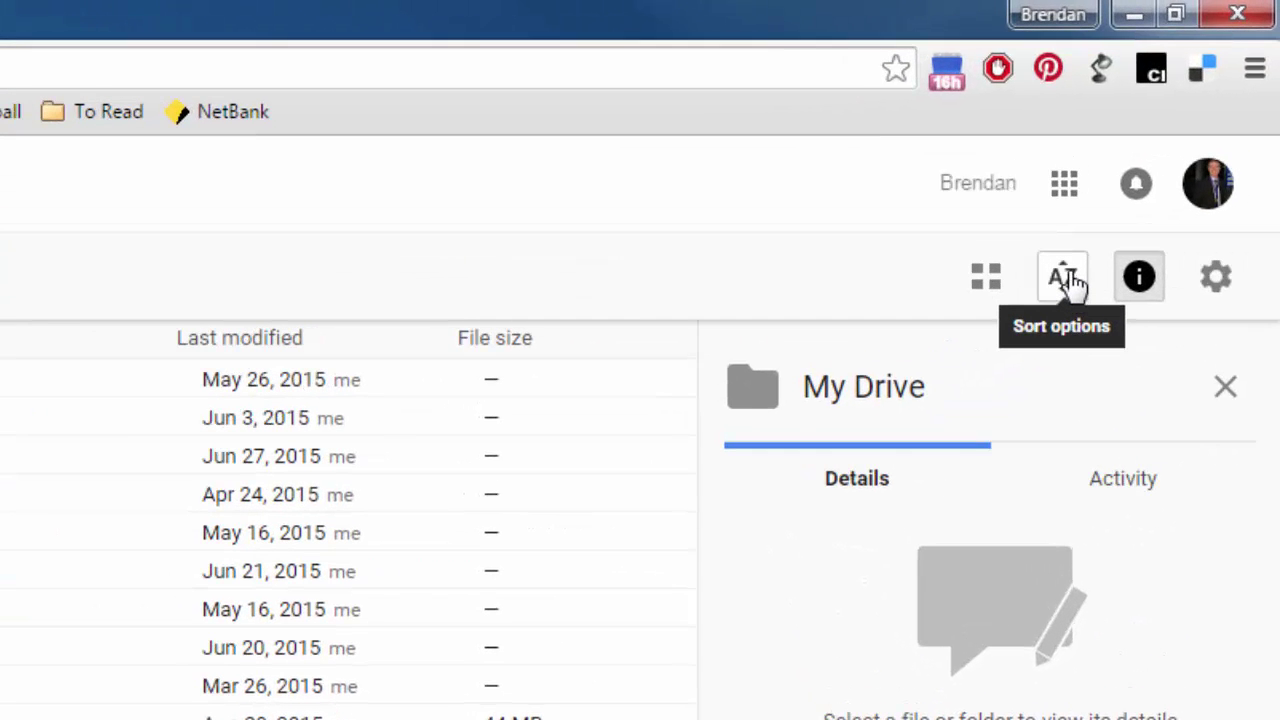
click(1062, 276)
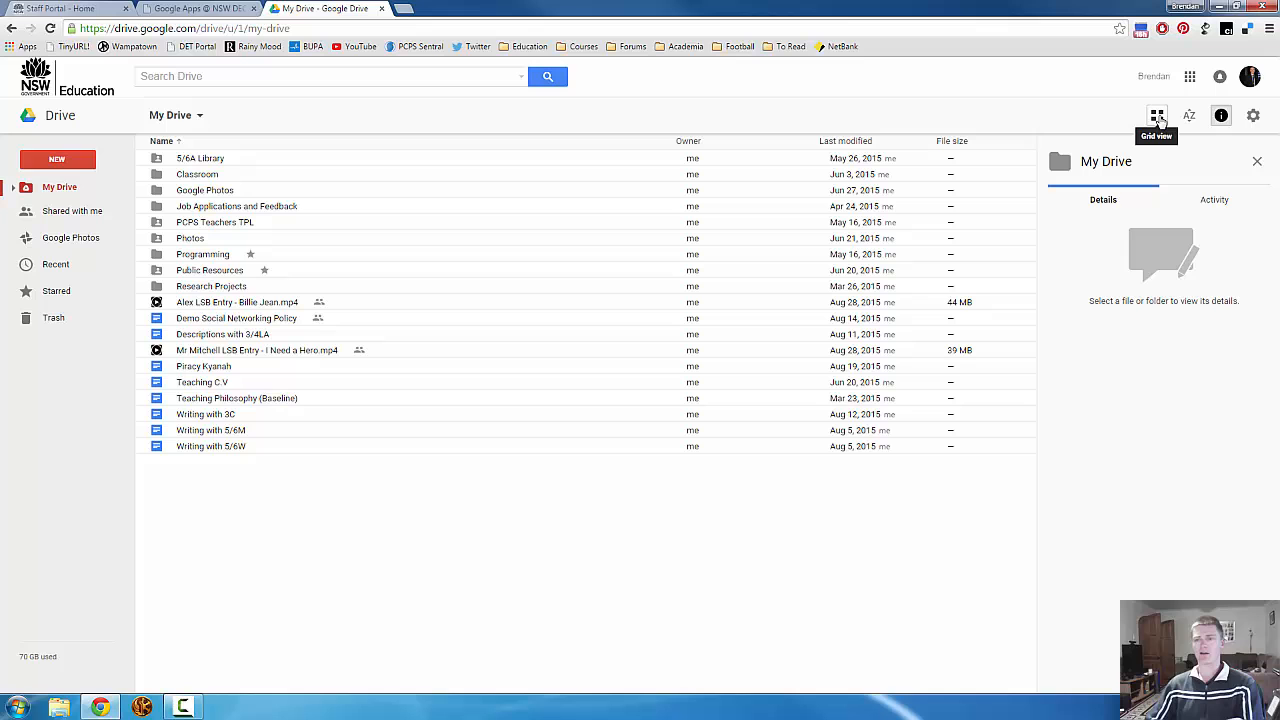
click(1156, 114)
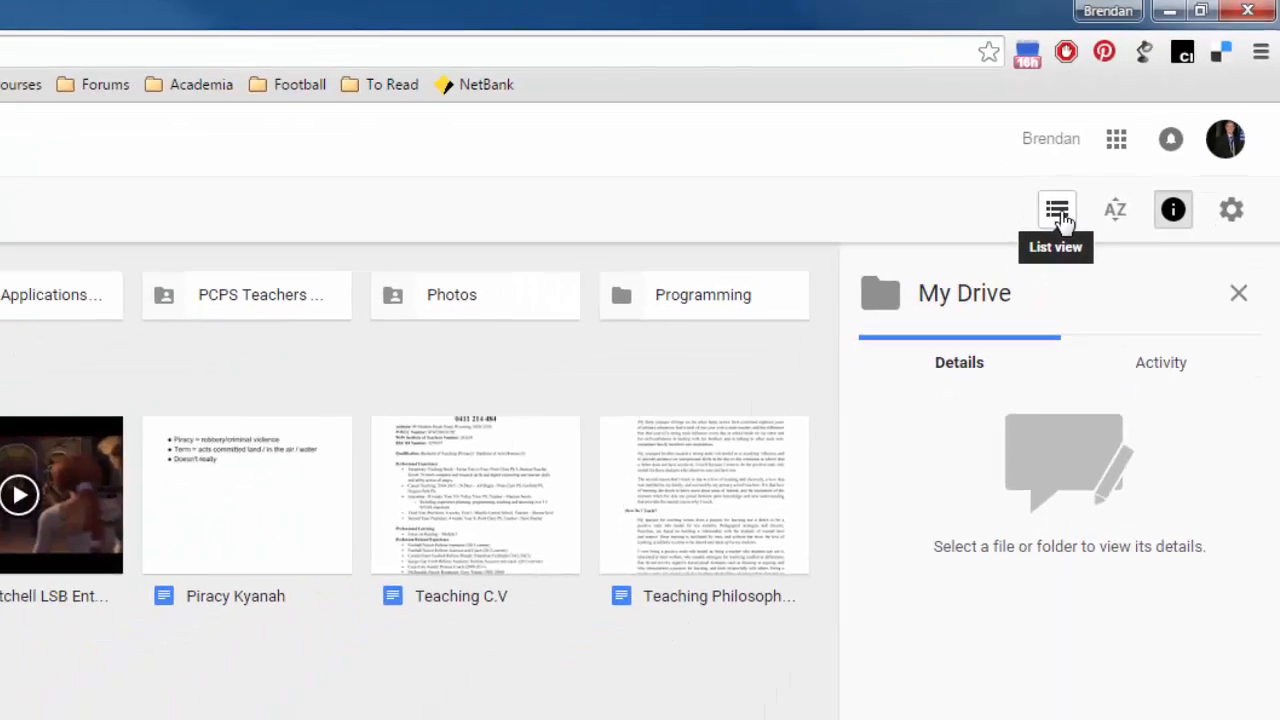
click(1056, 210)
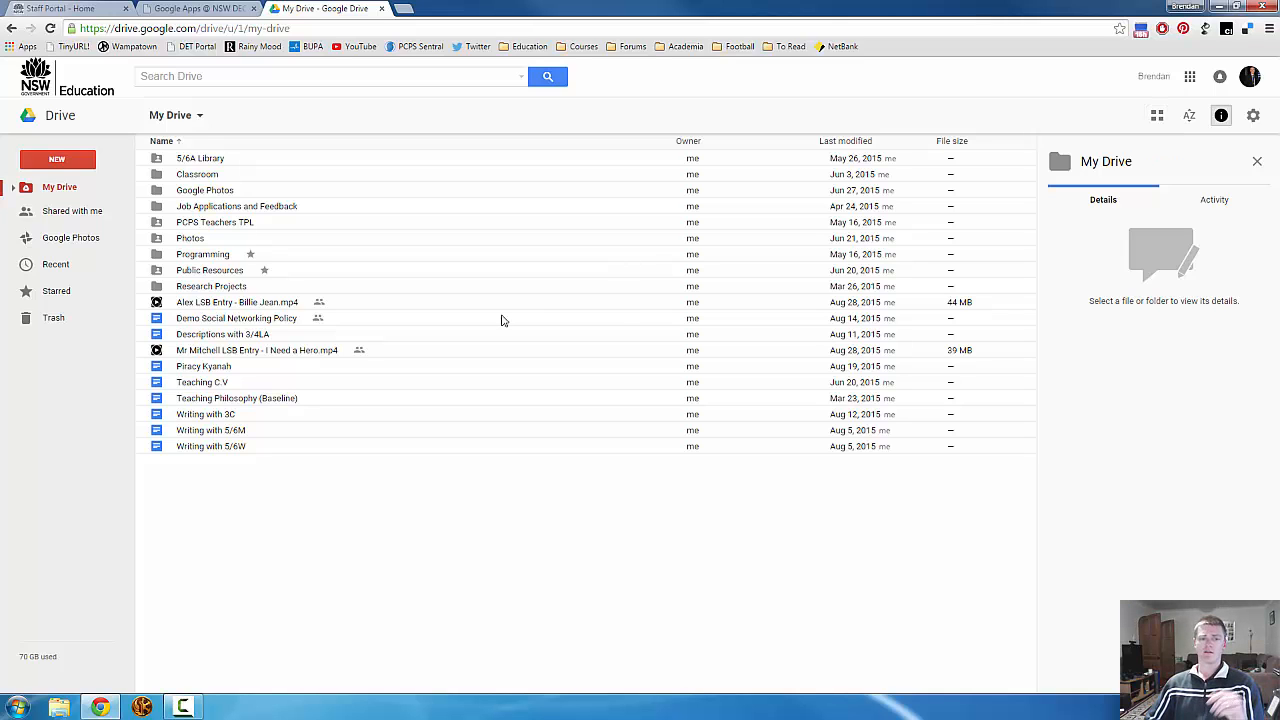
Step: Select Demo Social Networking Policy to preview it and show its More actions menu
click(236, 318)
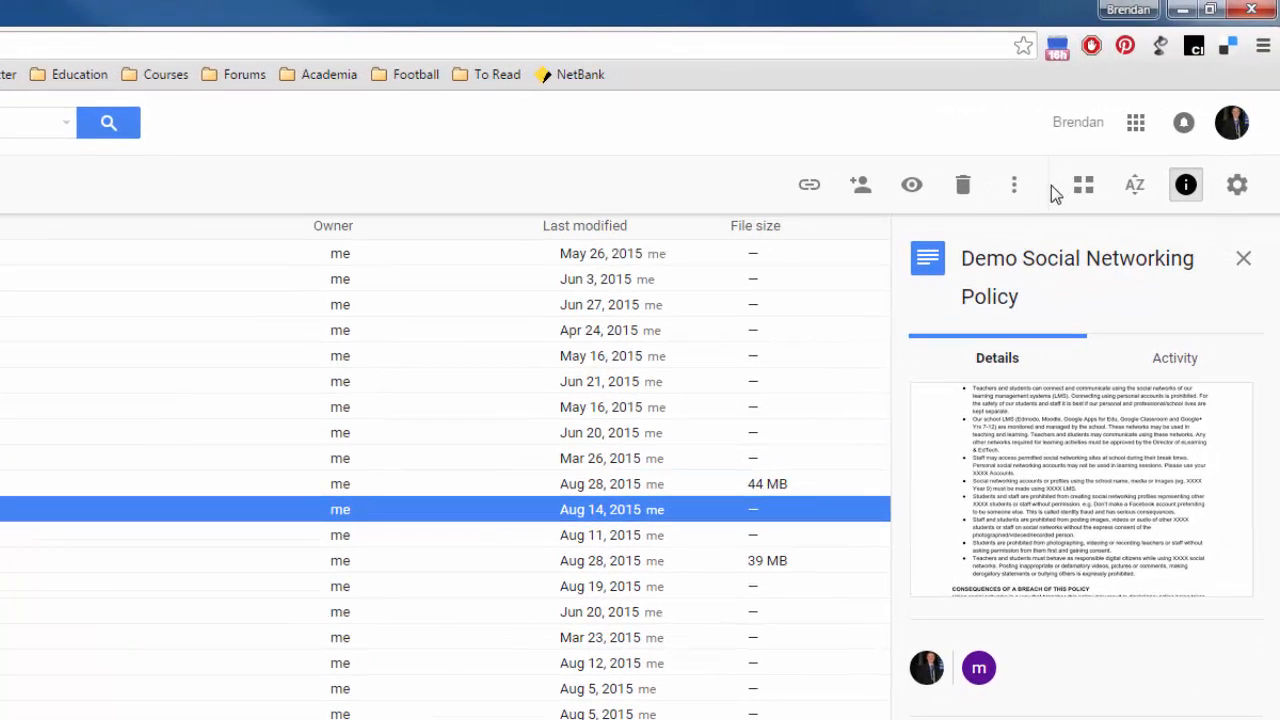
mouse_move(1014, 184)
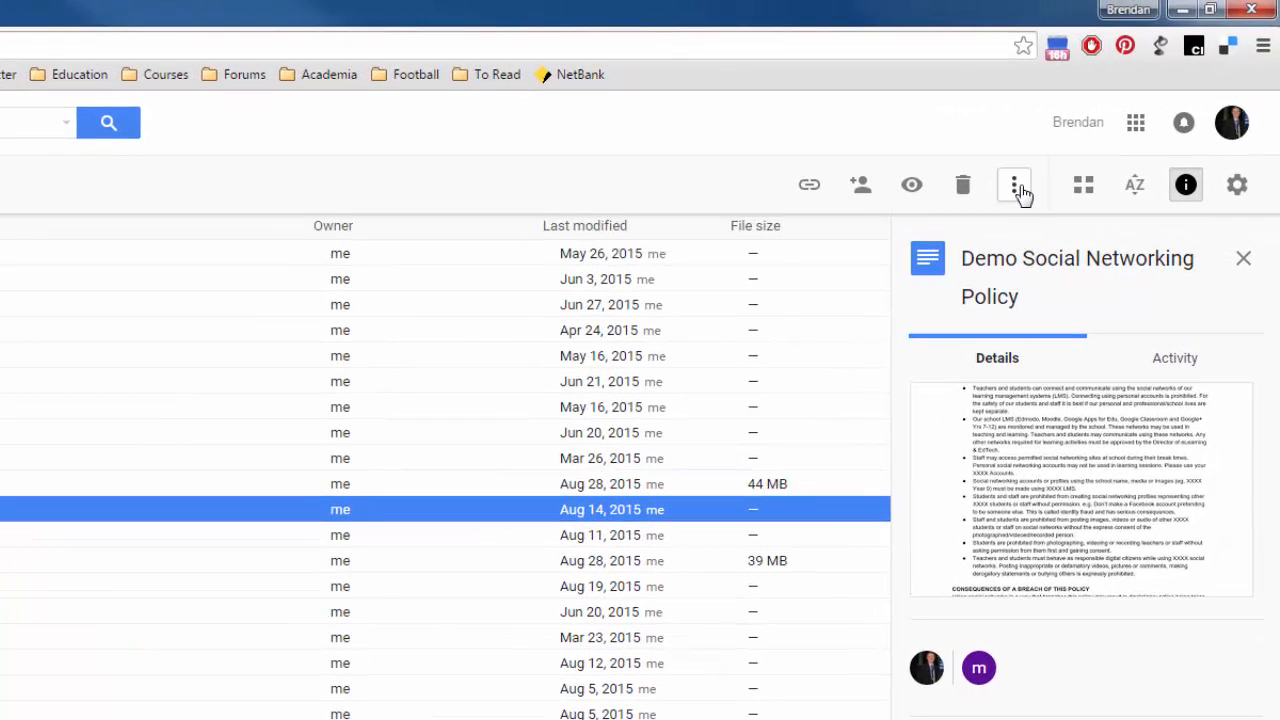
click(1014, 184)
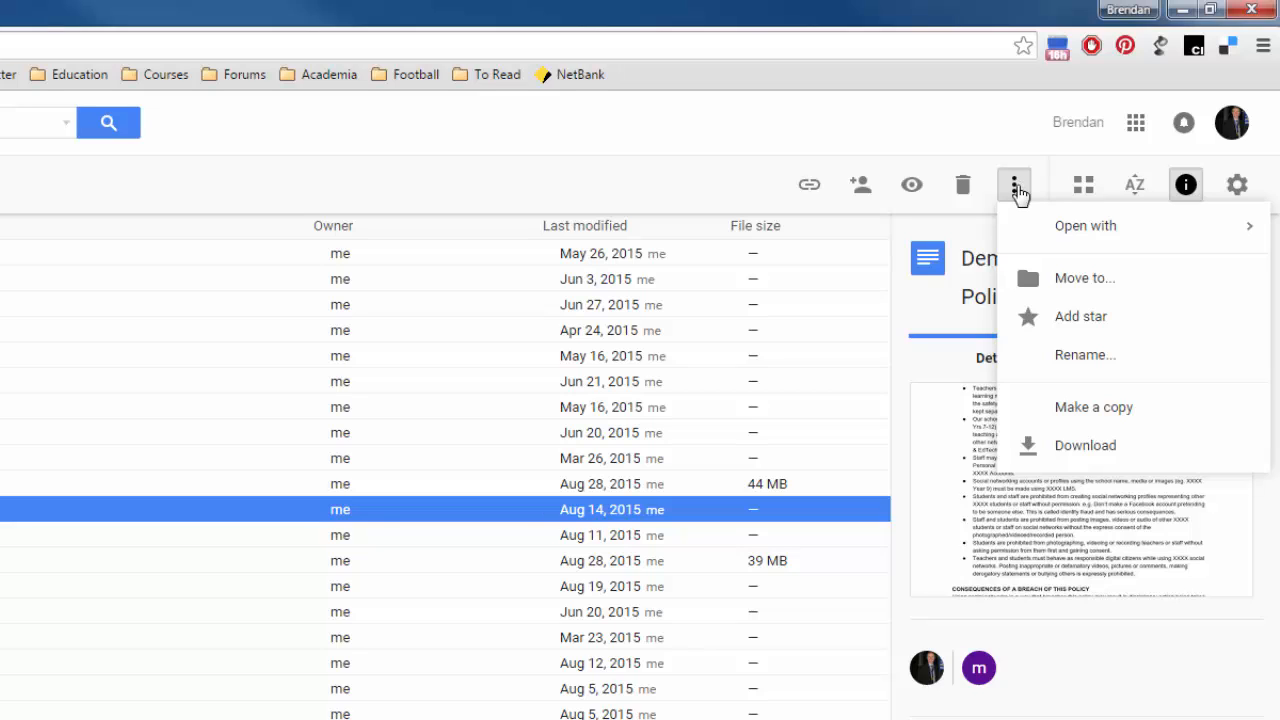
mouse_move(1084, 224)
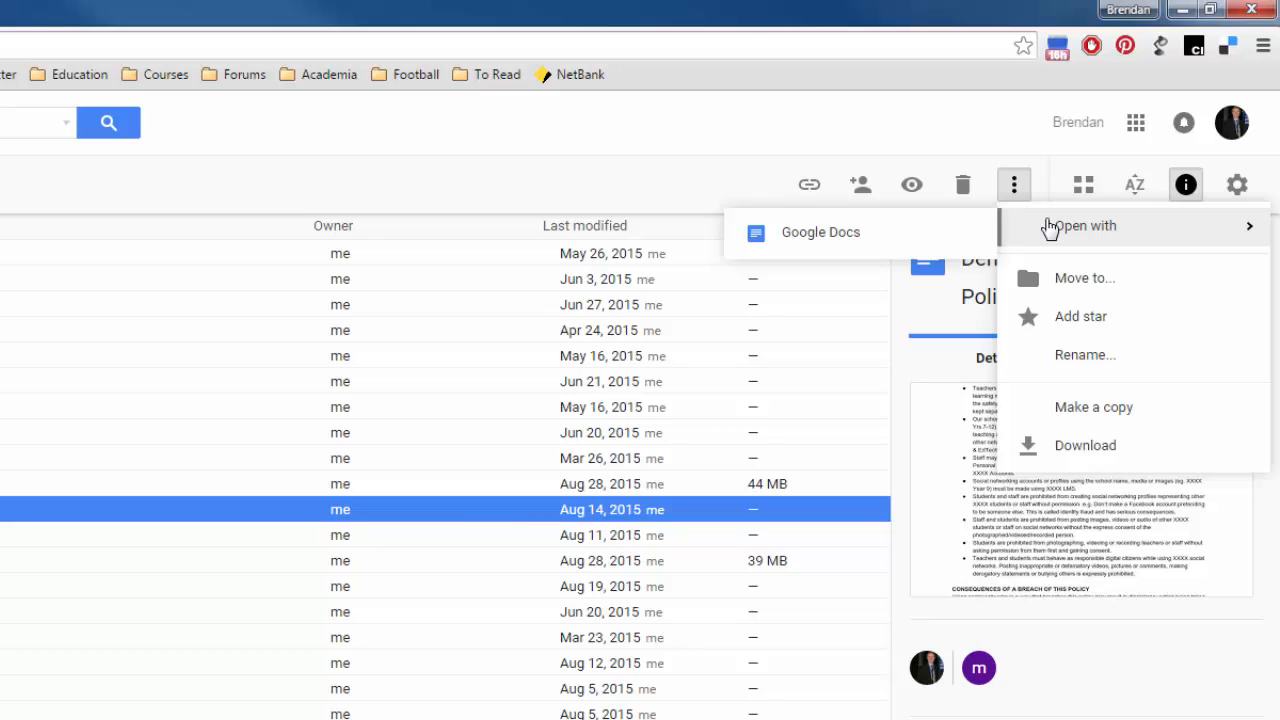
mouse_move(1070, 278)
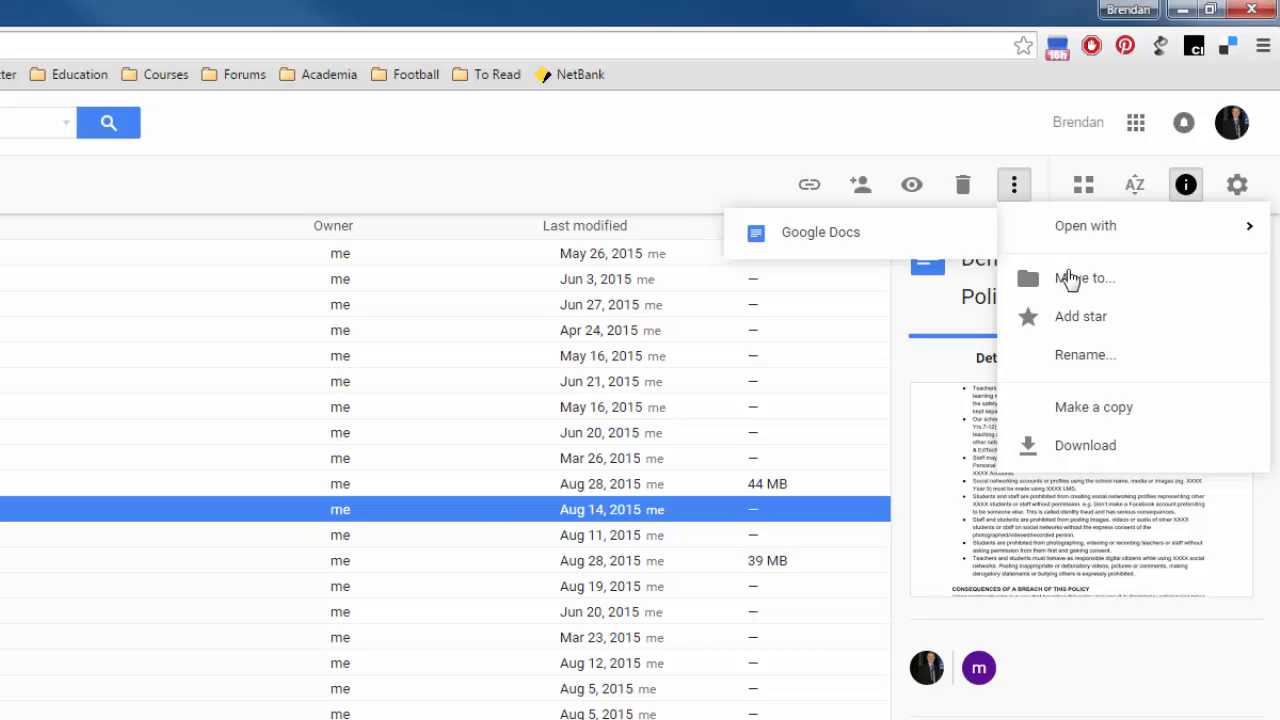
mouse_move(1084, 316)
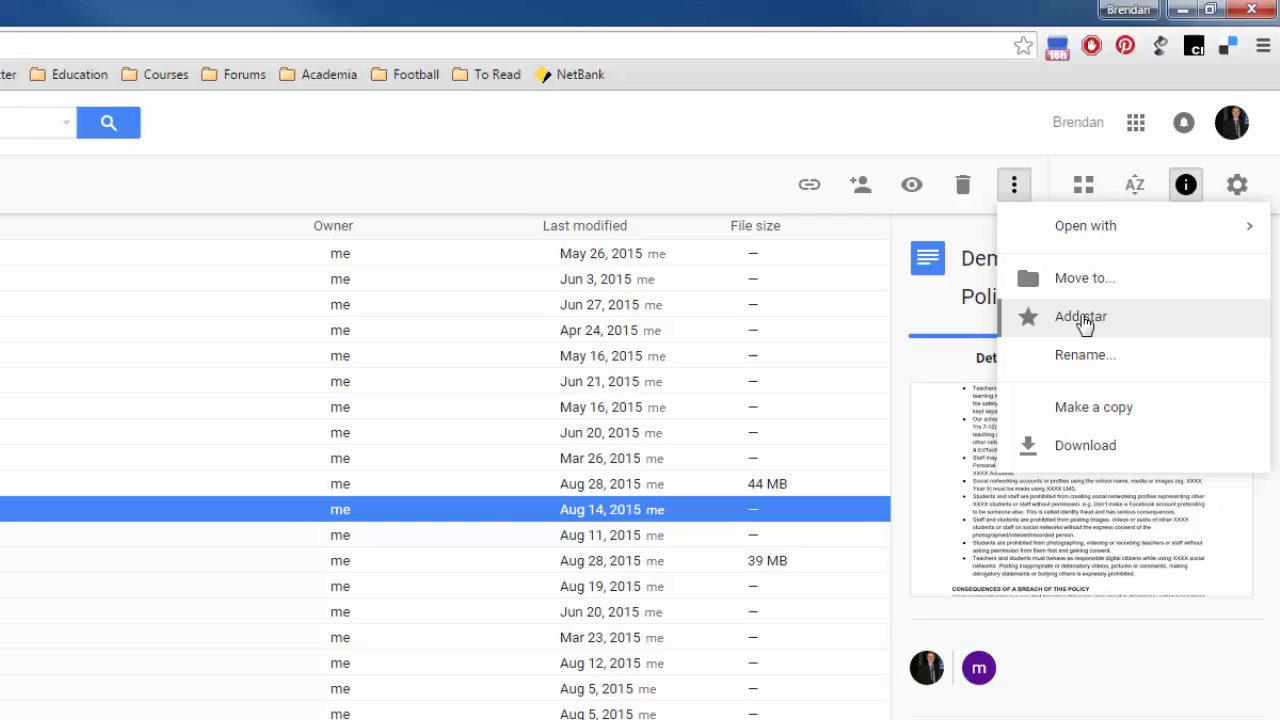
mouse_move(1088, 326)
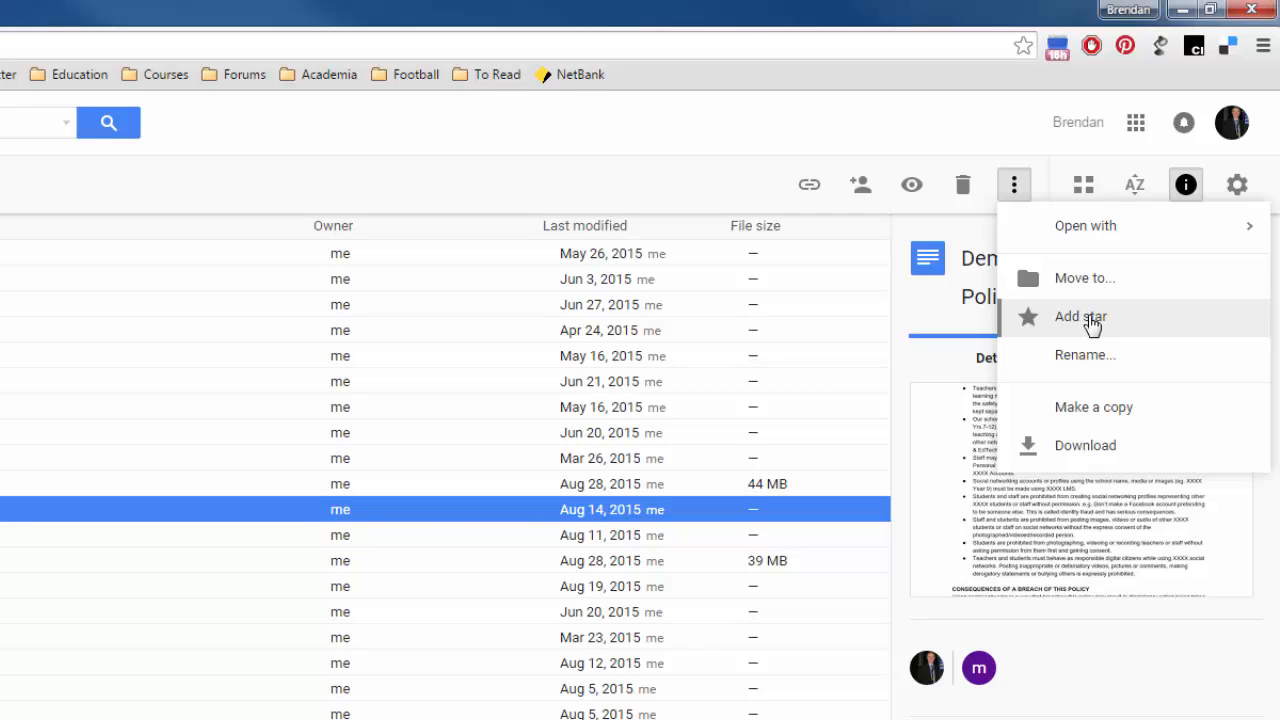
mouse_move(1100, 344)
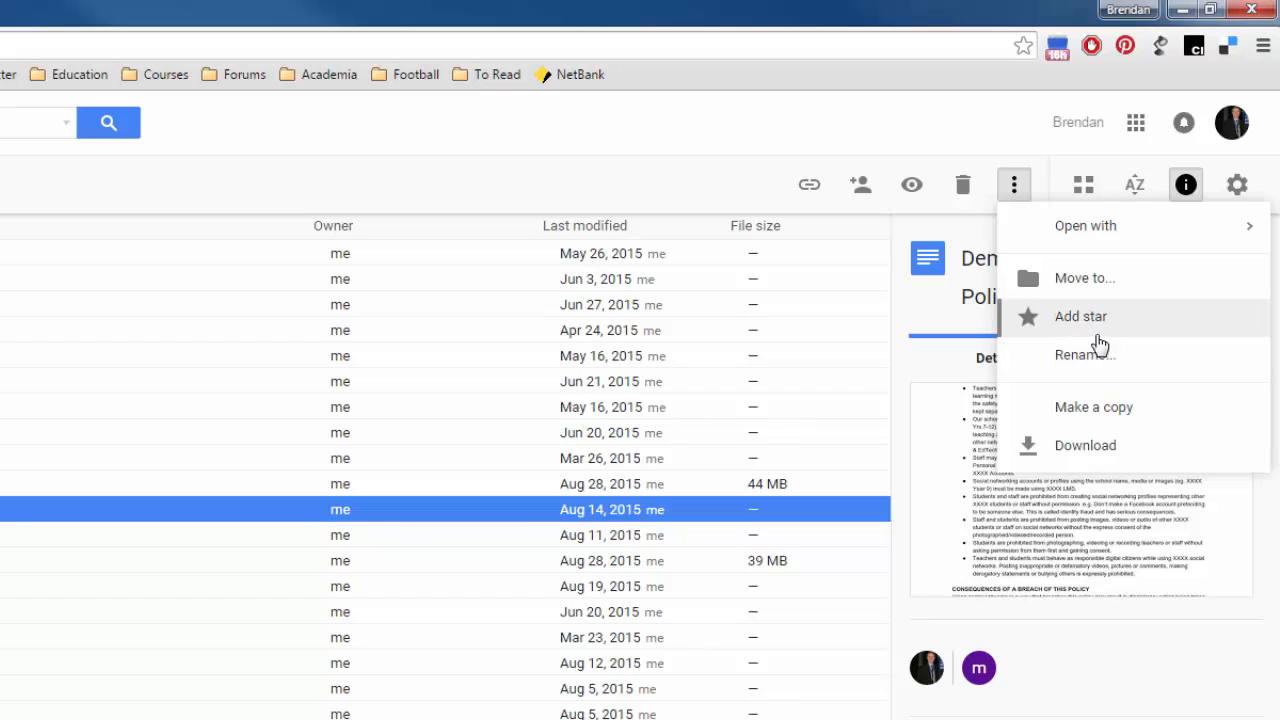
mouse_move(1084, 356)
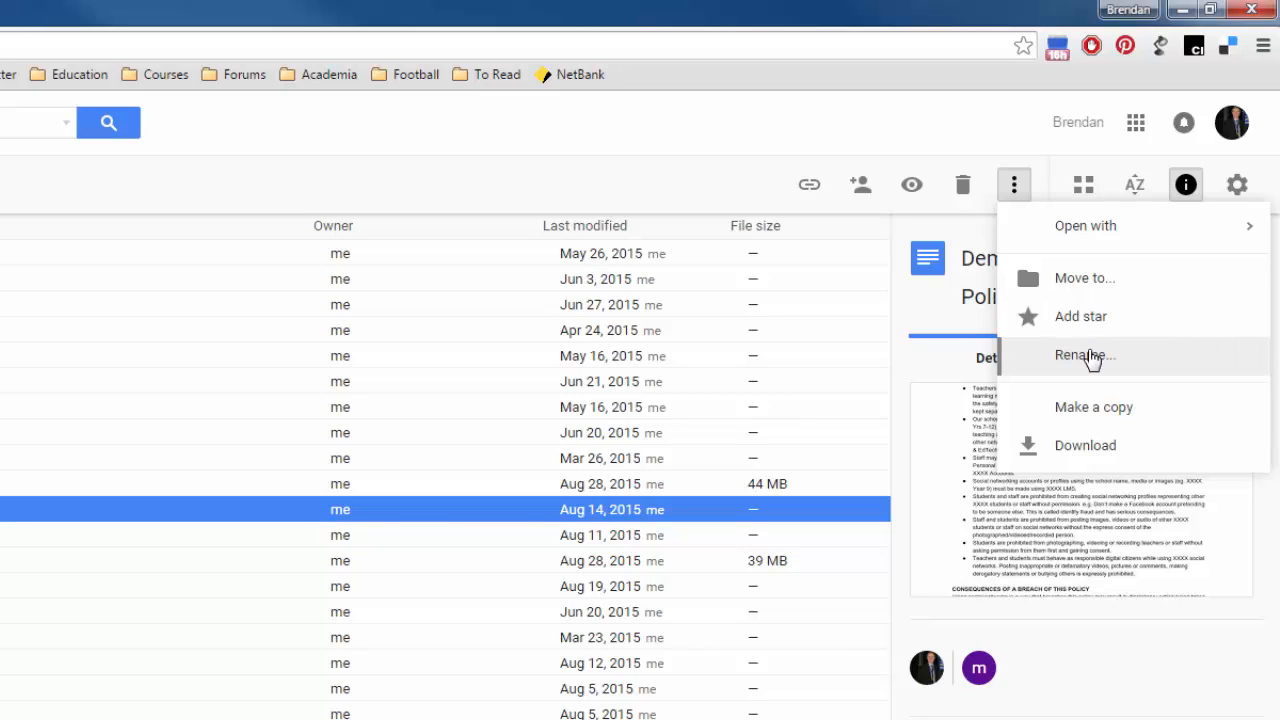
mouse_move(1100, 410)
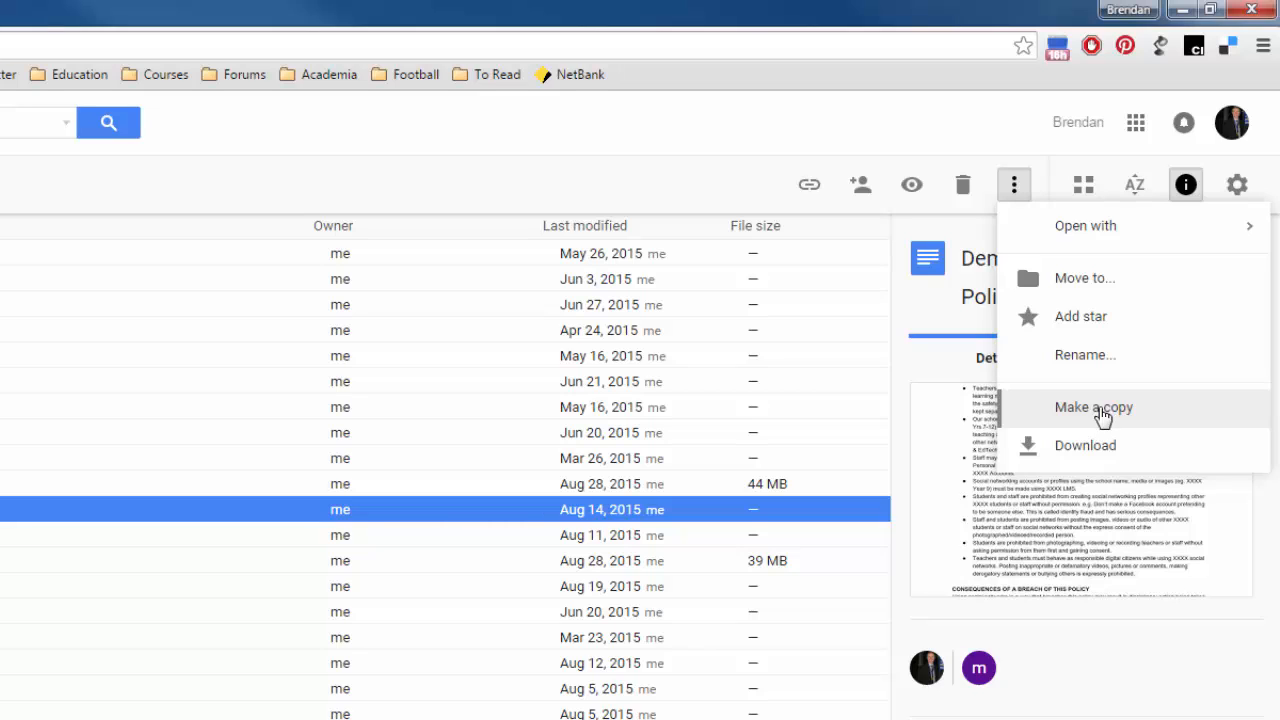
mouse_move(1104, 456)
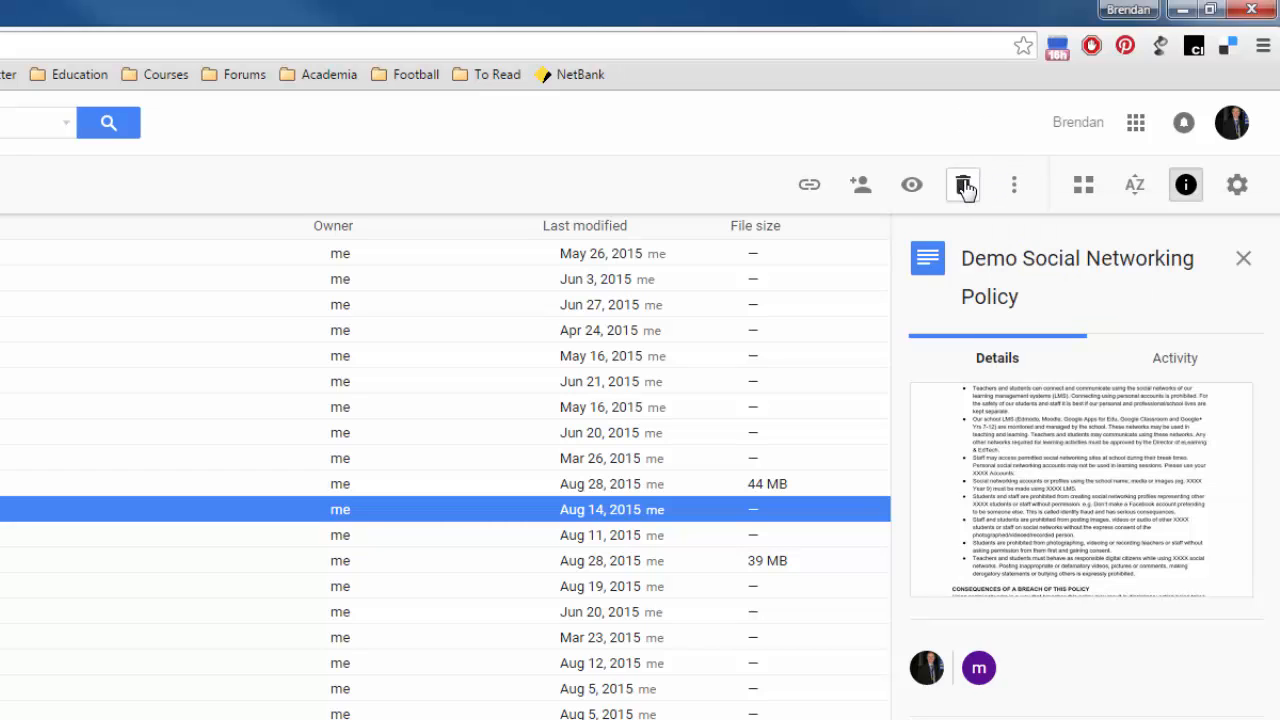
mouse_move(964, 184)
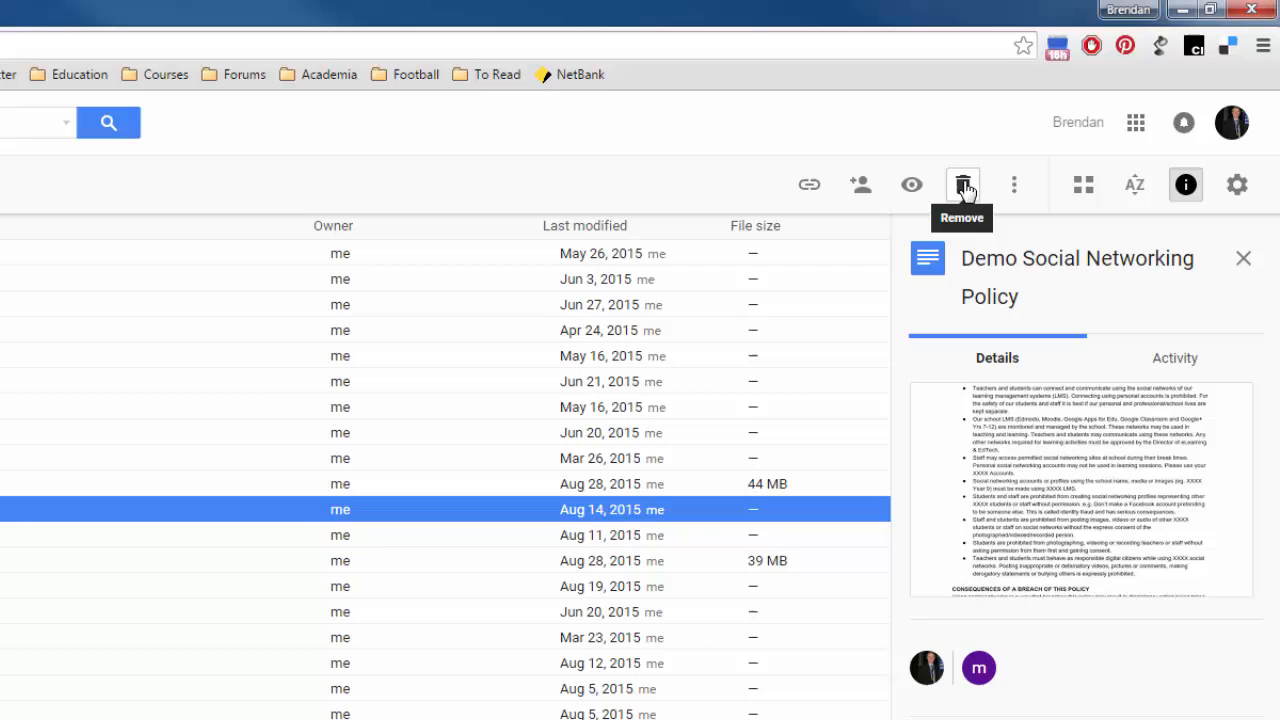
mouse_move(976, 192)
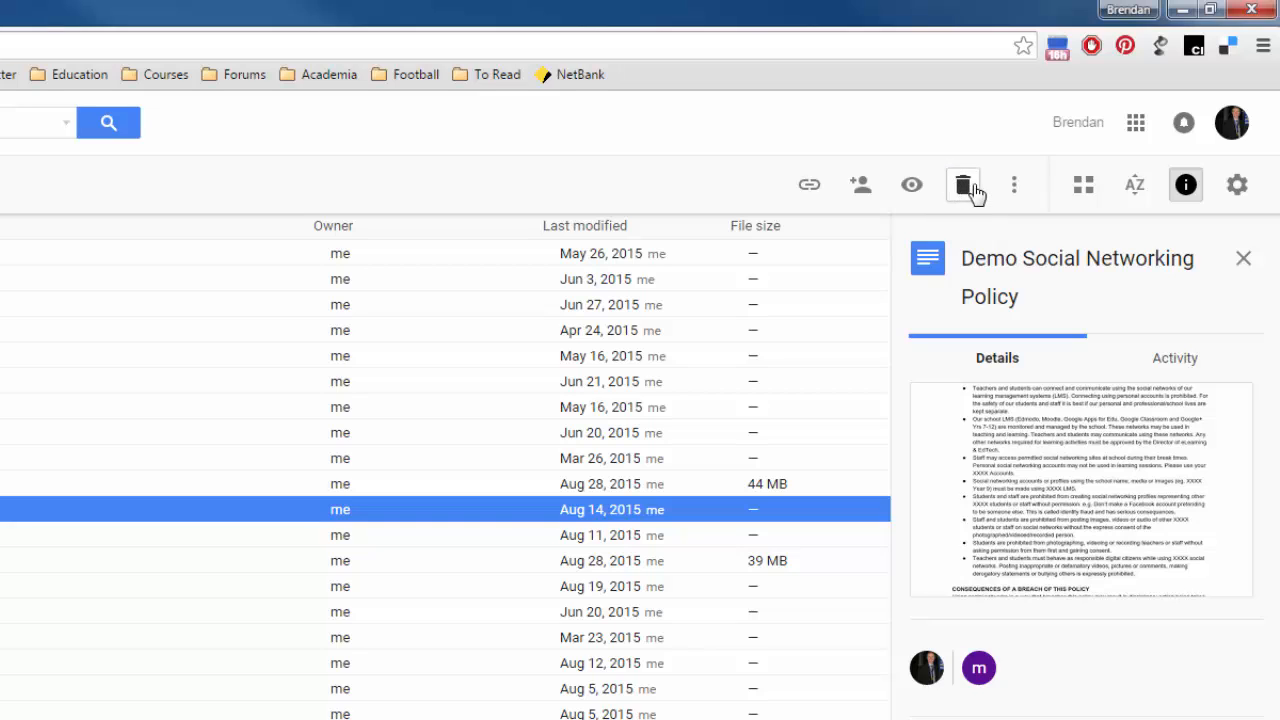
mouse_move(912, 184)
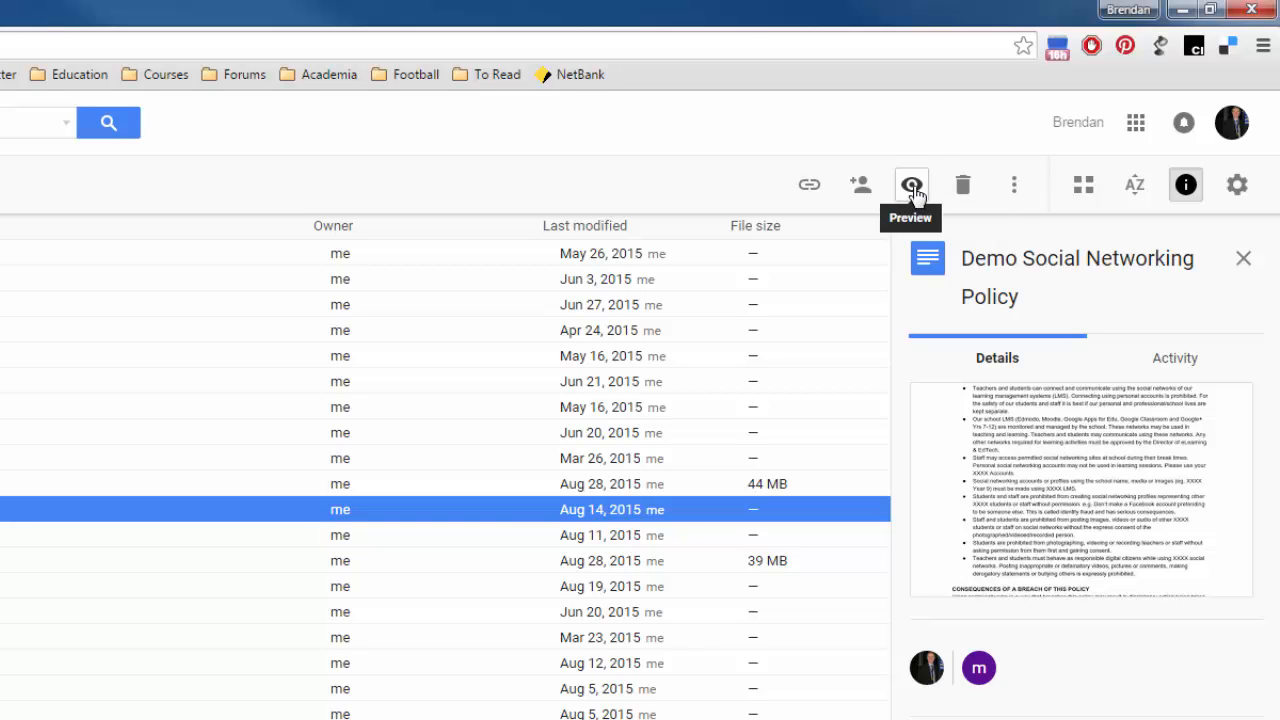
mouse_move(860, 184)
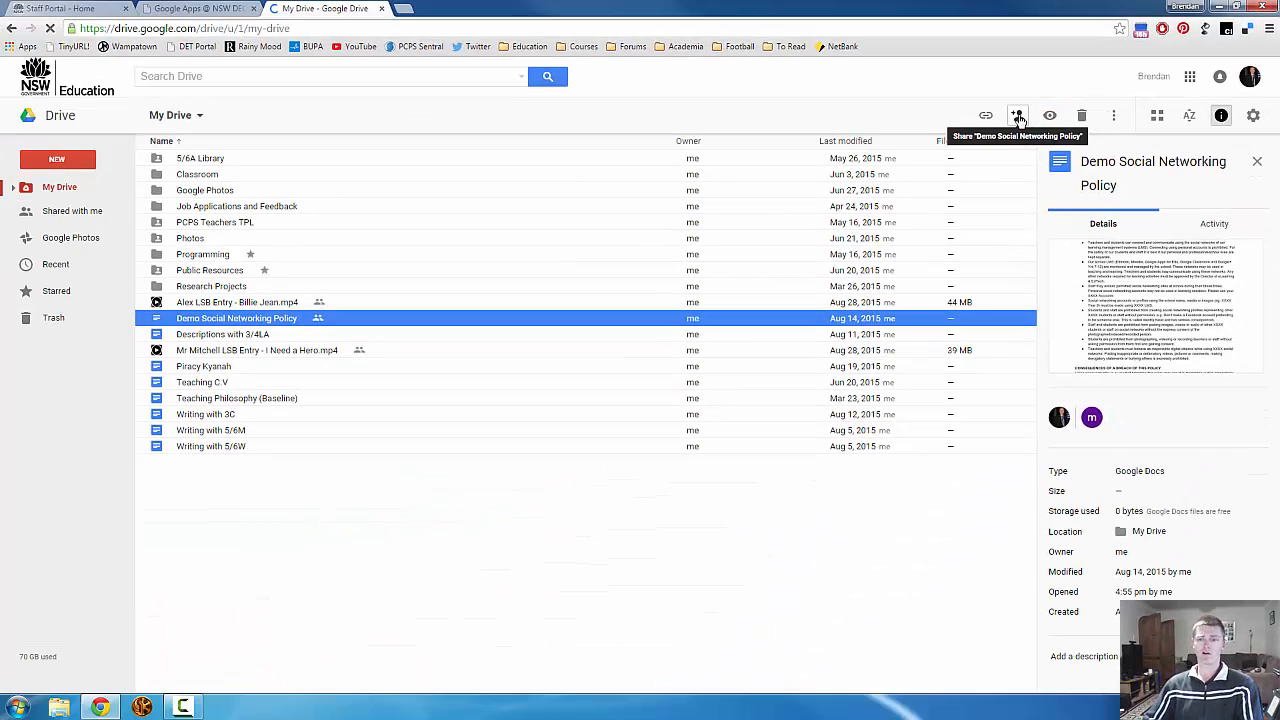
click(1016, 114)
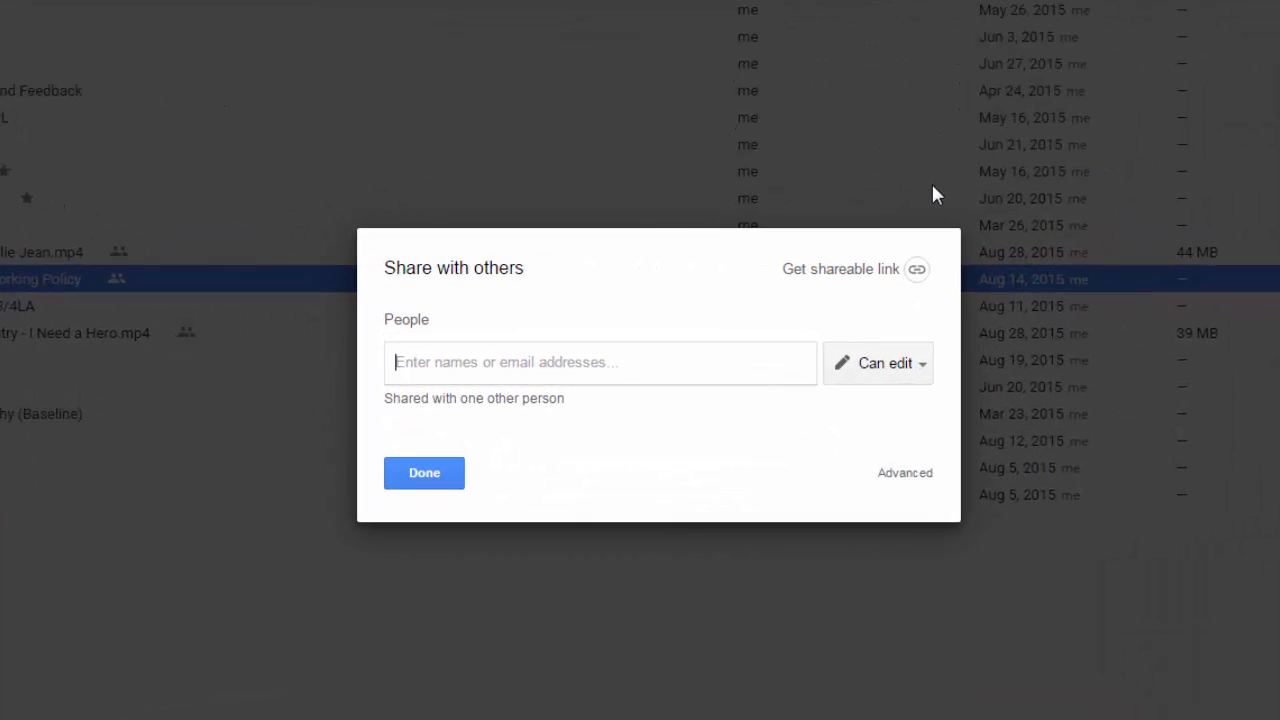
mouse_move(848, 278)
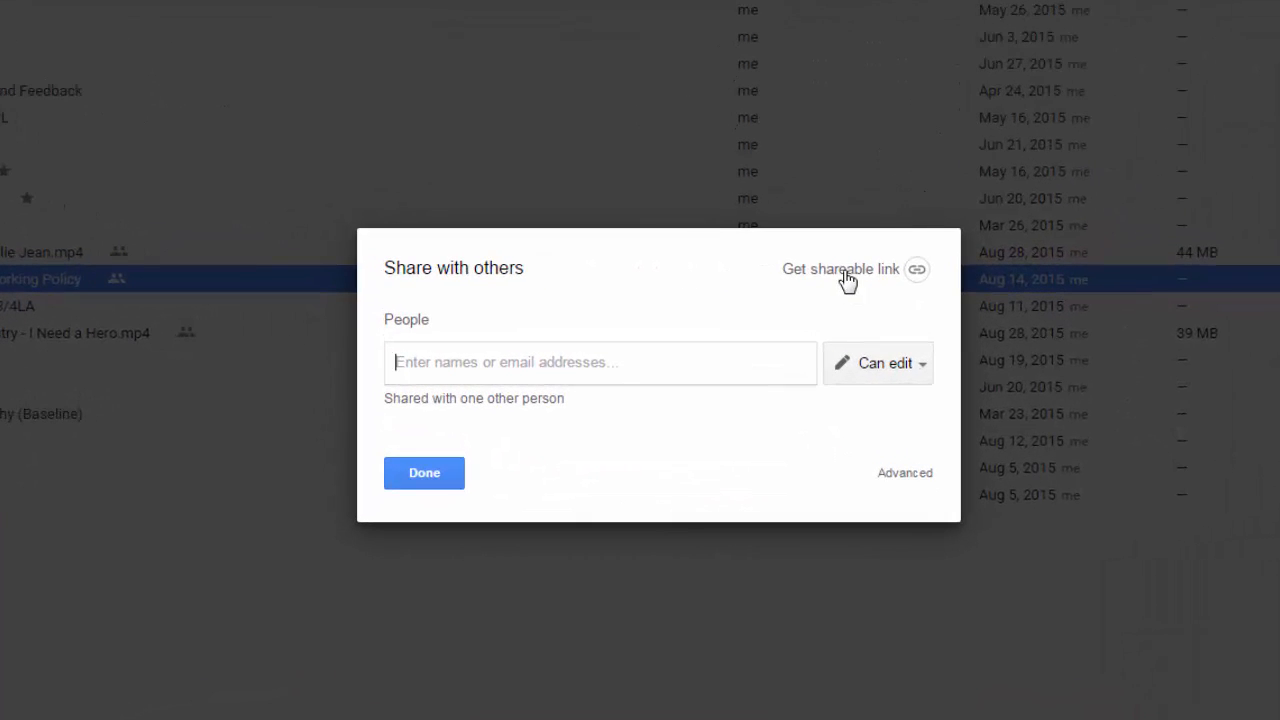
Step: Get a shareable link for Demo Social Networking Policy, turning on view-only link sharing and copying it
click(840, 268)
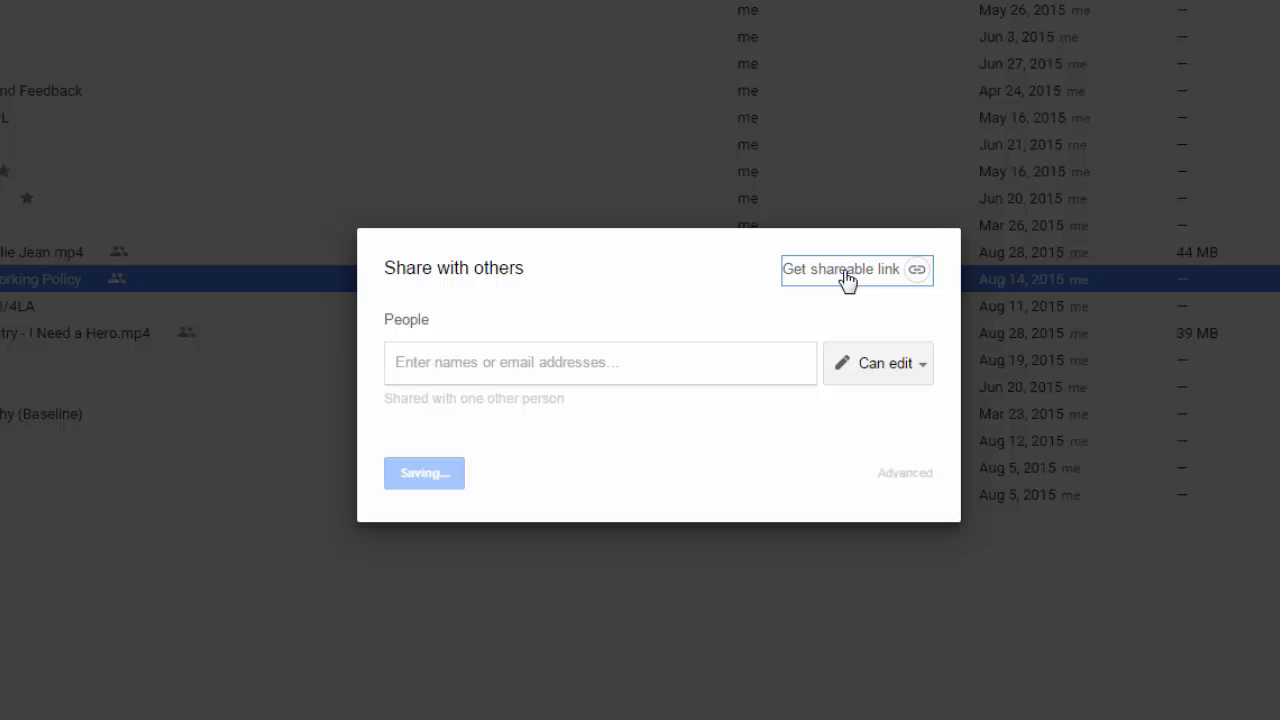
click(840, 268)
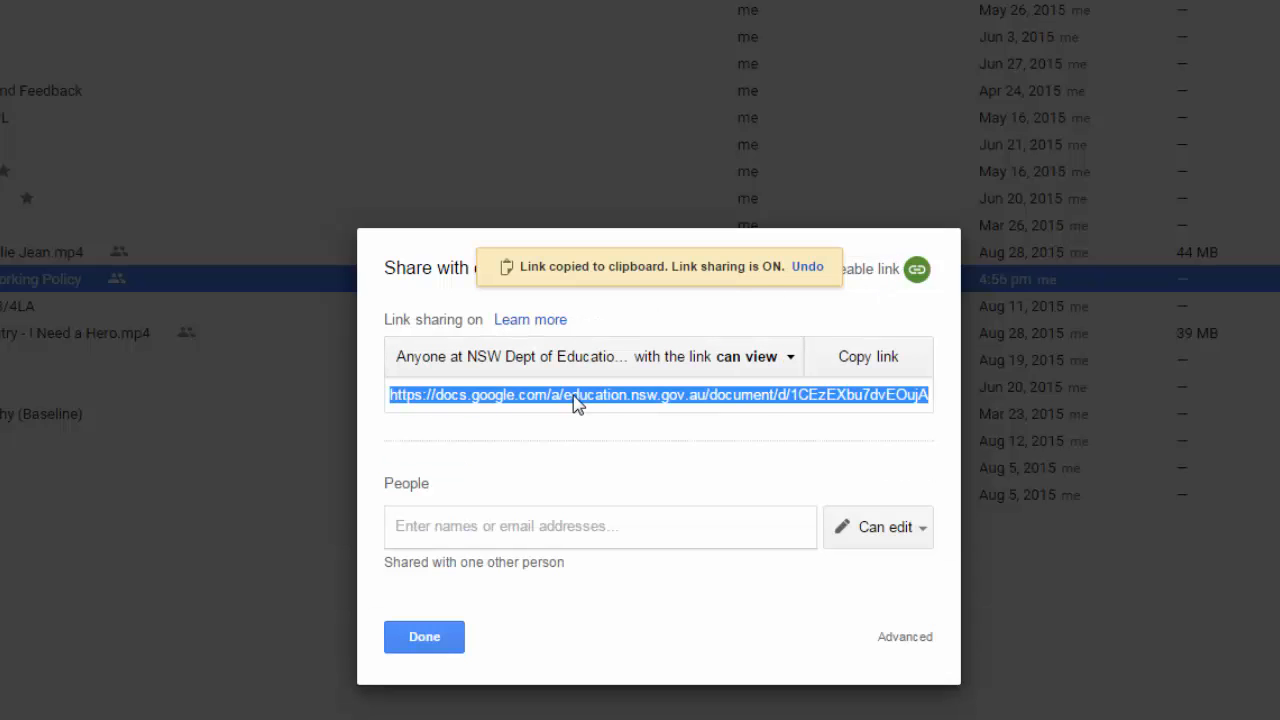
mouse_move(788, 408)
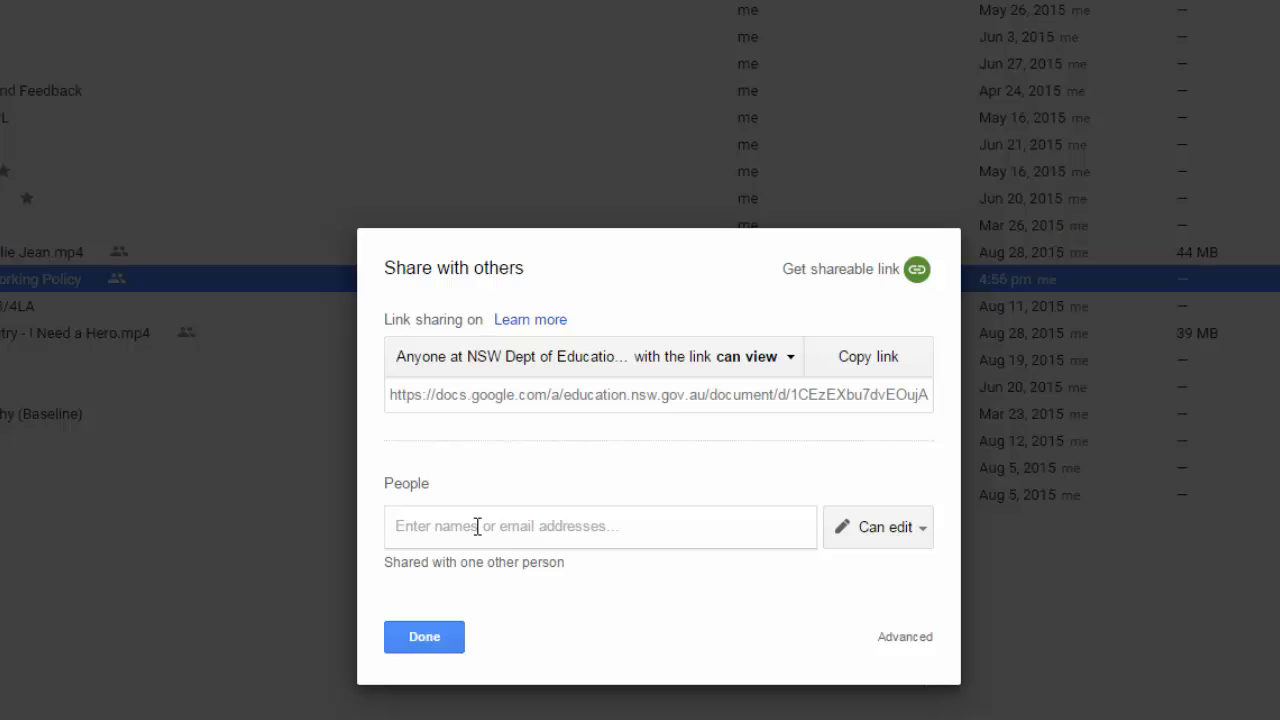
mouse_move(424, 528)
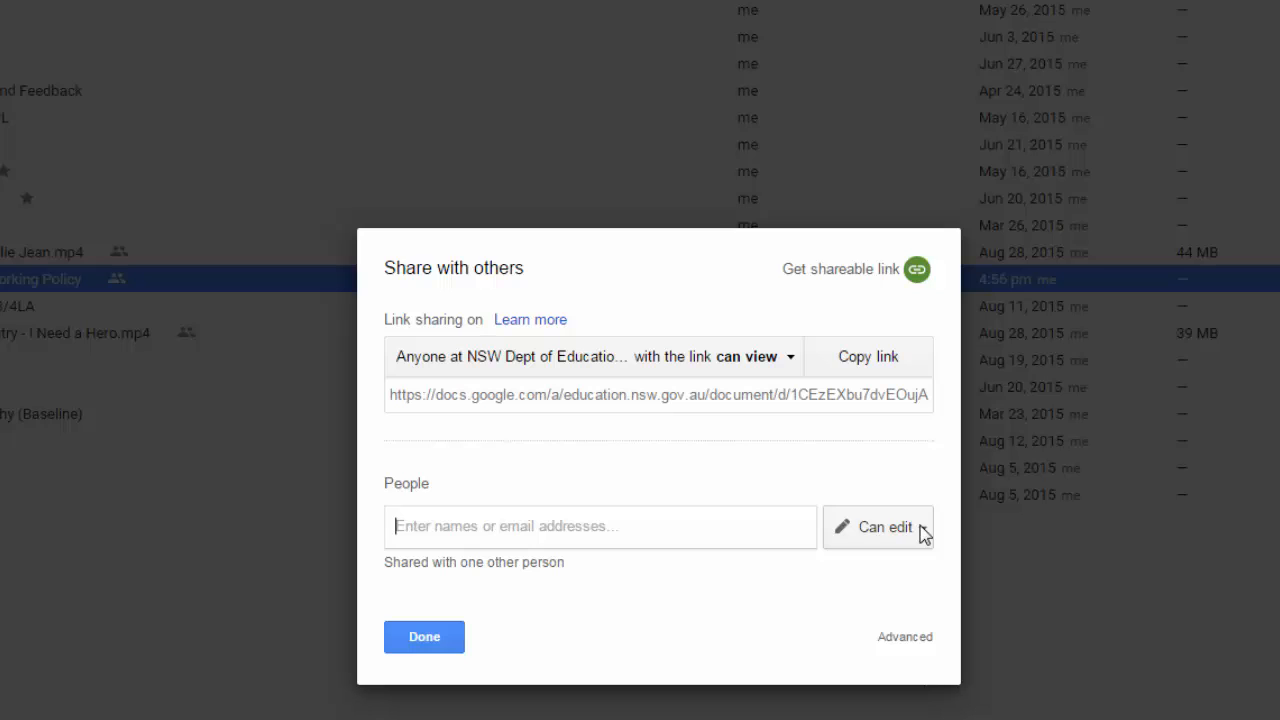
Step: Show the Can edit, Can comment and Can view permission levels for added people
click(878, 528)
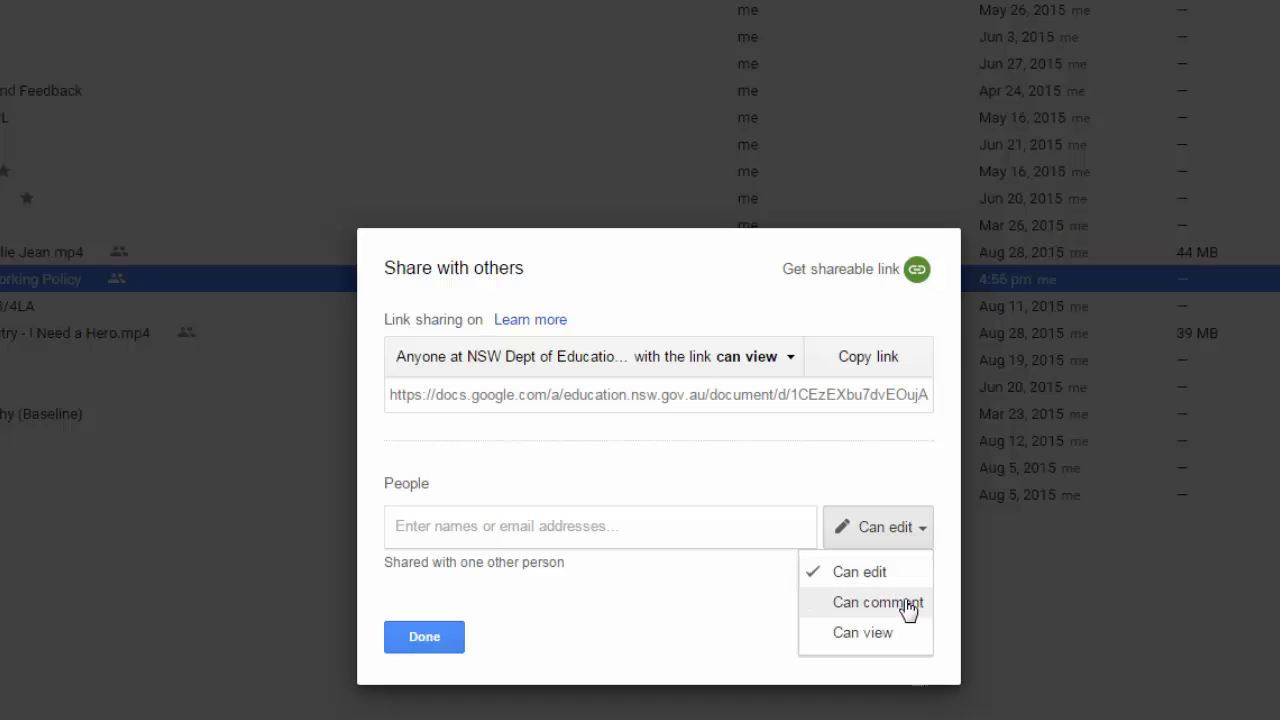
mouse_move(908, 628)
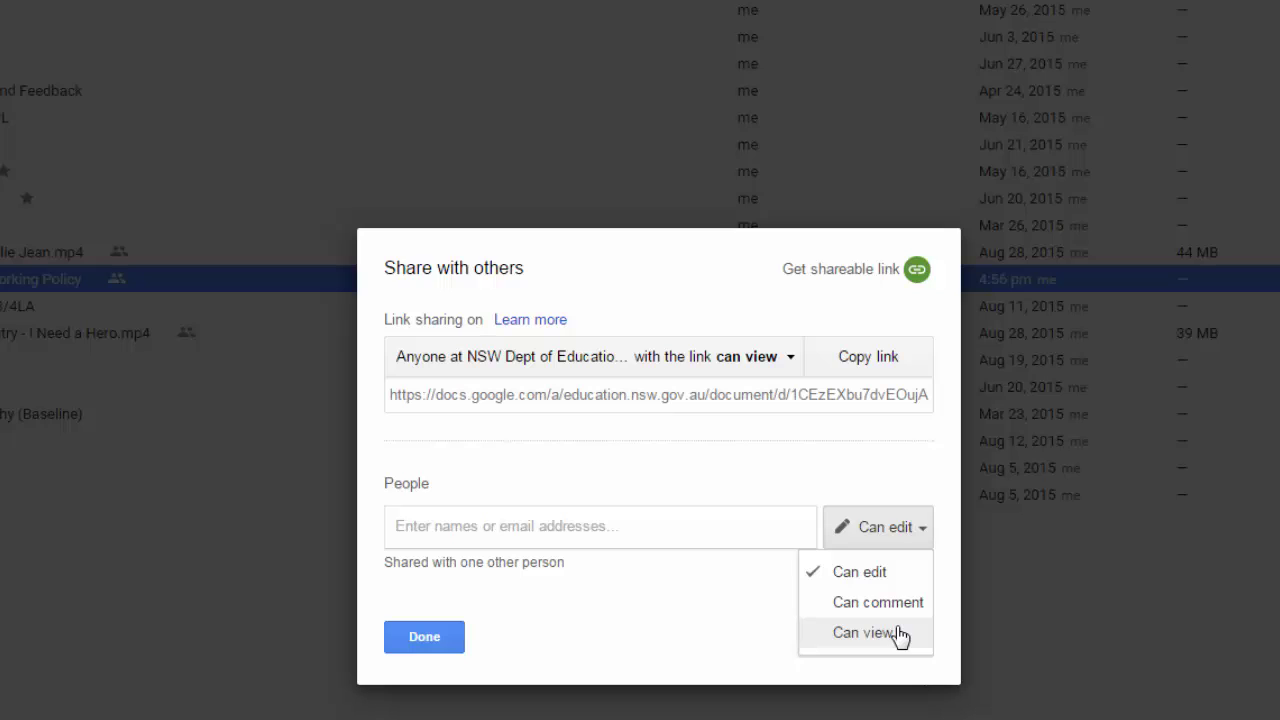
mouse_move(900, 608)
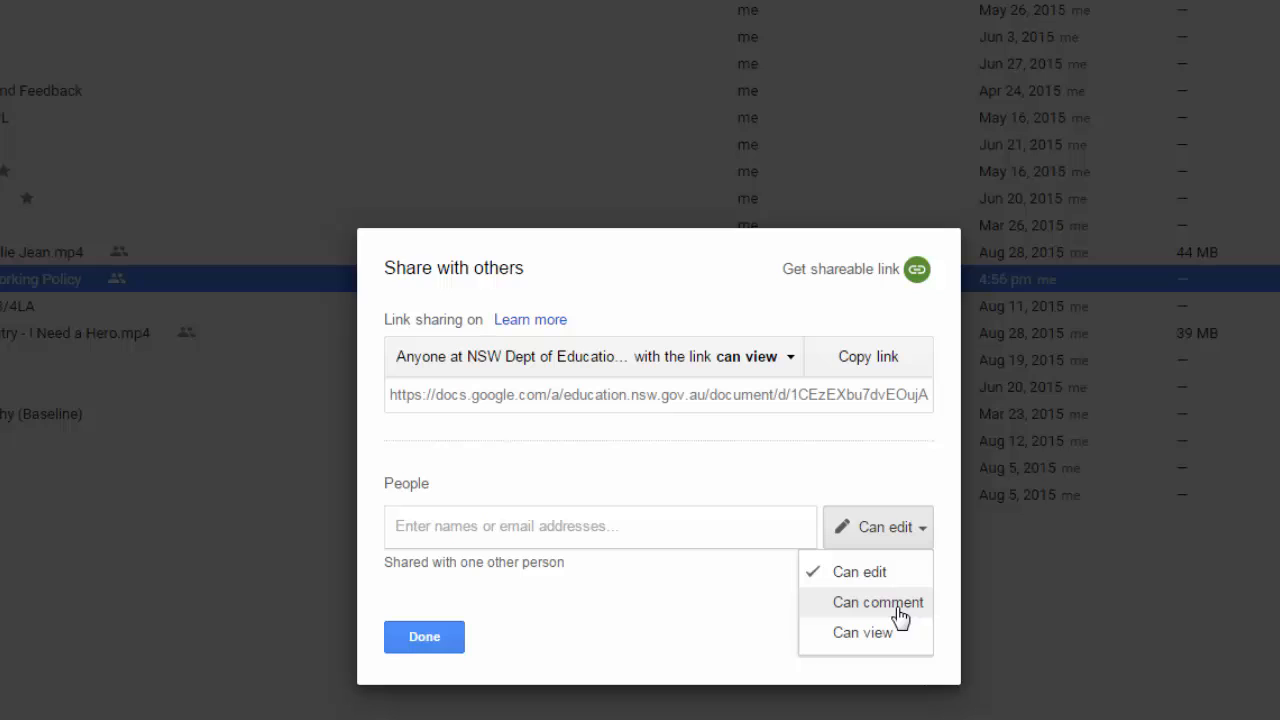
mouse_move(684, 492)
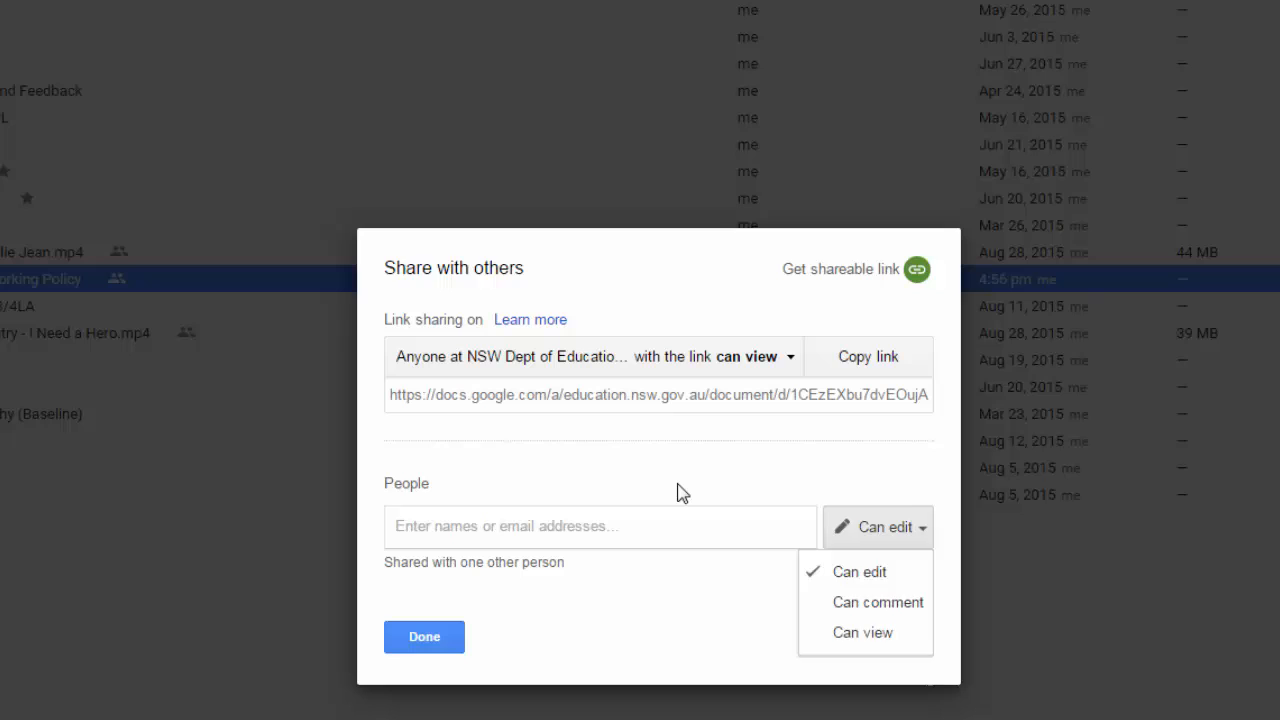
Step: Close the permission dropdown, leaving access at Can edit
click(688, 486)
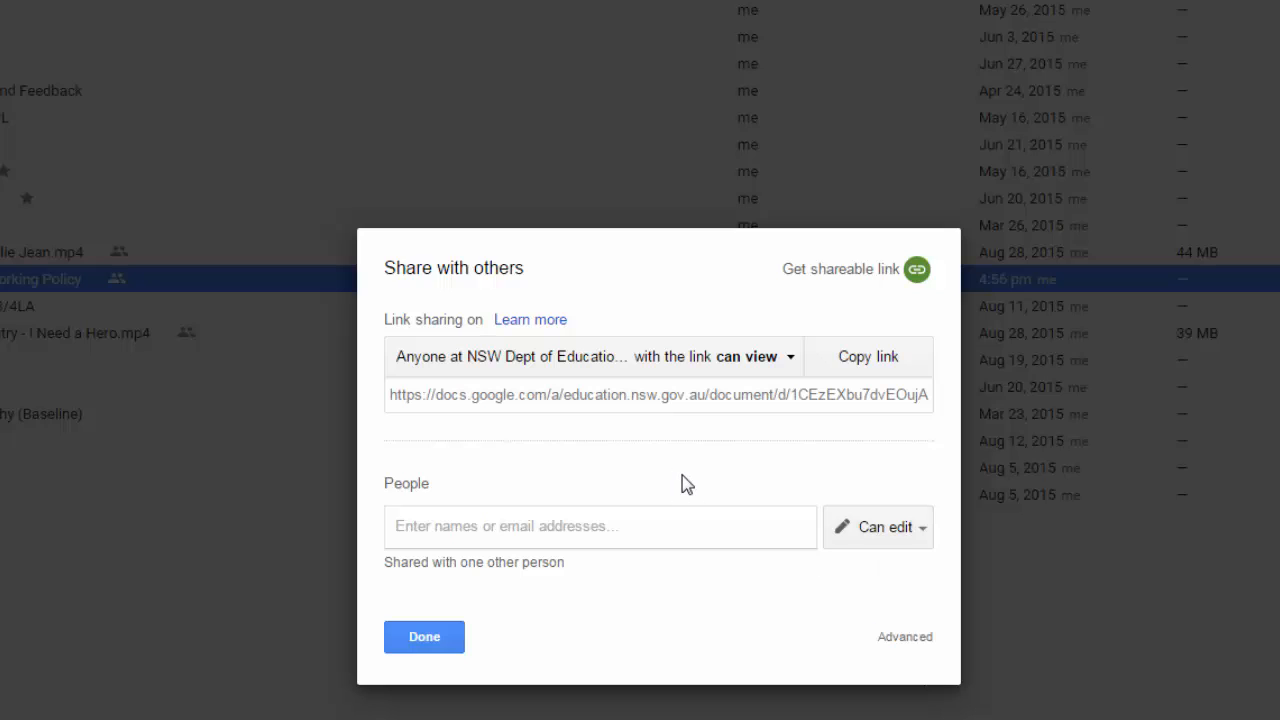
mouse_move(430, 440)
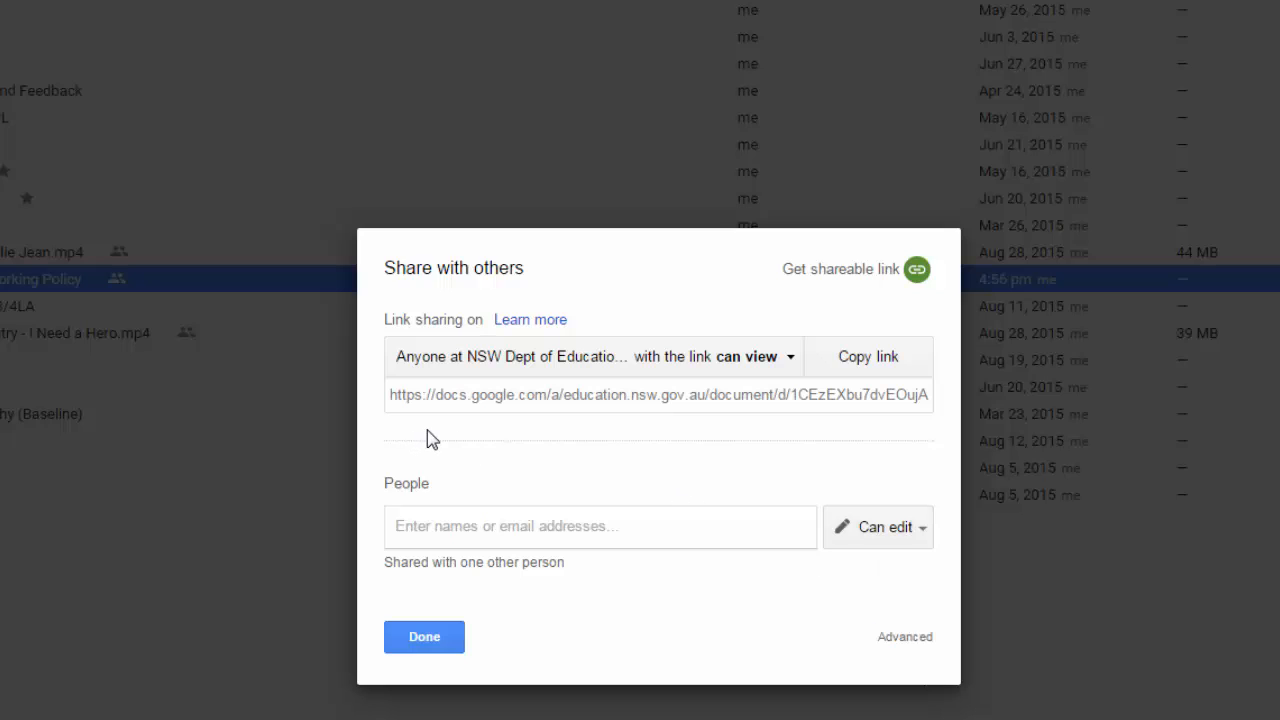
mouse_move(504, 456)
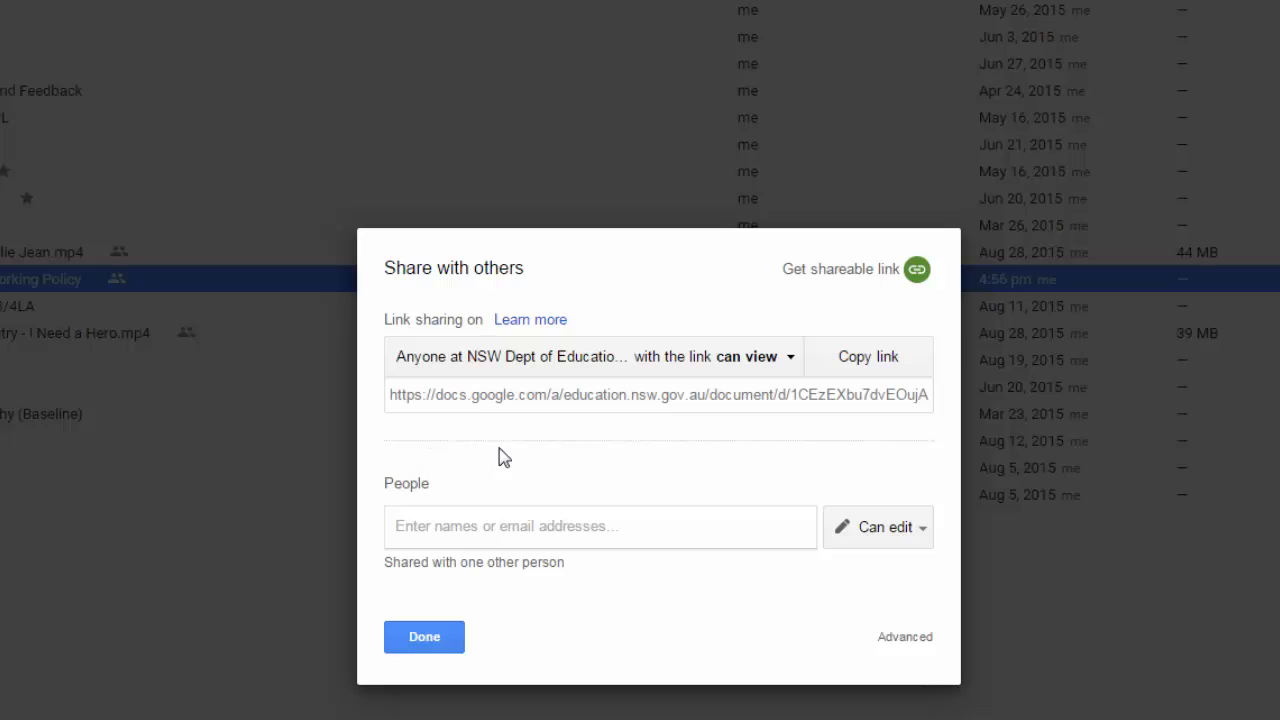
mouse_move(476, 448)
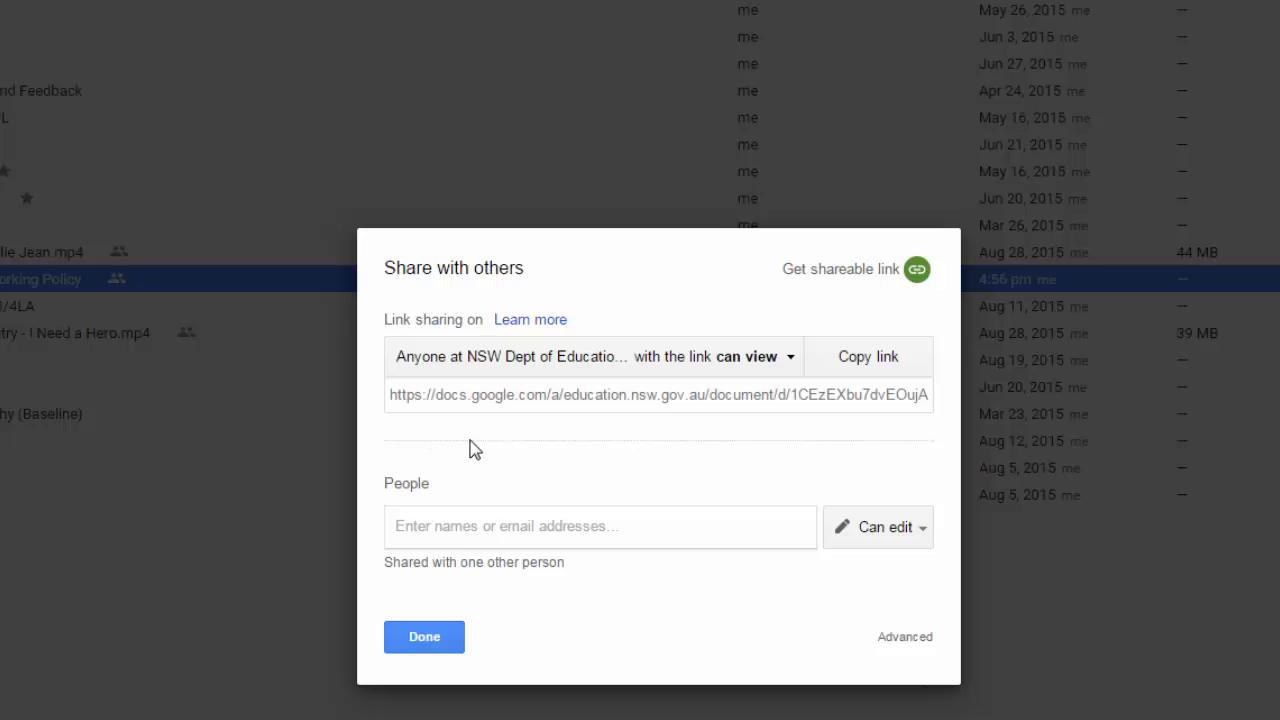
mouse_move(484, 528)
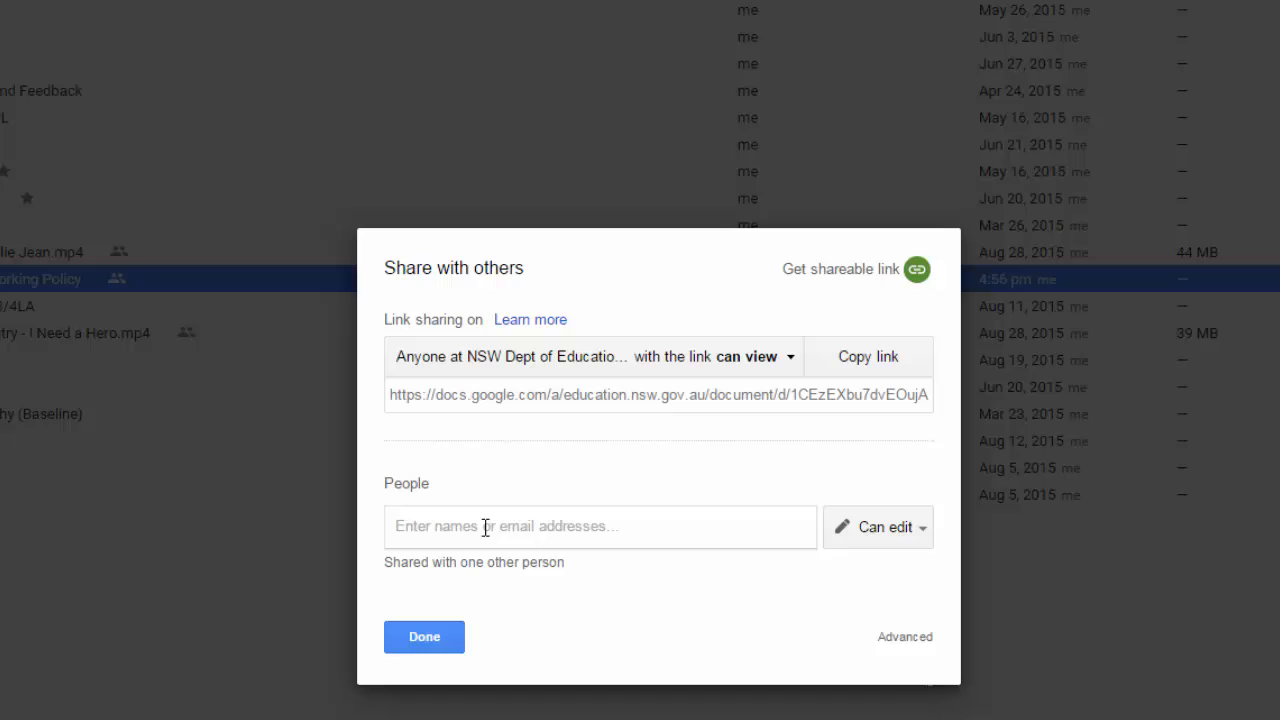
mouse_move(508, 528)
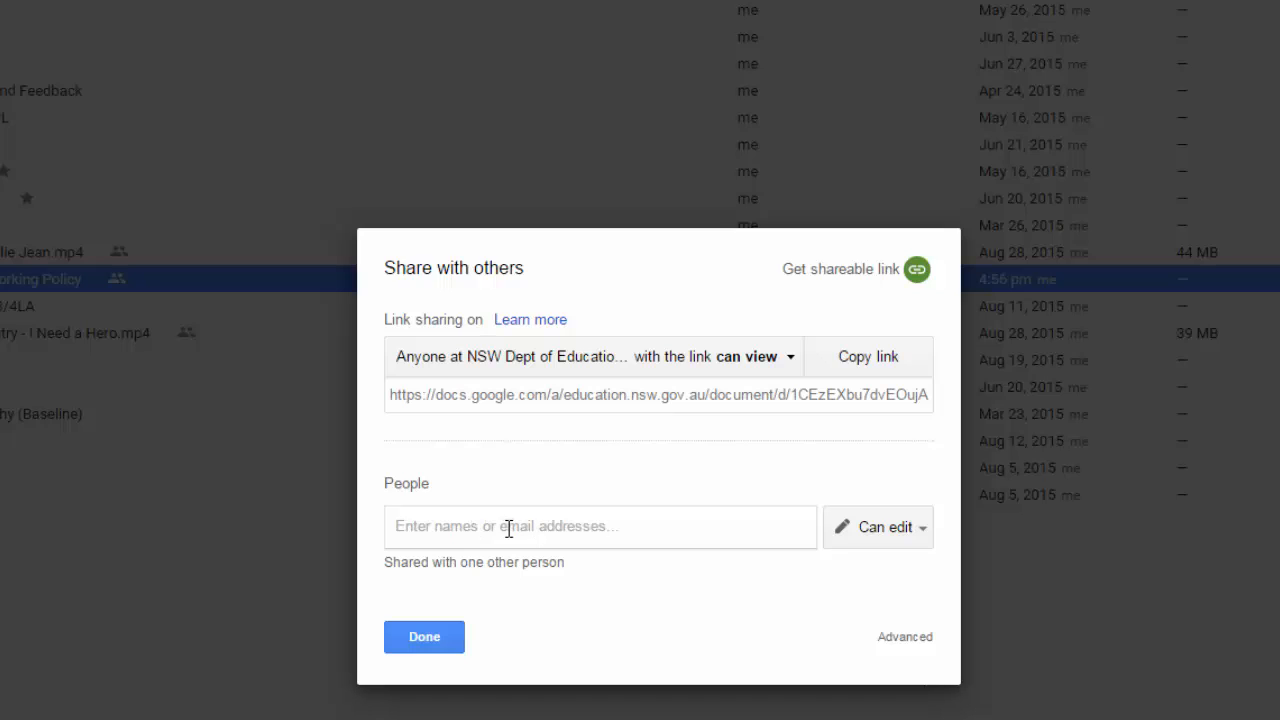
mouse_move(532, 508)
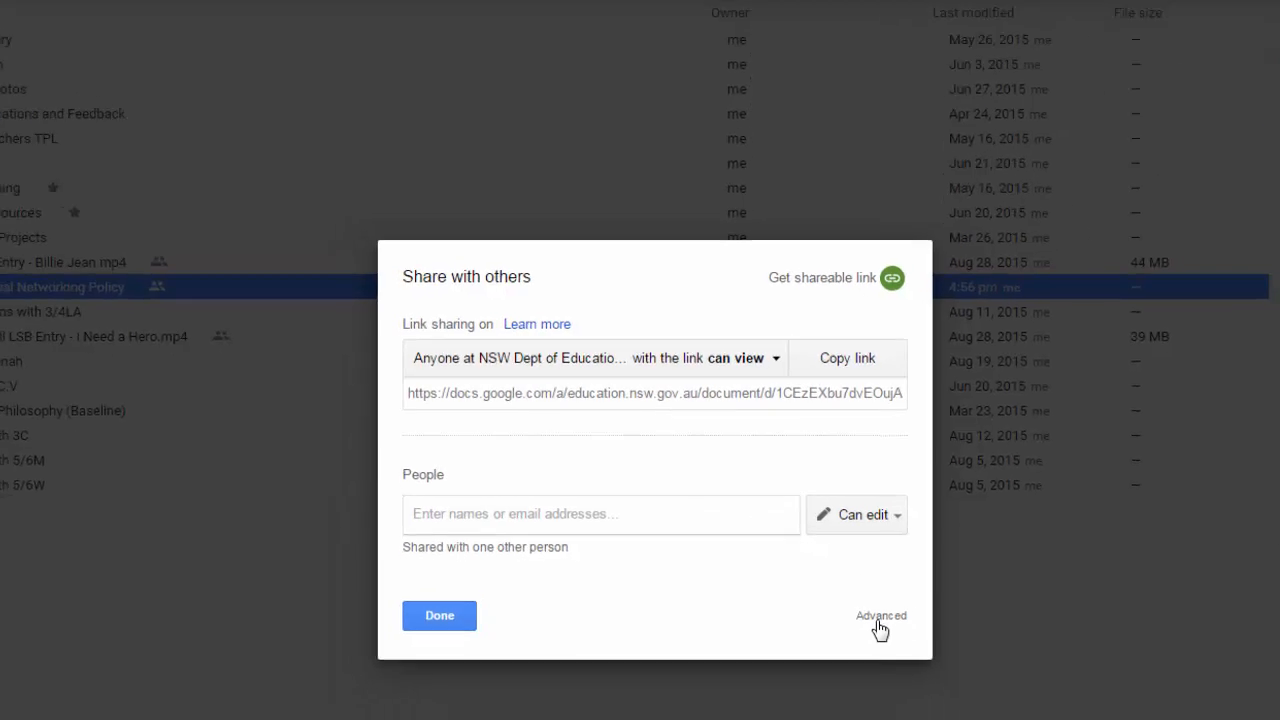
Step: Finish sharing with Done, show the document's view-only department link, then dismiss it
click(440, 616)
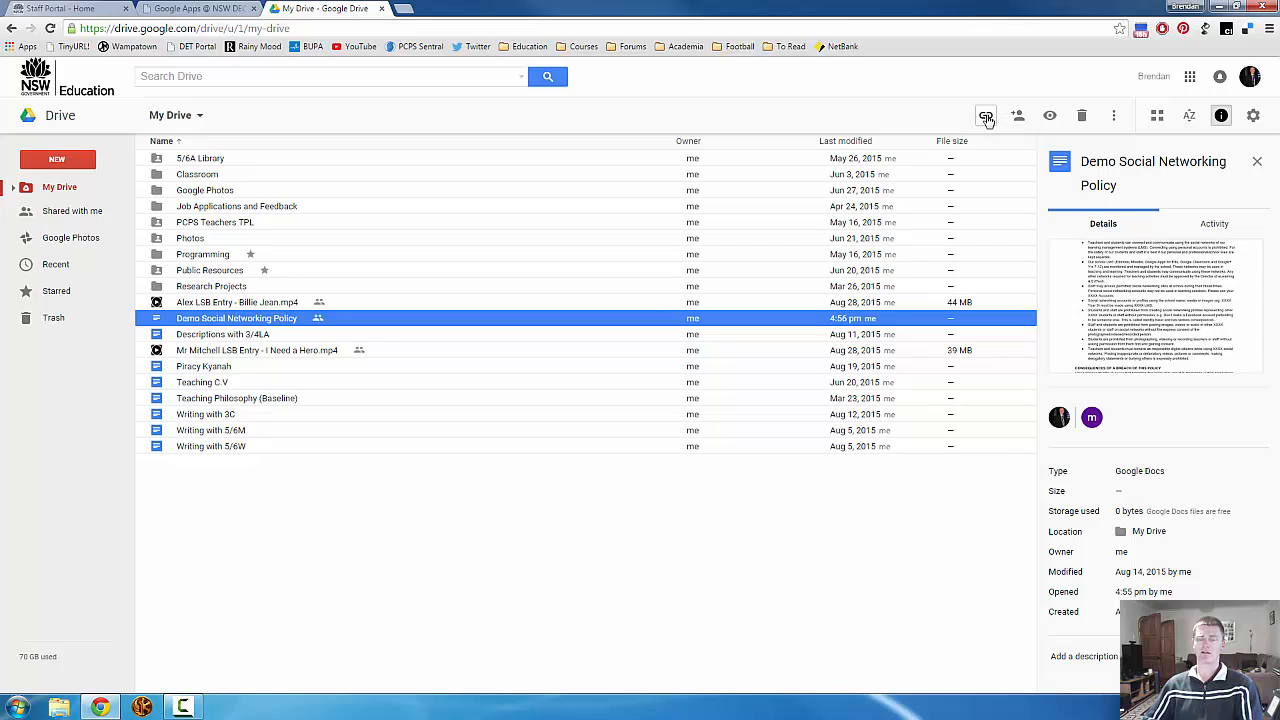
mouse_move(986, 114)
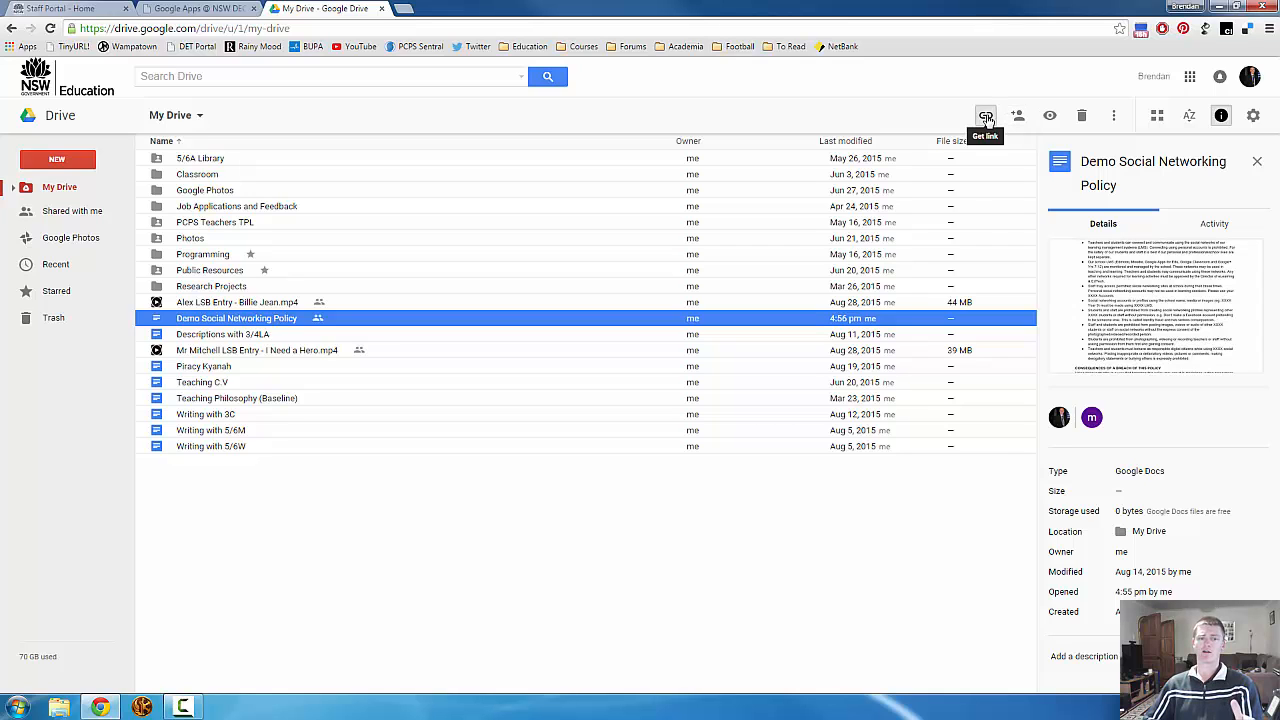
click(984, 114)
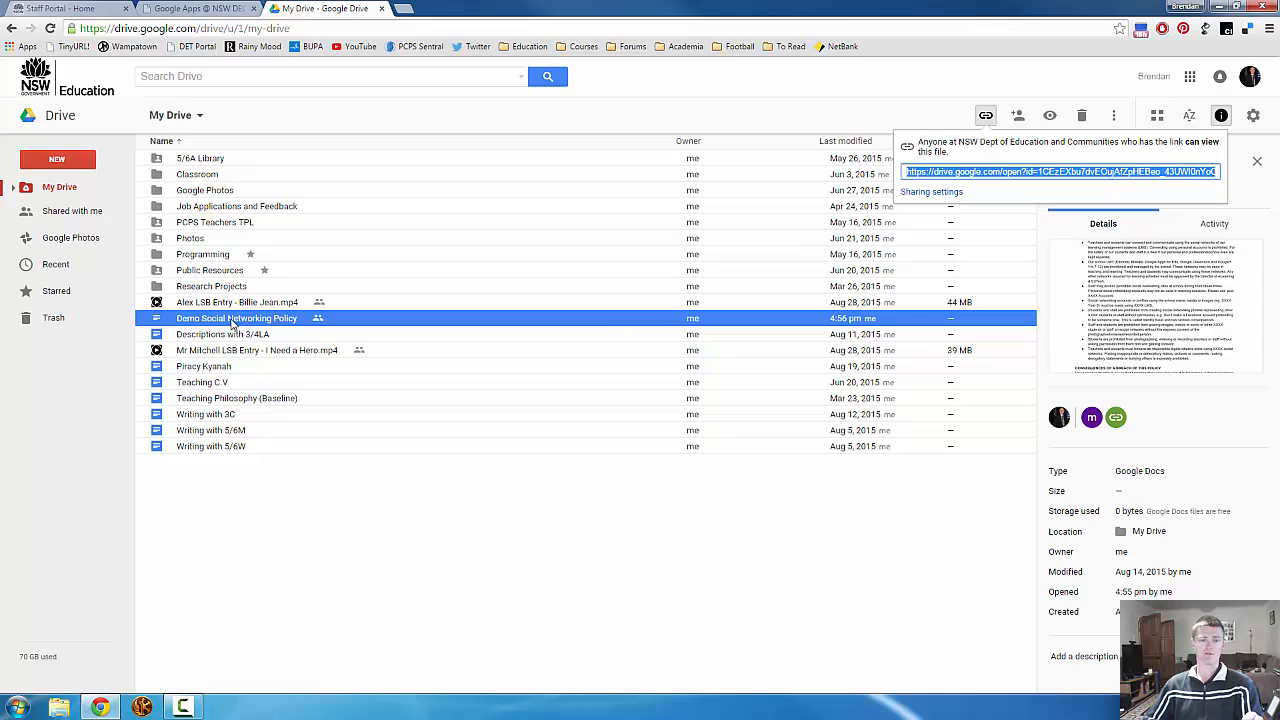
mouse_move(992, 172)
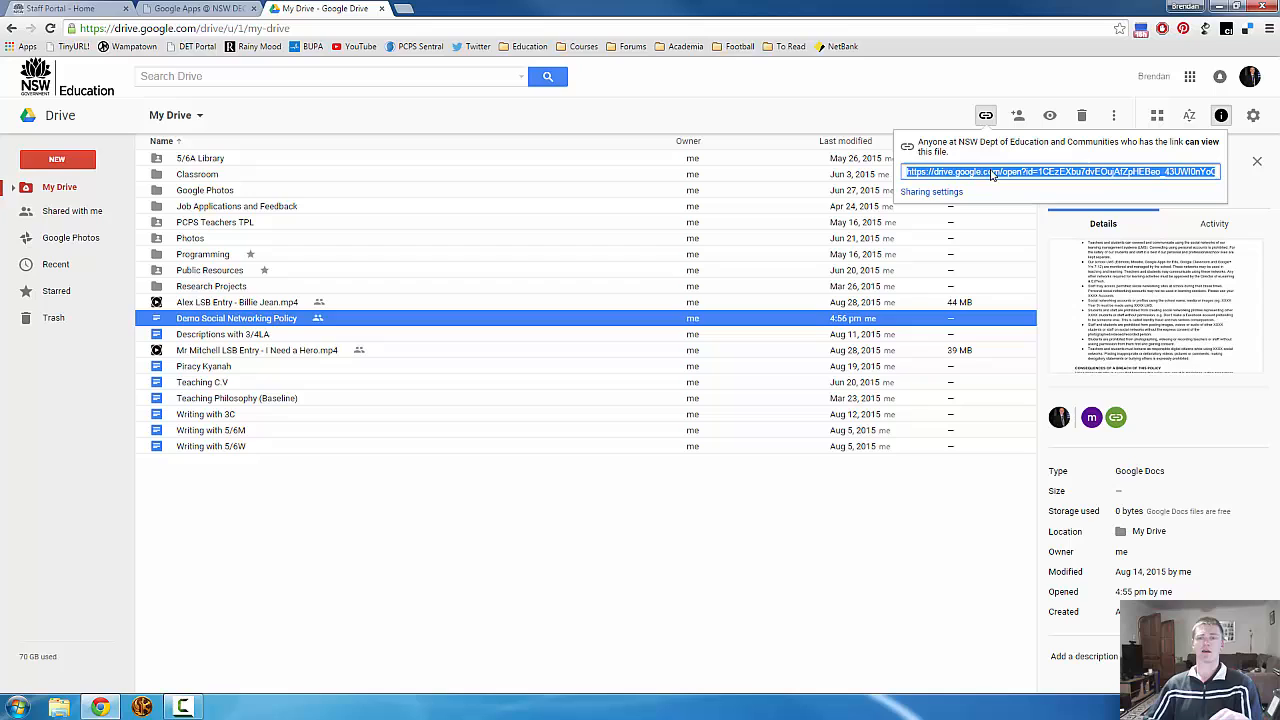
mouse_move(1000, 176)
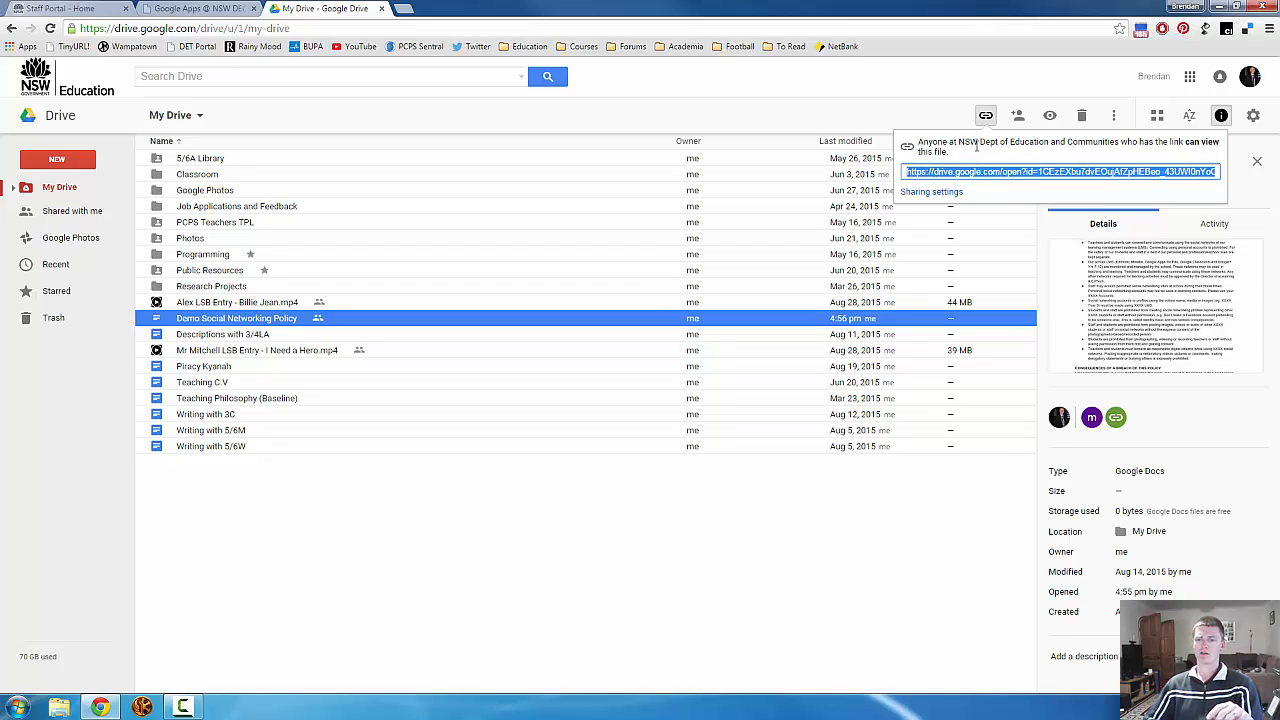
mouse_move(1028, 158)
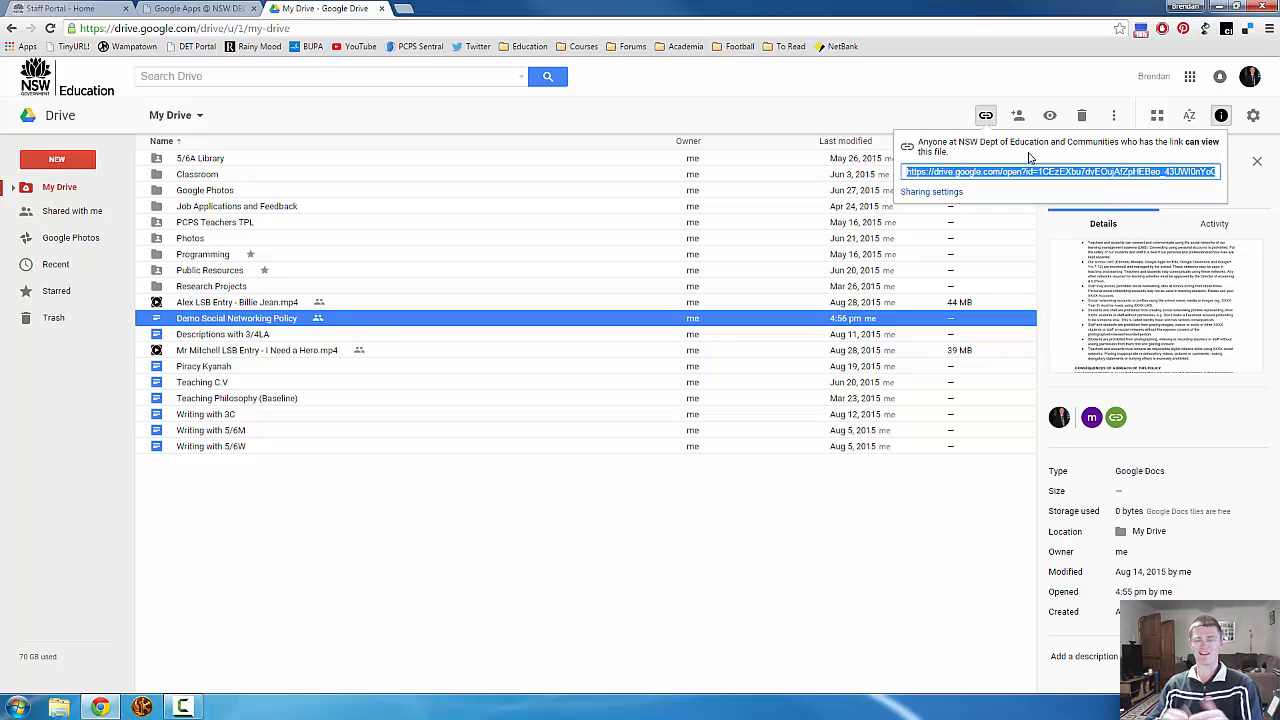
mouse_move(904, 84)
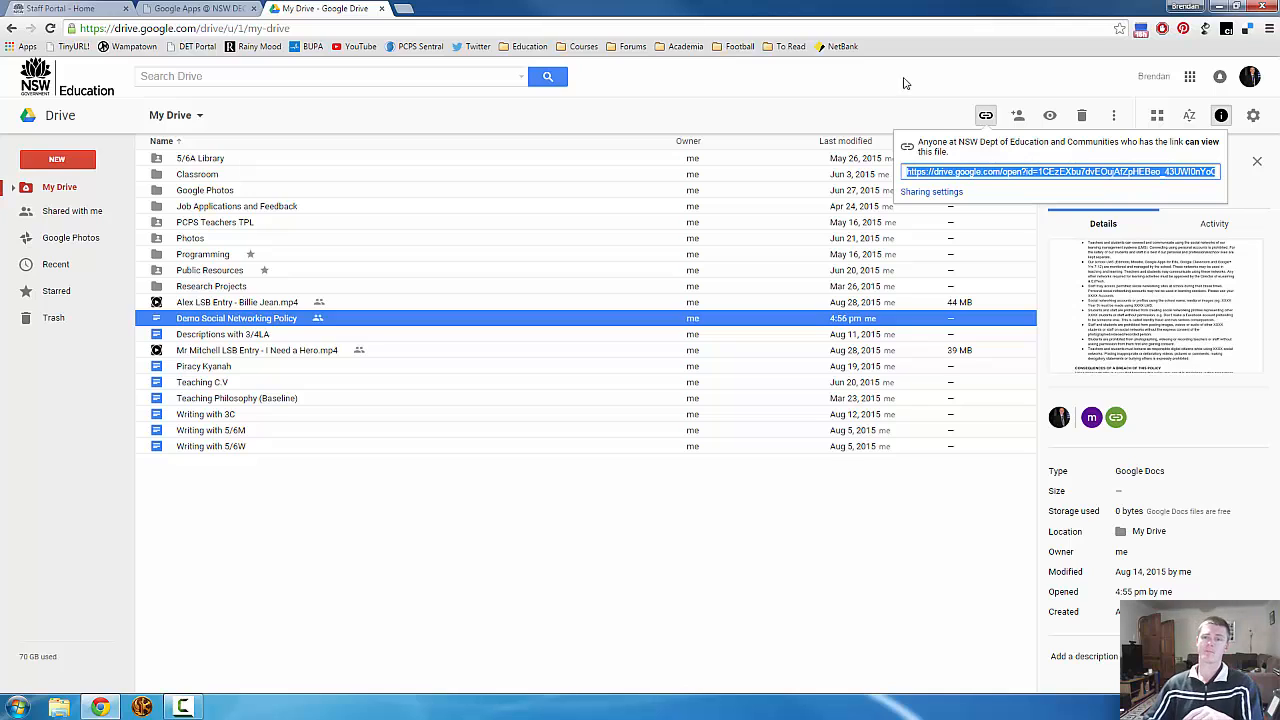
click(456, 546)
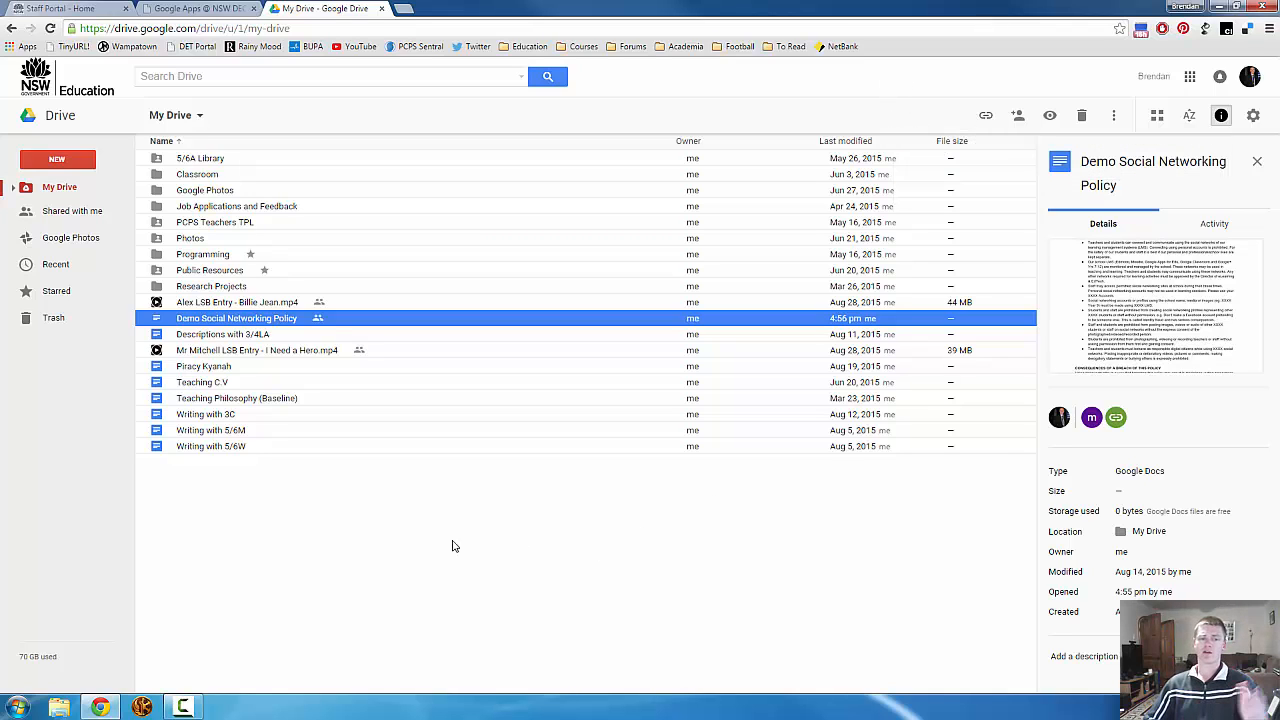
Step: Deselect the policy document and select the 5/6A Library folder to view its details
click(456, 546)
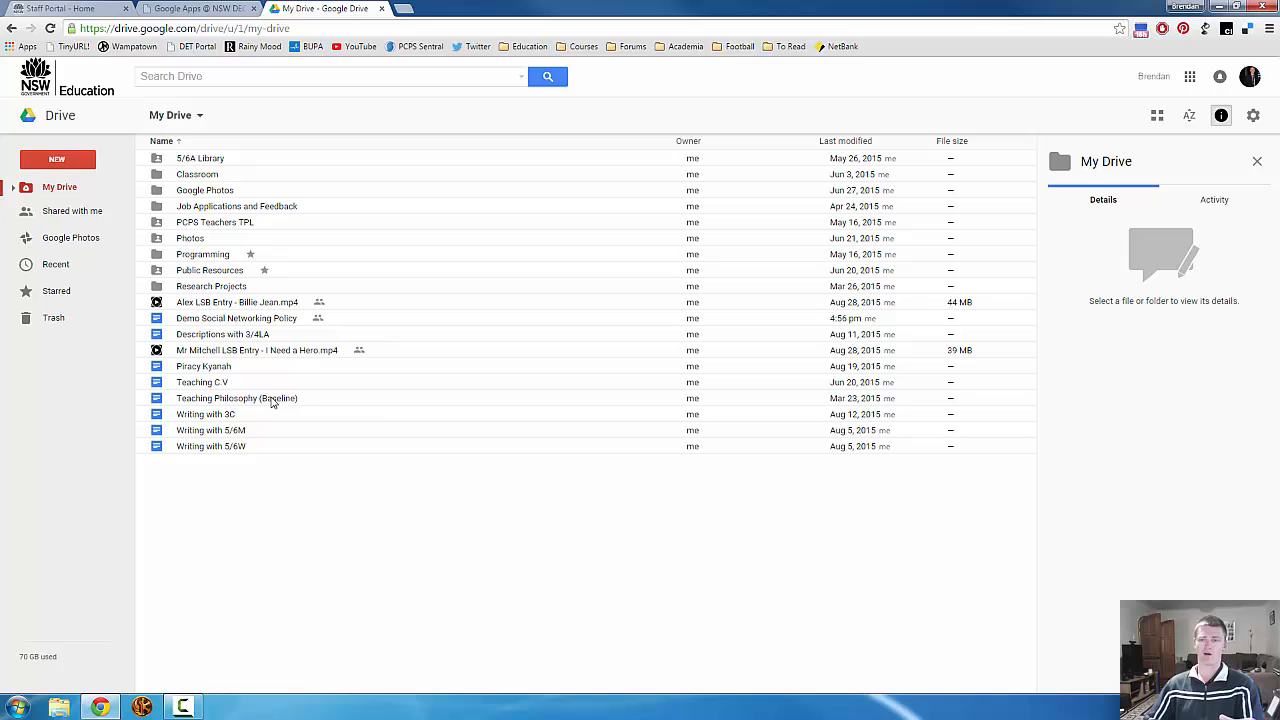
mouse_move(1072, 112)
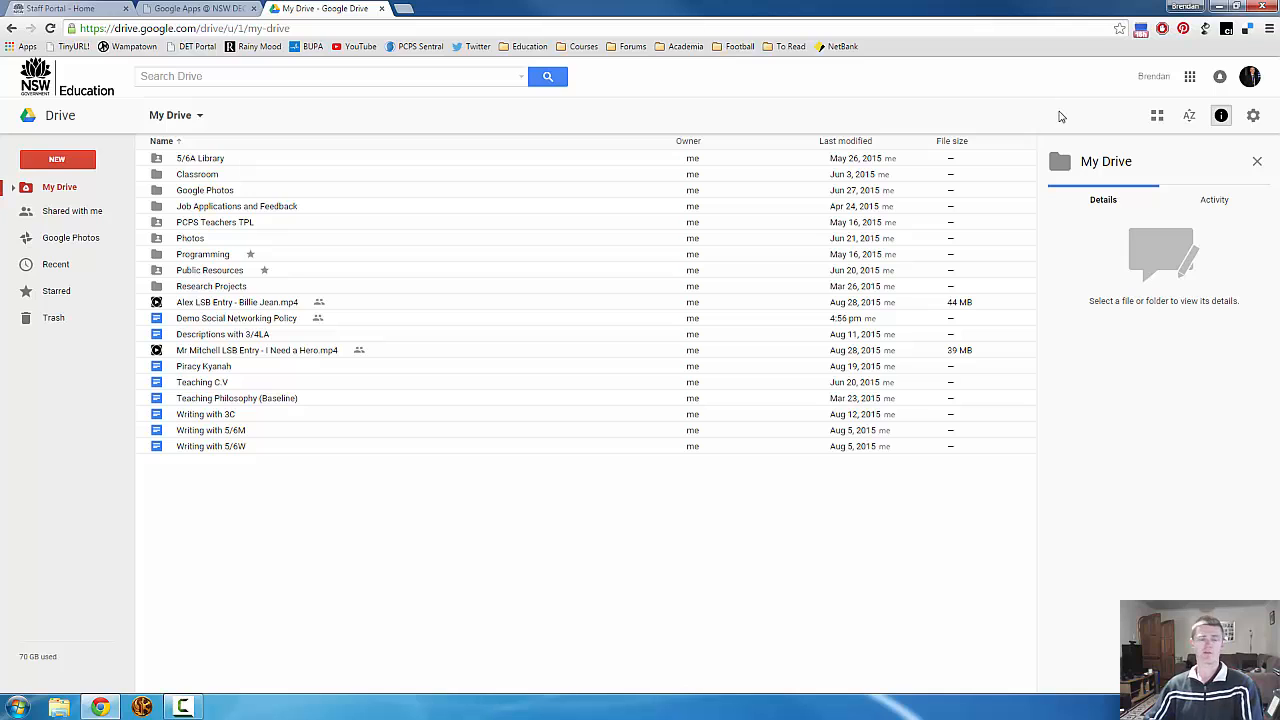
mouse_move(198, 180)
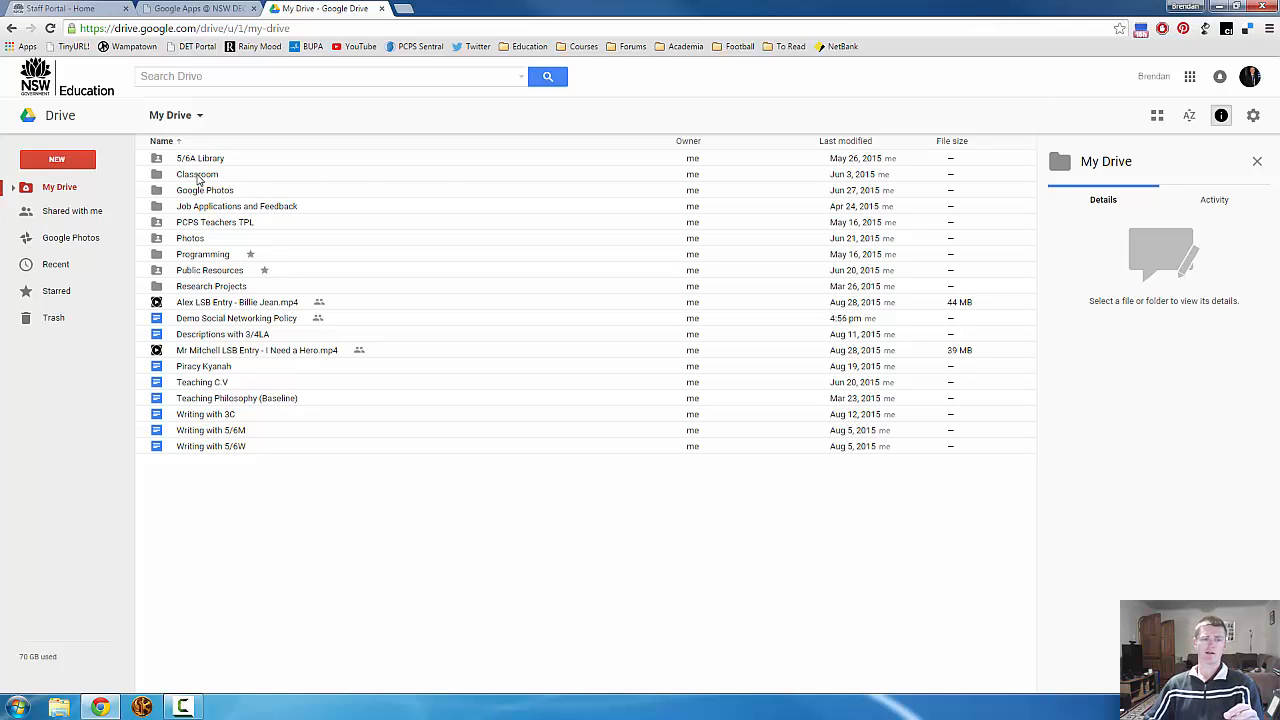
click(200, 158)
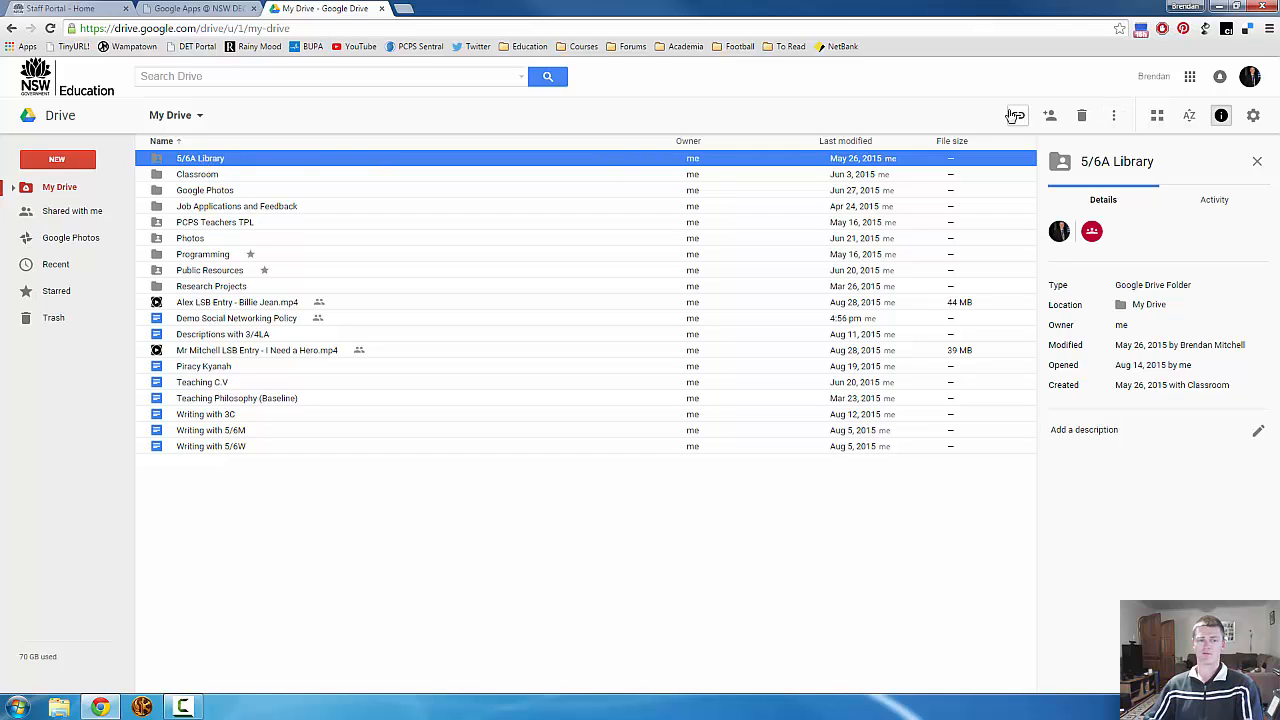
mouse_move(790, 238)
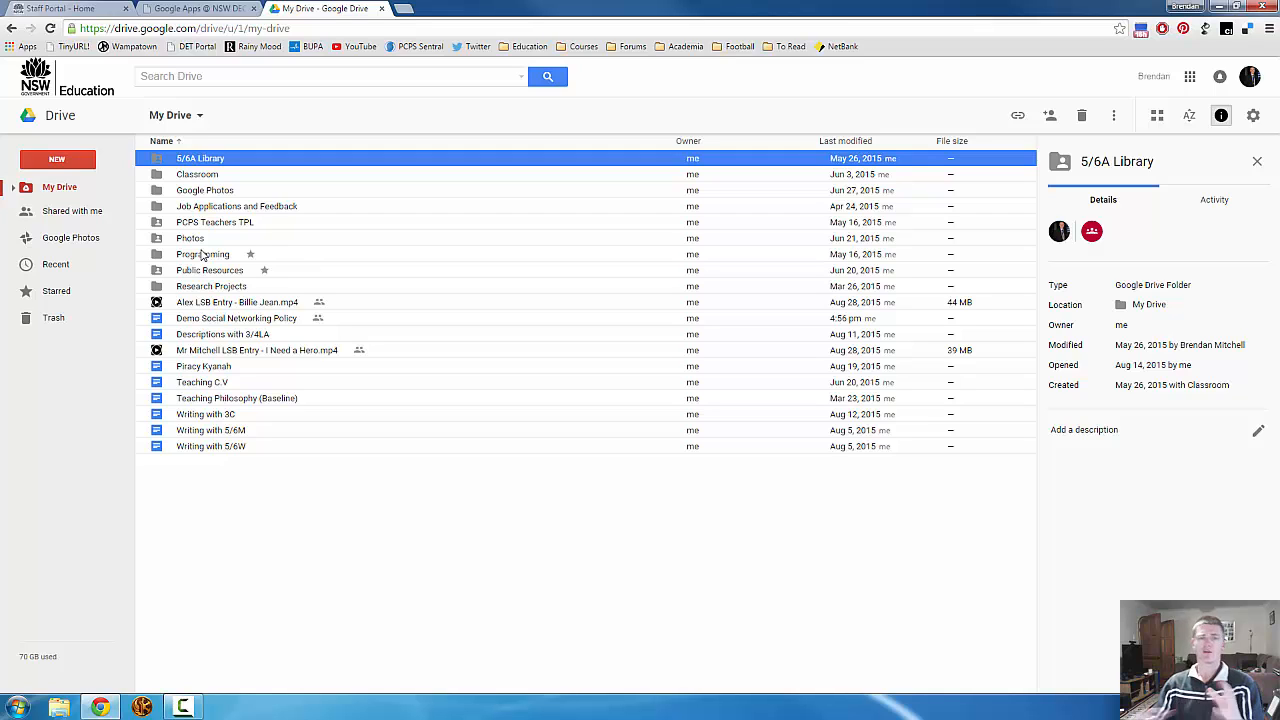
mouse_move(216, 236)
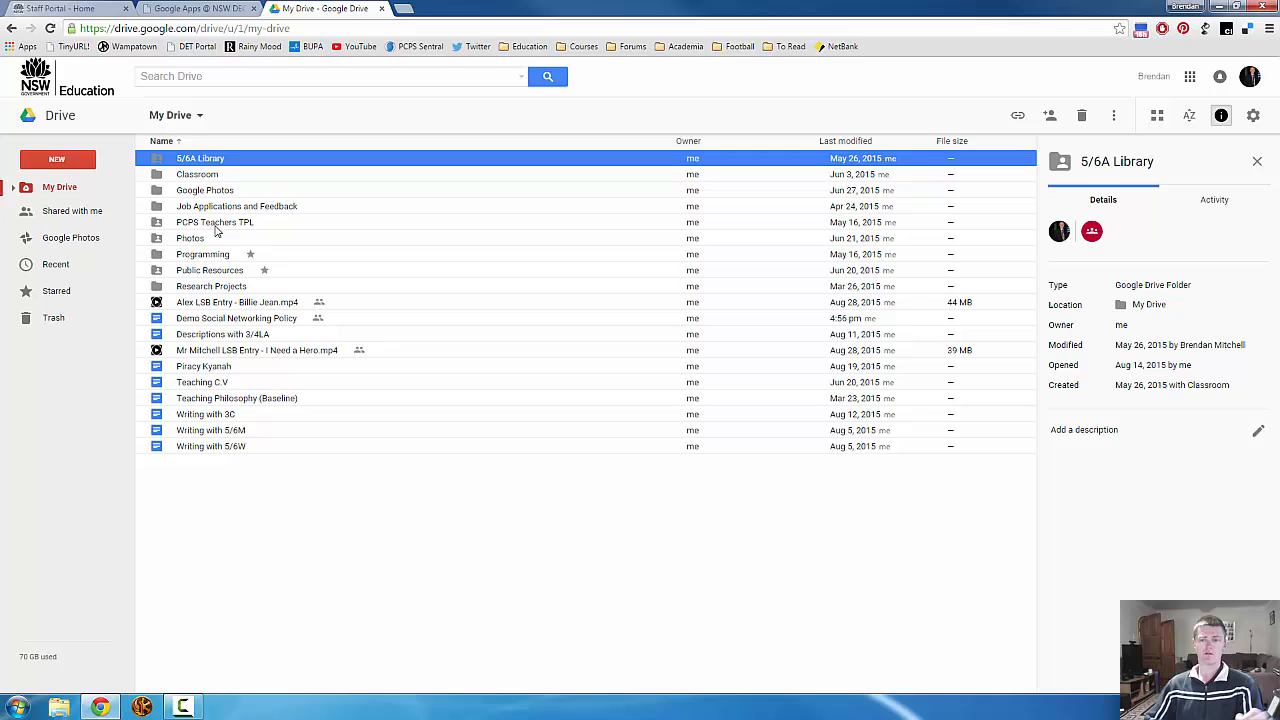
mouse_move(250, 228)
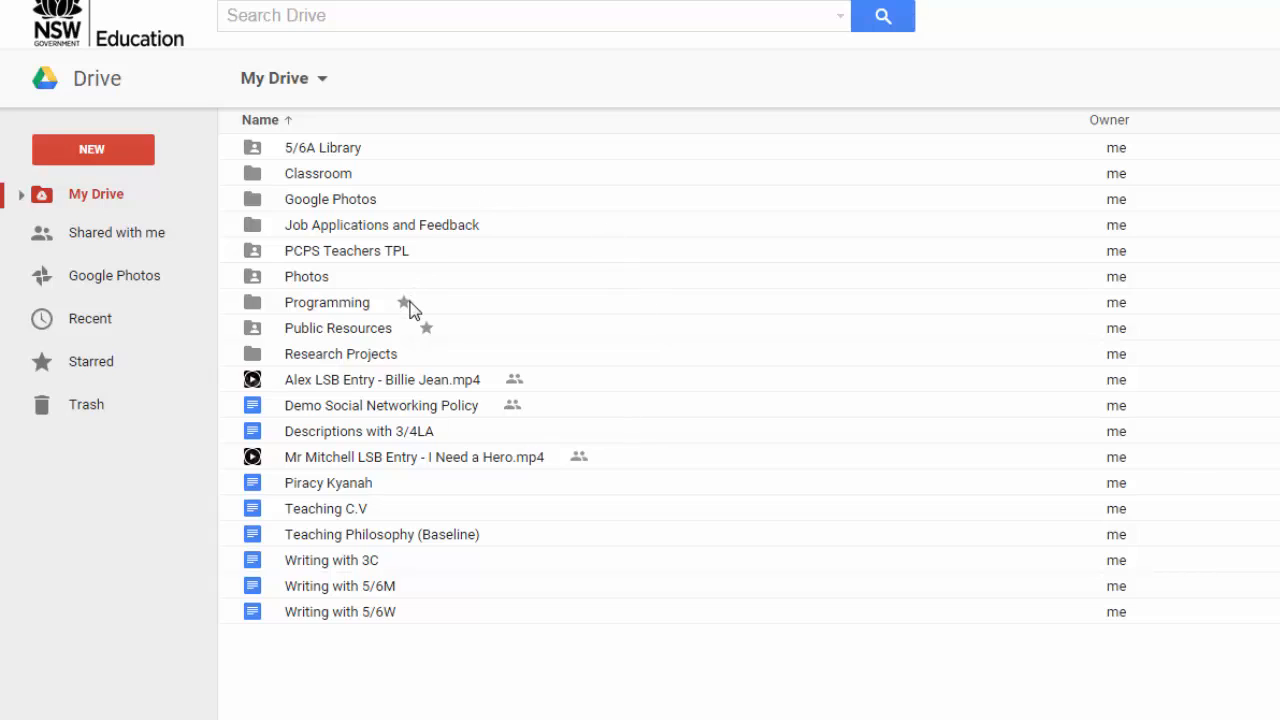
mouse_move(432, 326)
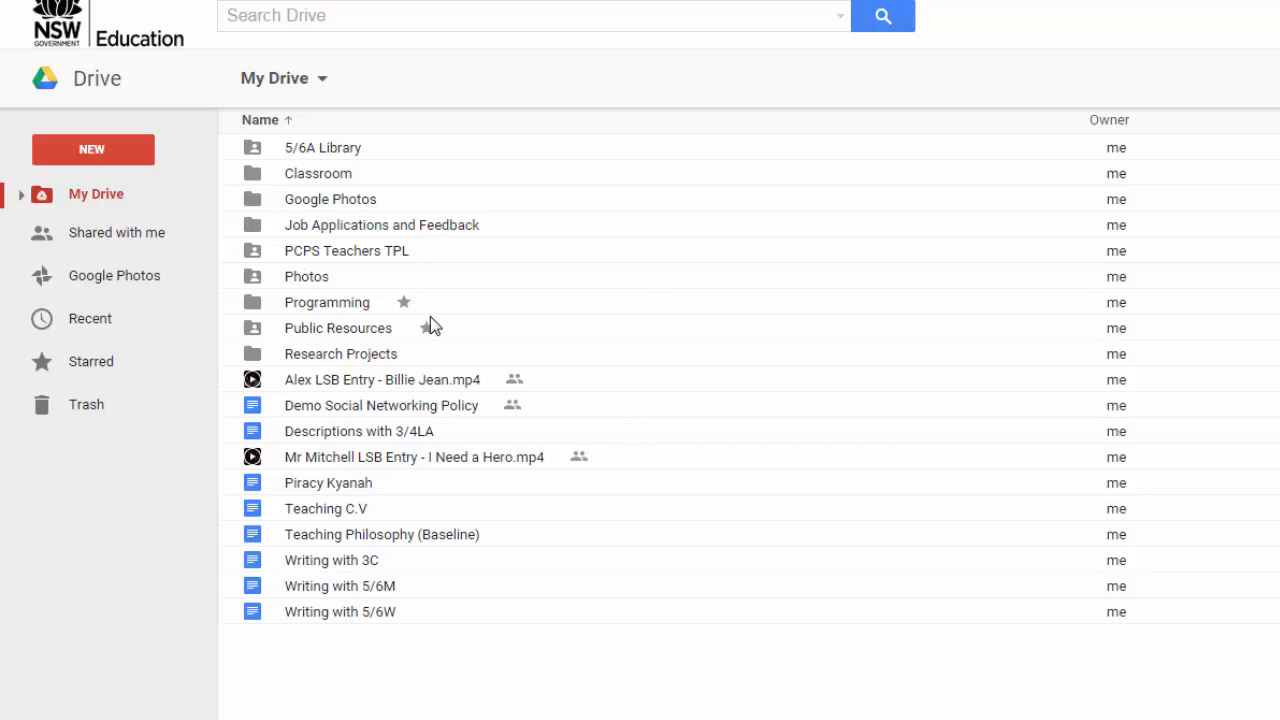
mouse_move(428, 336)
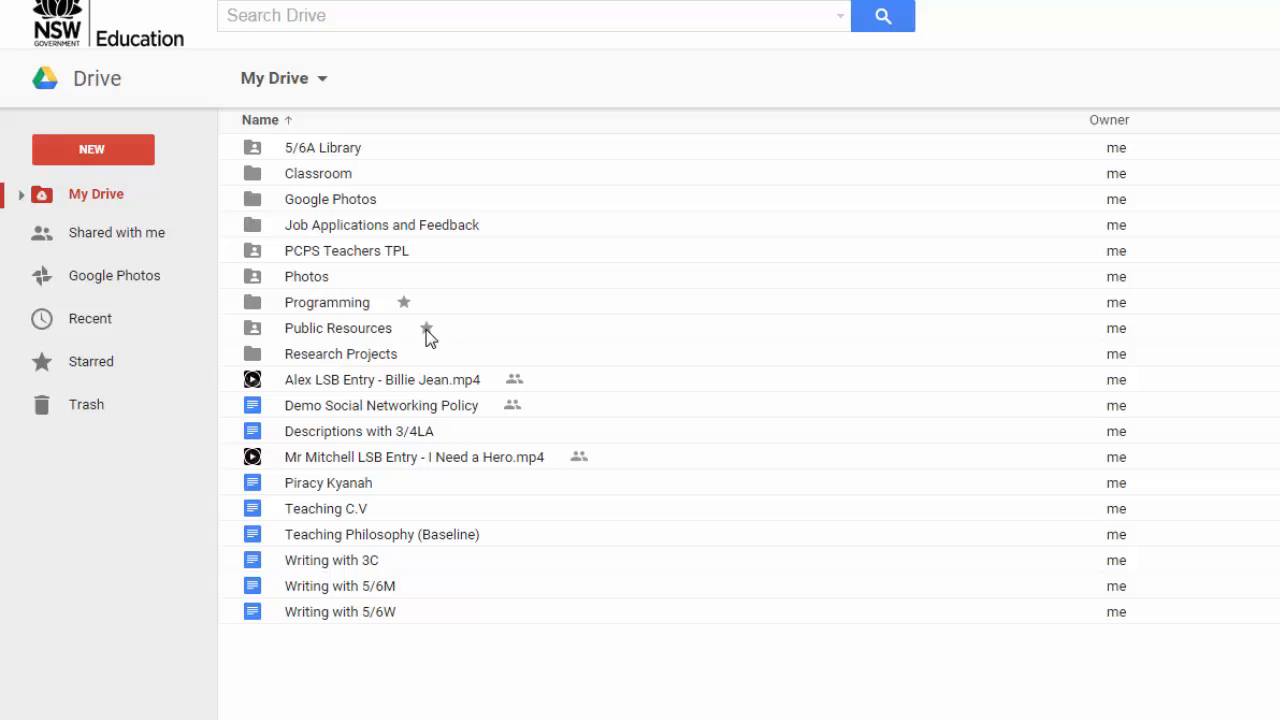
mouse_move(424, 330)
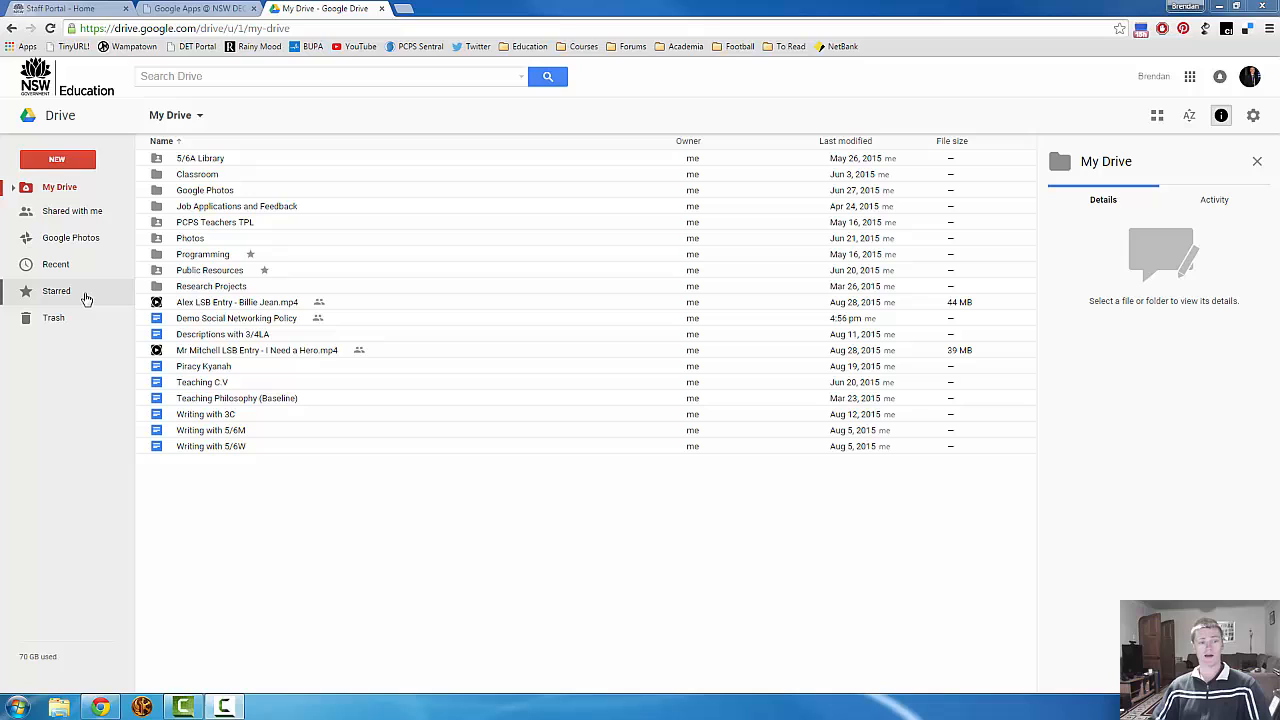
click(56, 292)
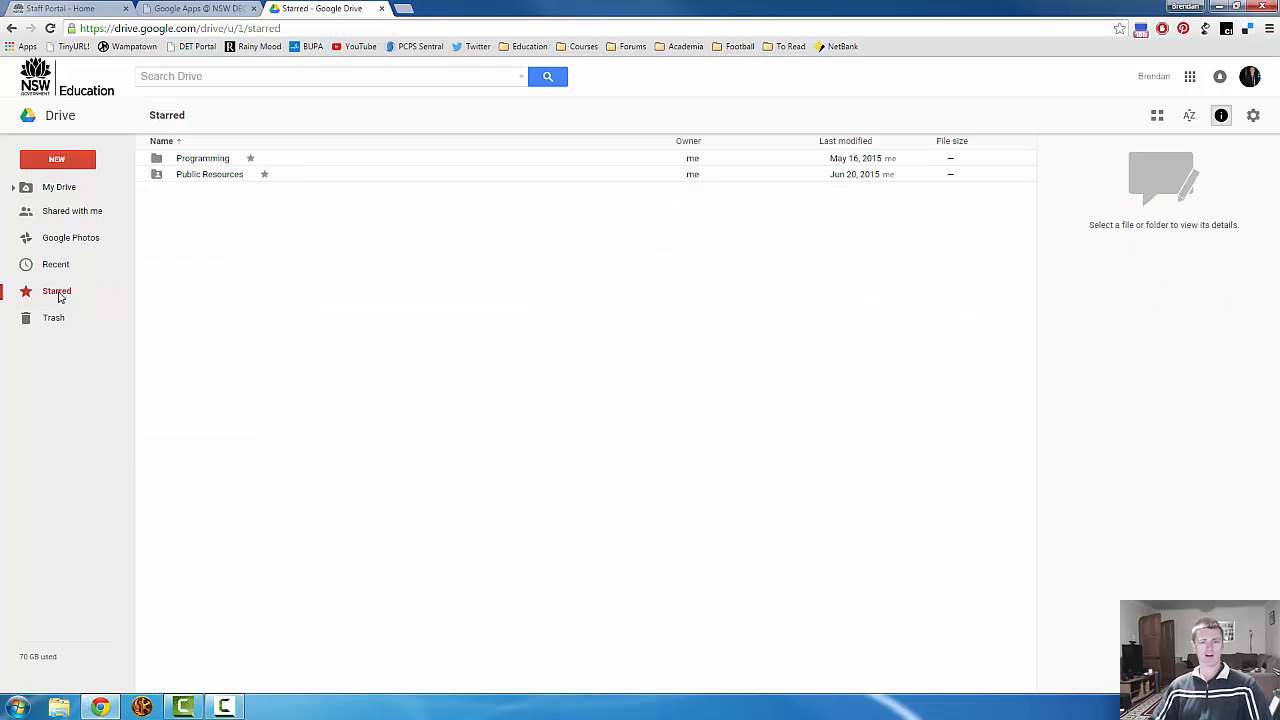
mouse_move(232, 160)
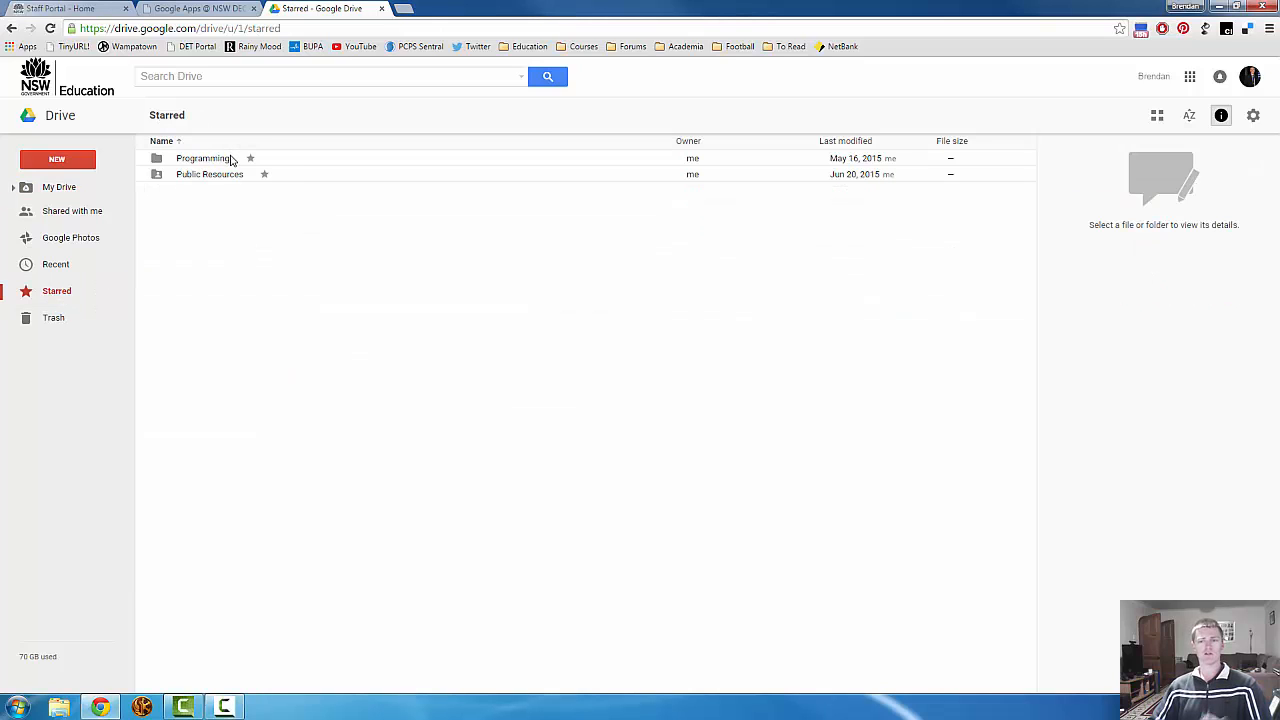
mouse_move(284, 220)
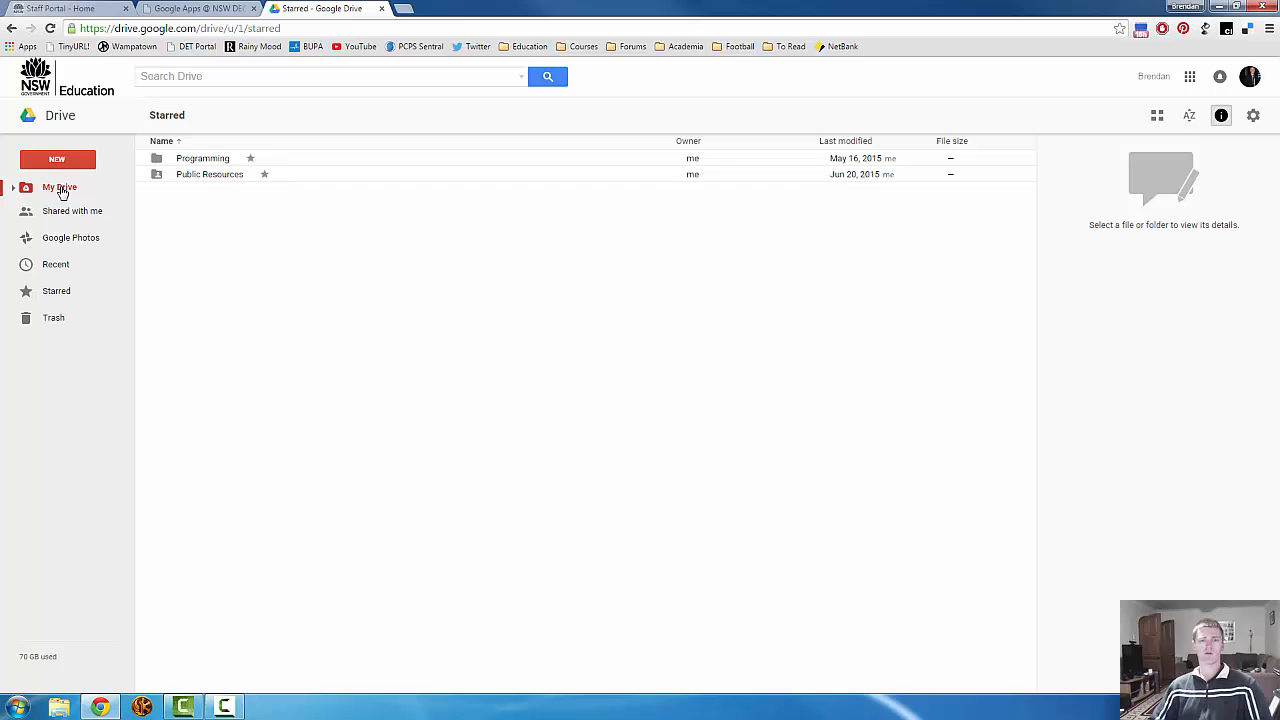
click(60, 188)
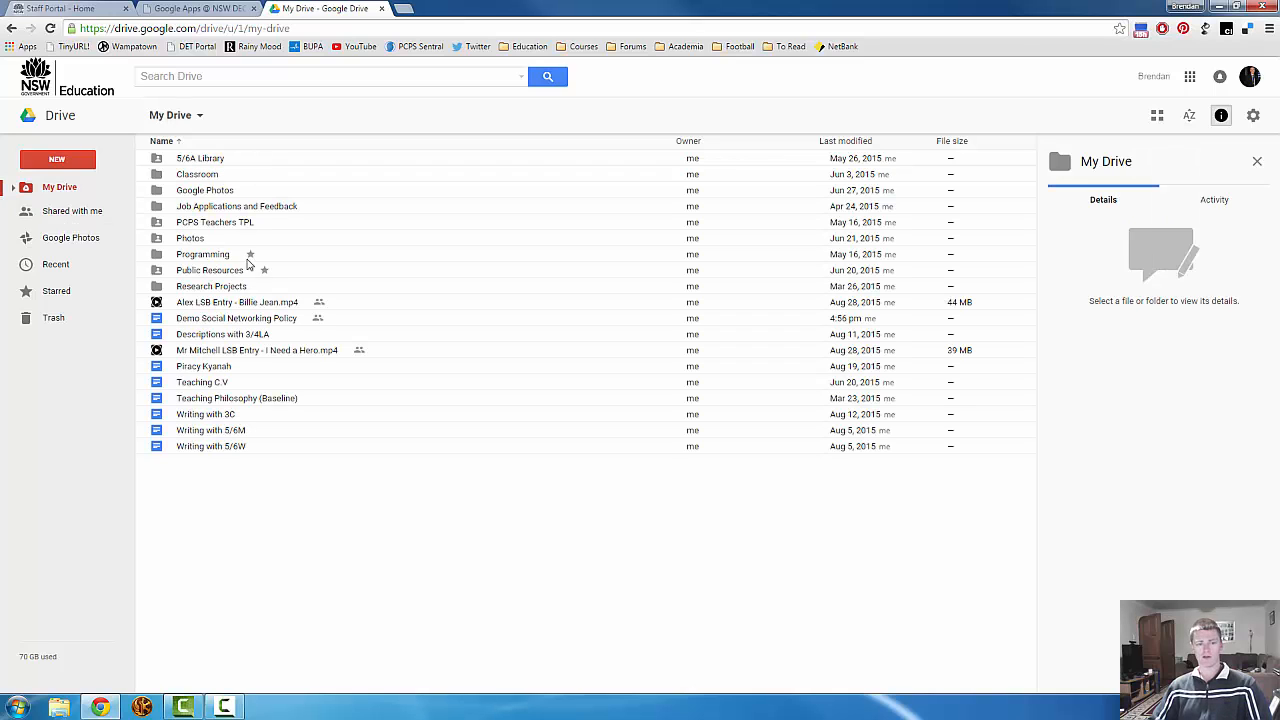
mouse_move(224, 264)
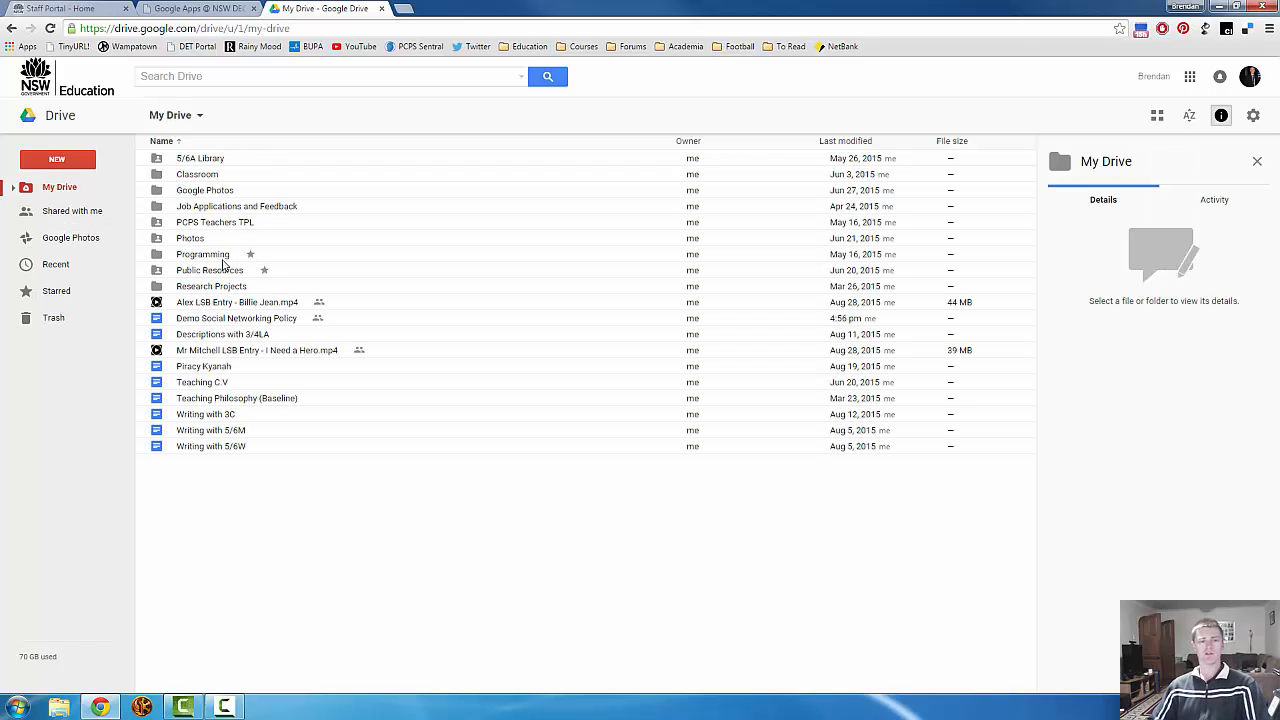
Step: Remove the star from the Programming folder, confirm in Starred, and return to My Drive
click(202, 254)
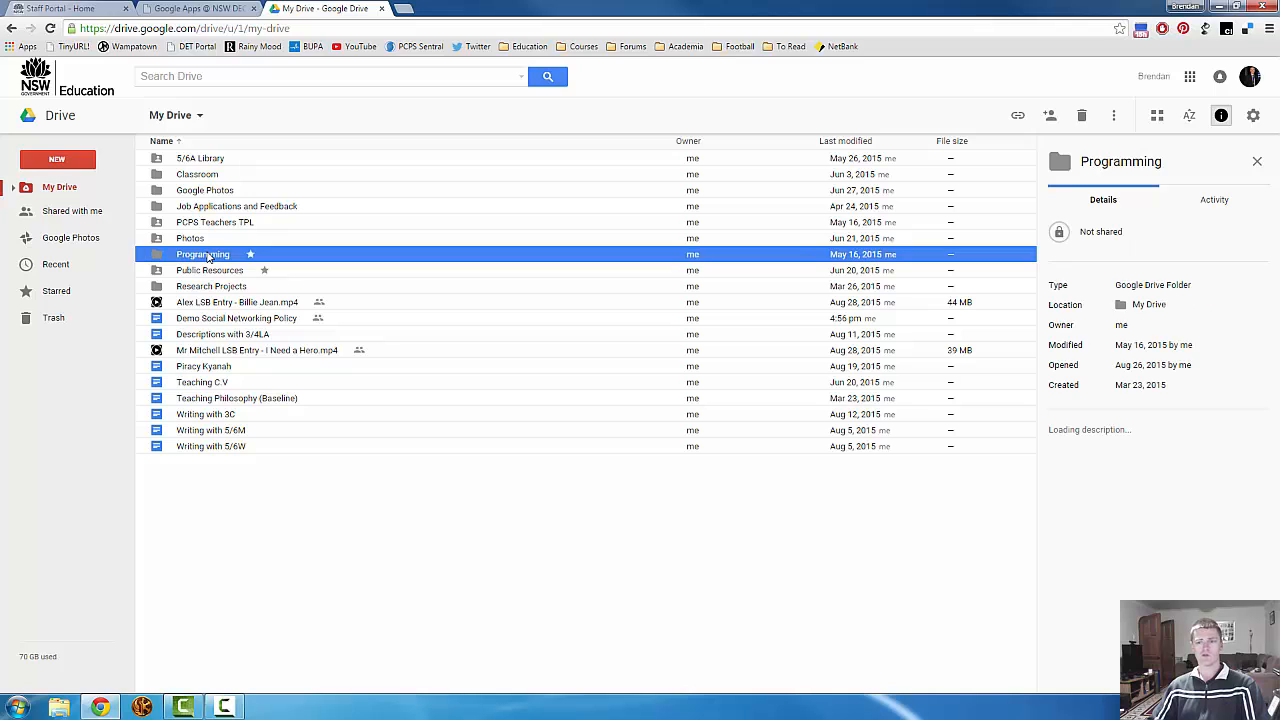
right_click(202, 254)
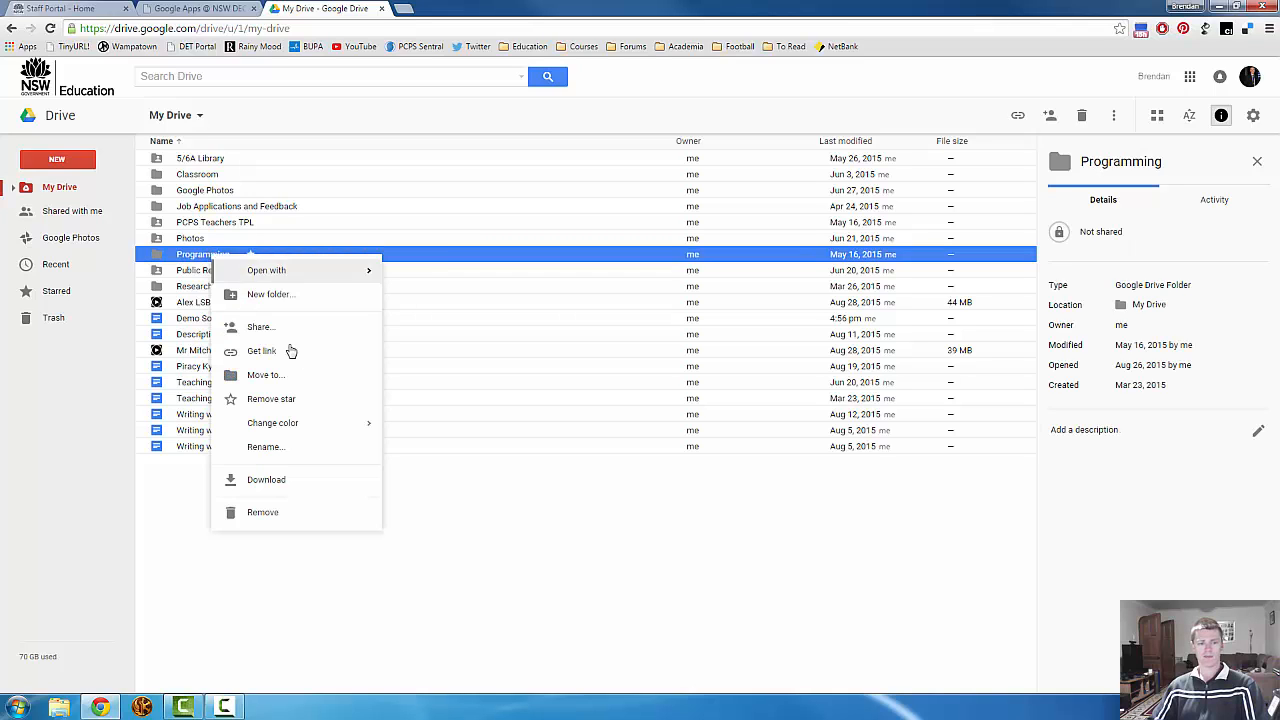
mouse_move(292, 400)
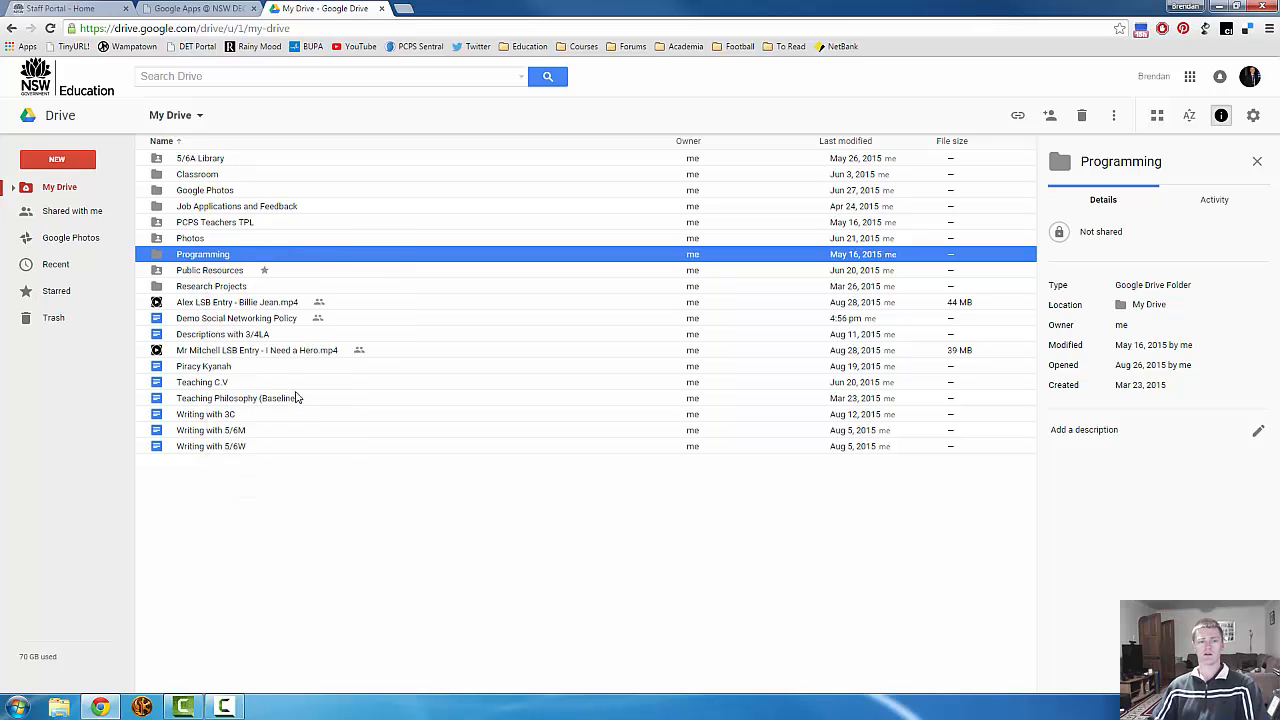
click(264, 270)
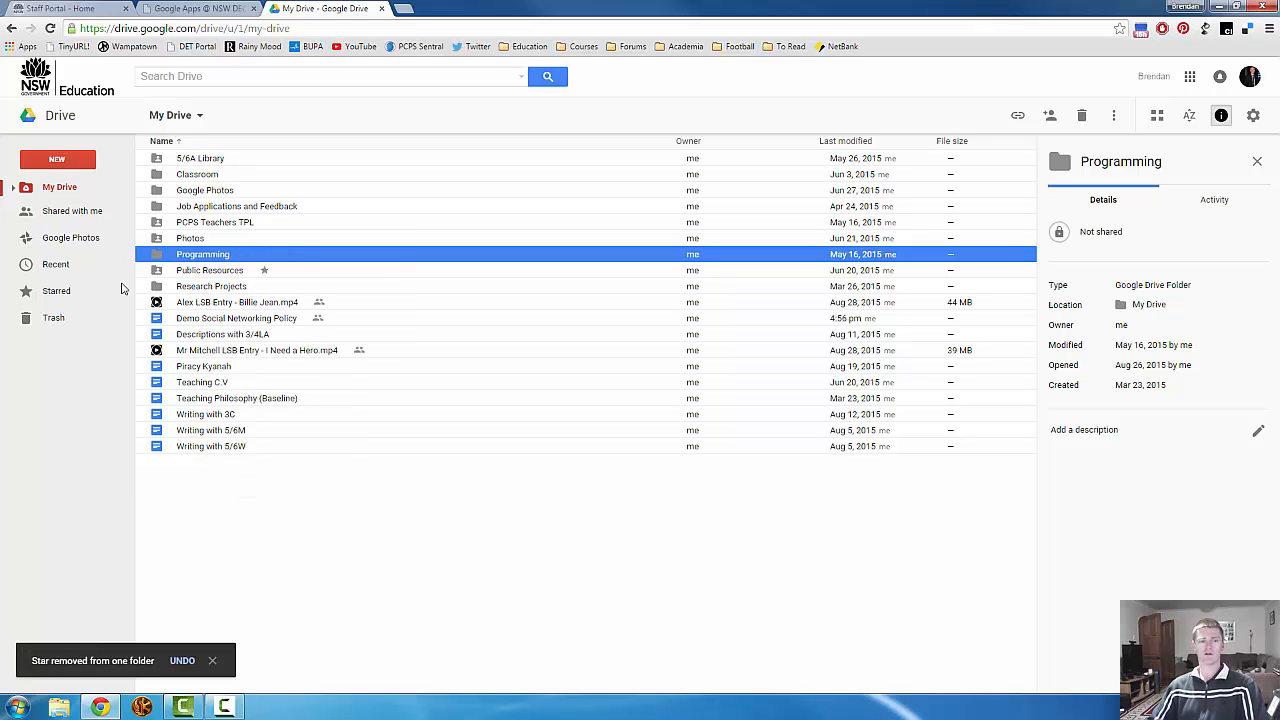
click(56, 290)
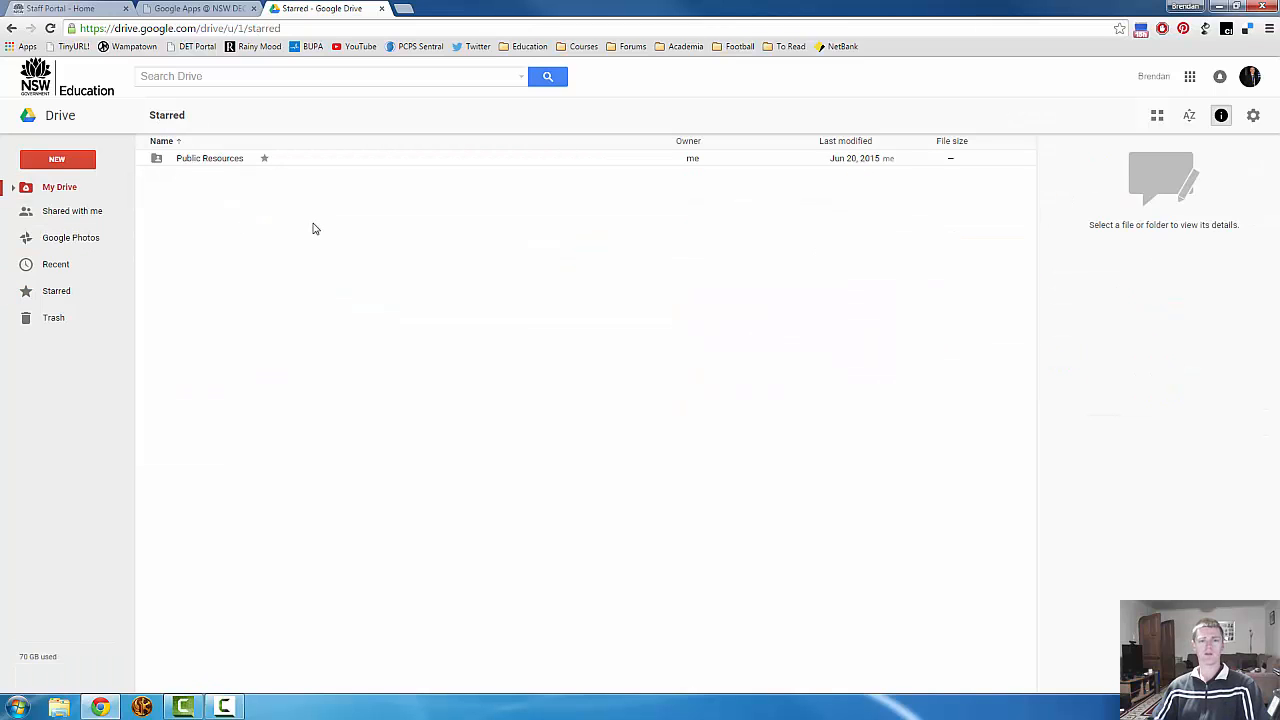
click(60, 188)
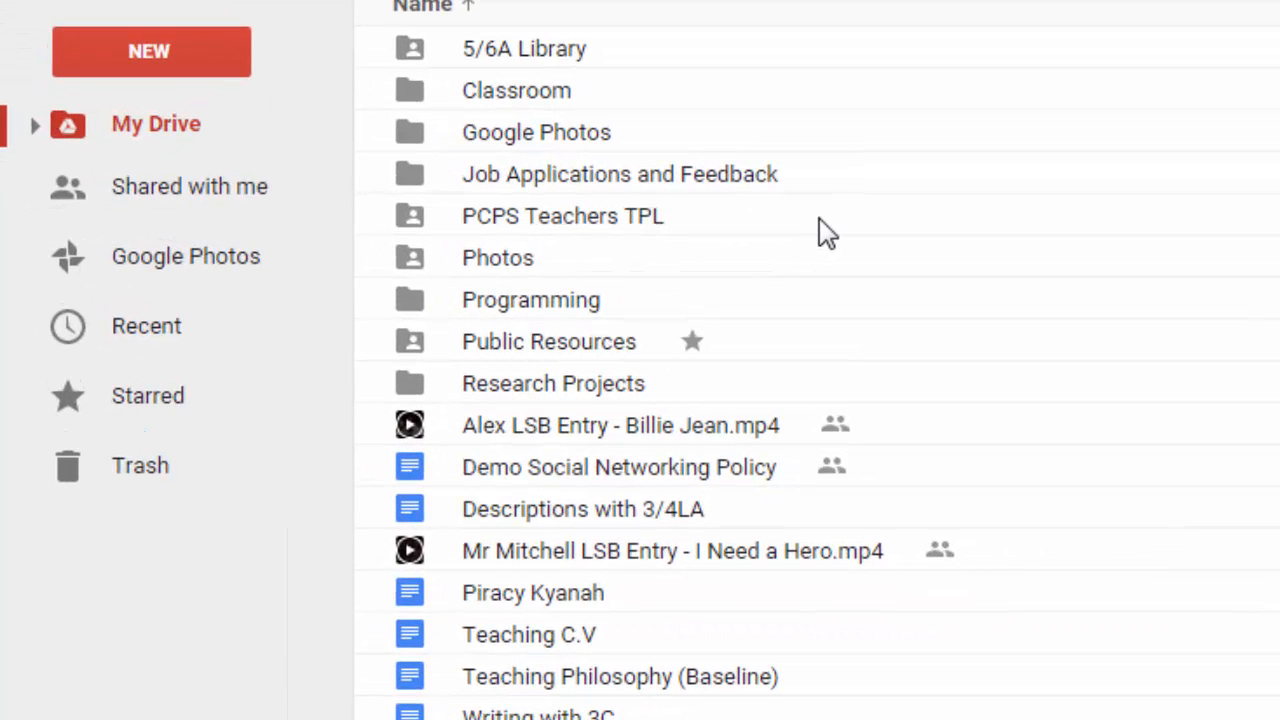
mouse_move(840, 444)
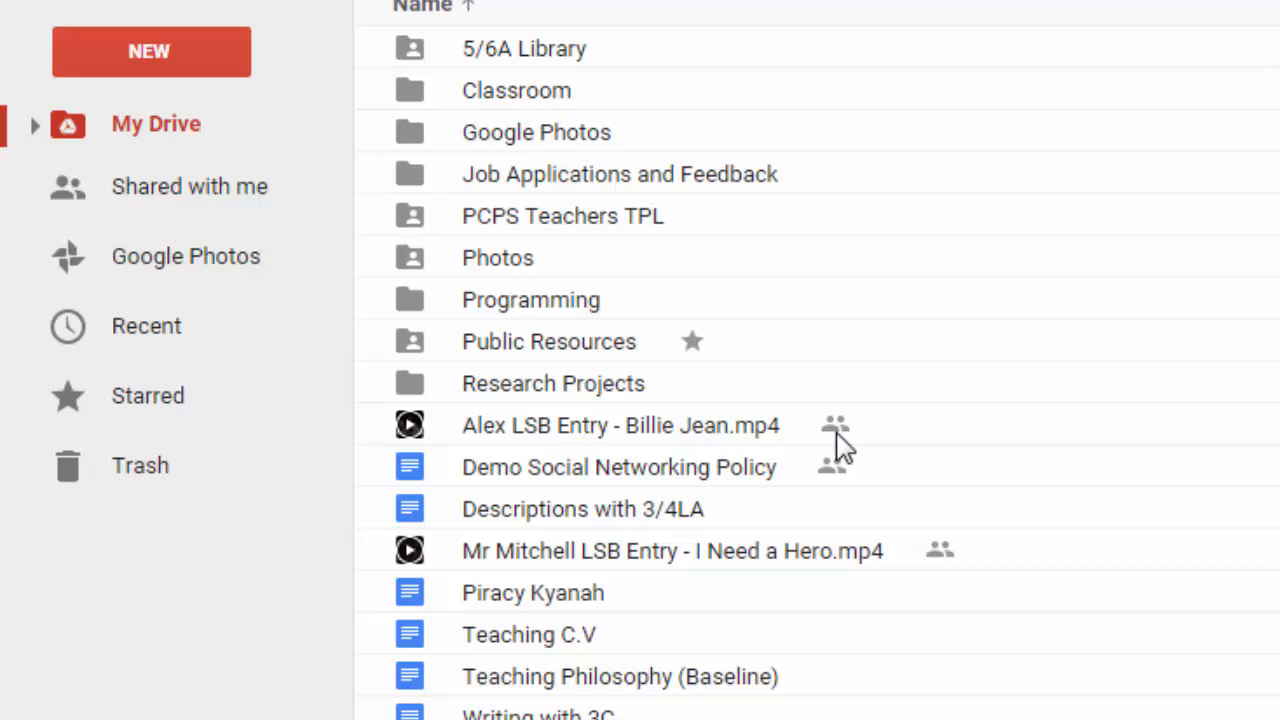
mouse_move(836, 424)
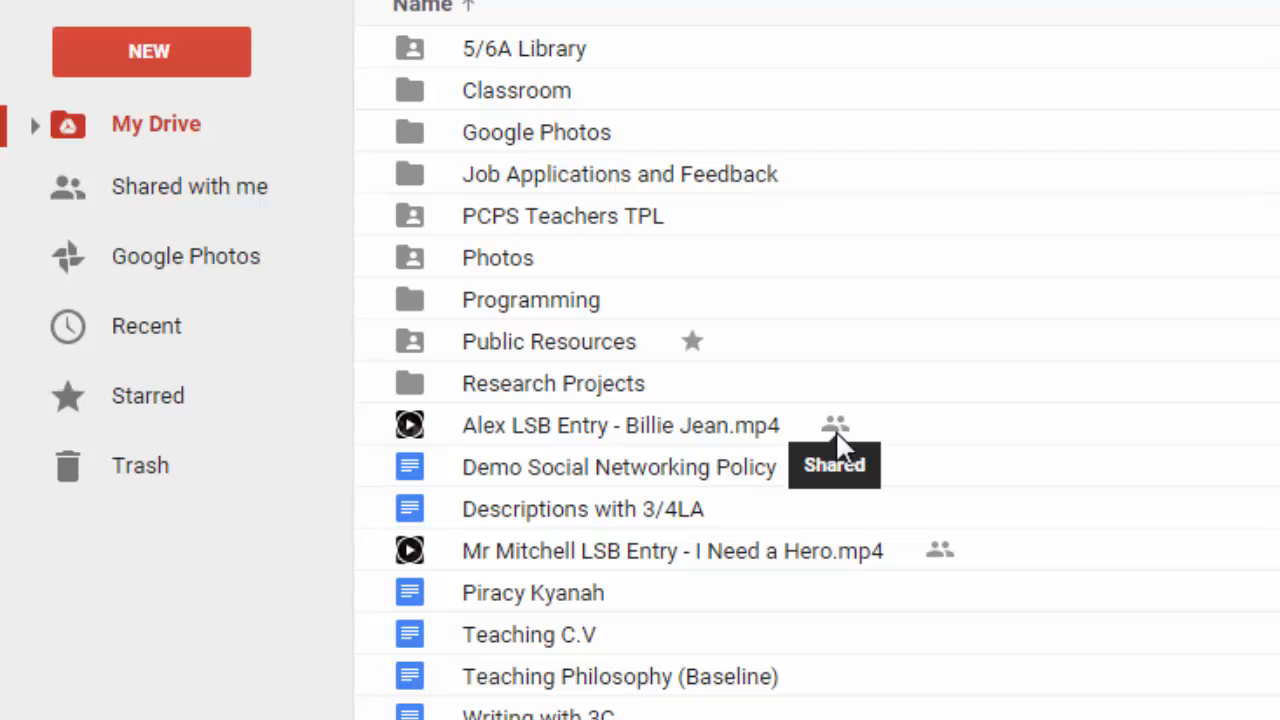
mouse_move(724, 304)
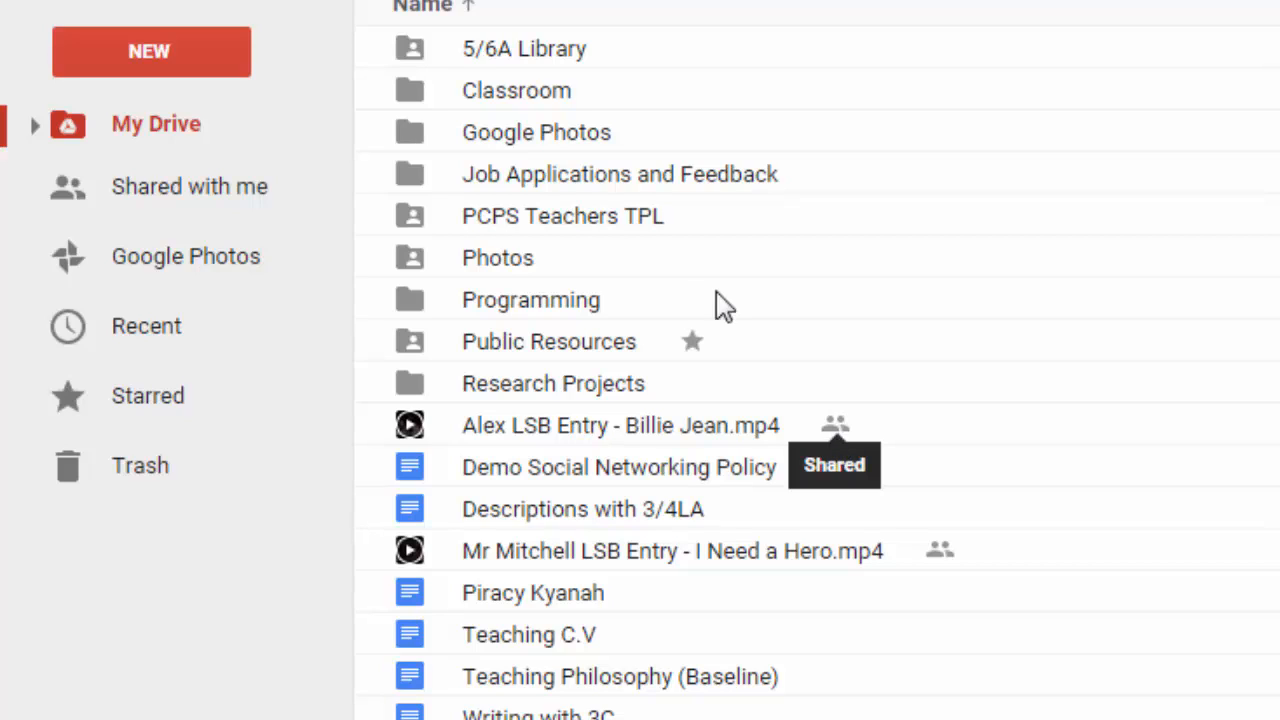
mouse_move(420, 240)
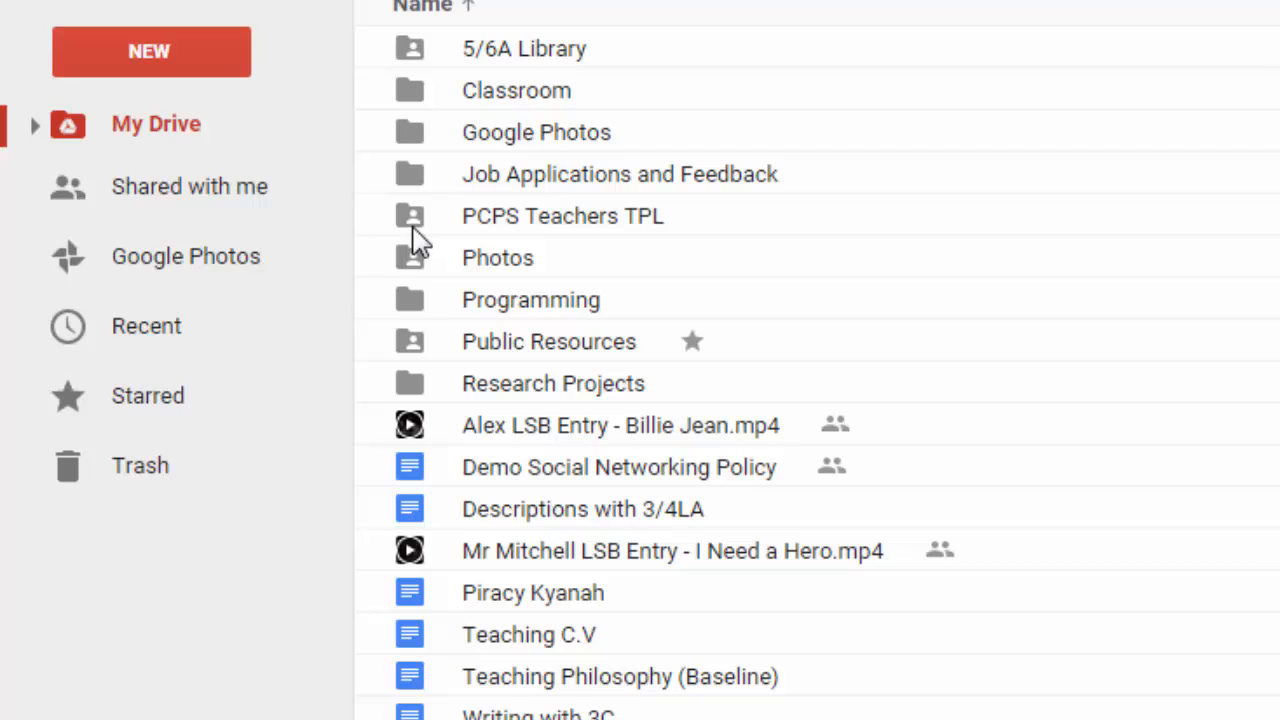
mouse_move(418, 288)
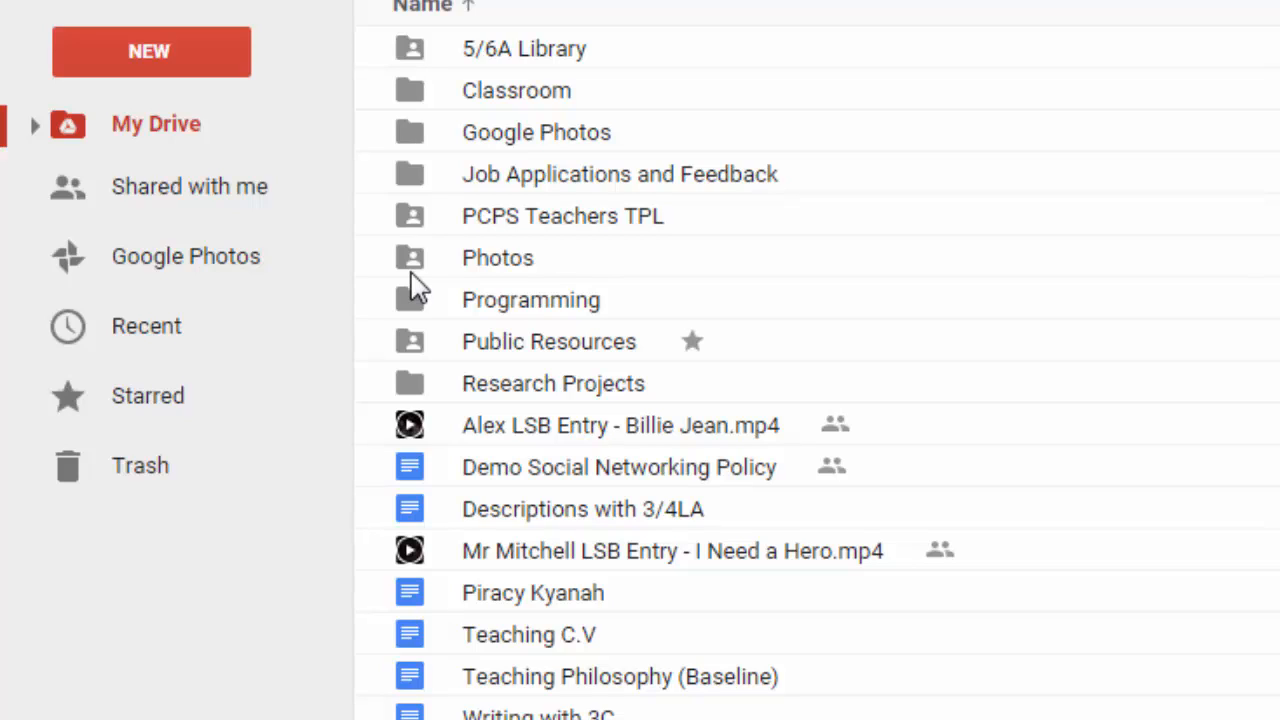
mouse_move(696, 184)
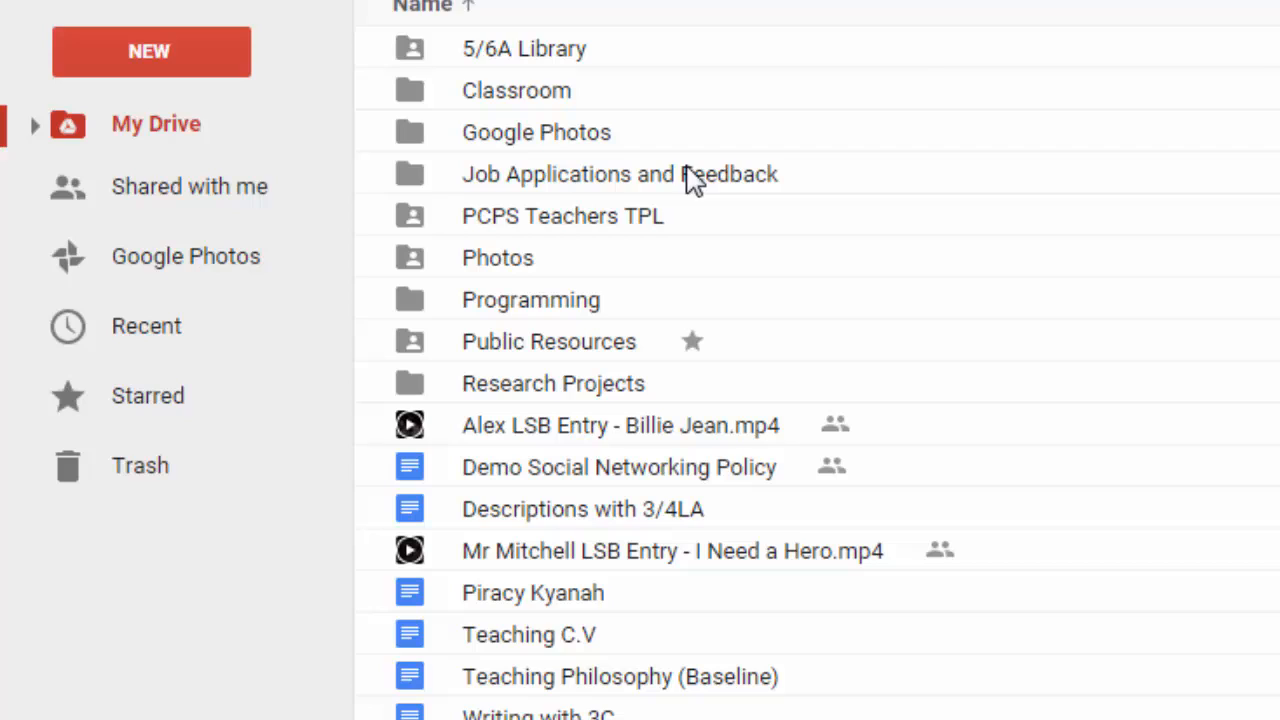
mouse_move(692, 180)
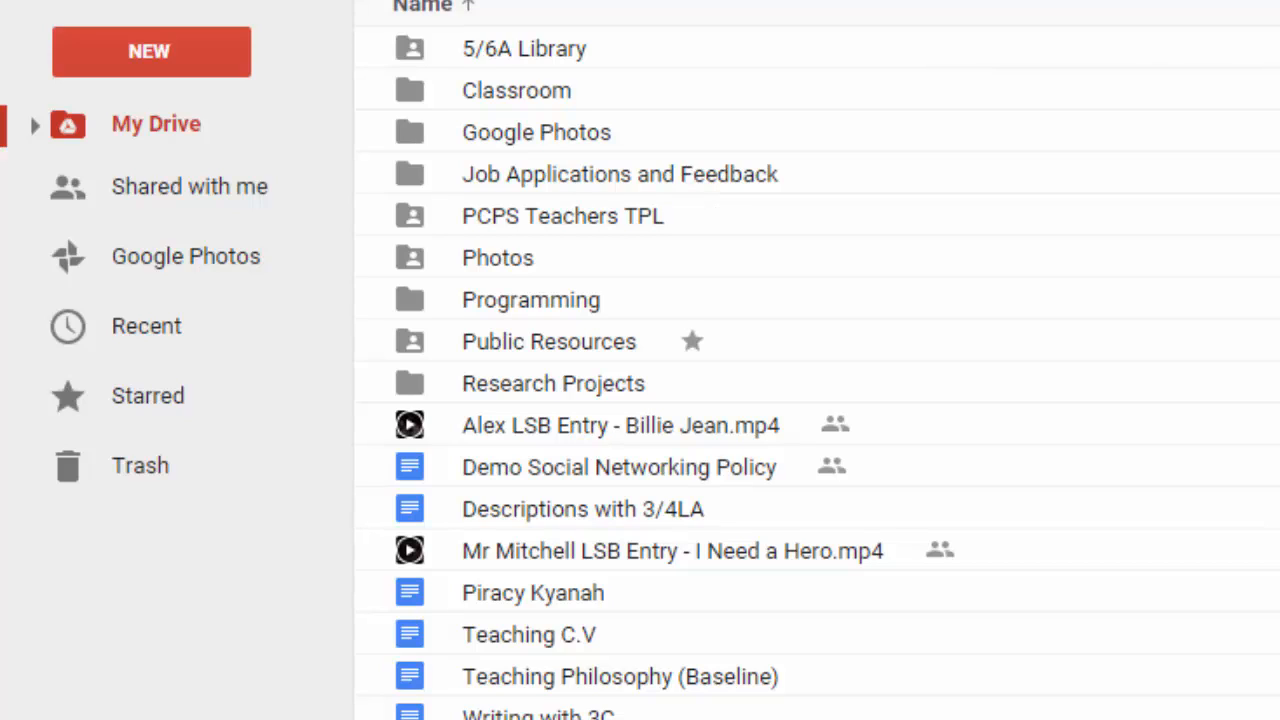
mouse_move(200, 188)
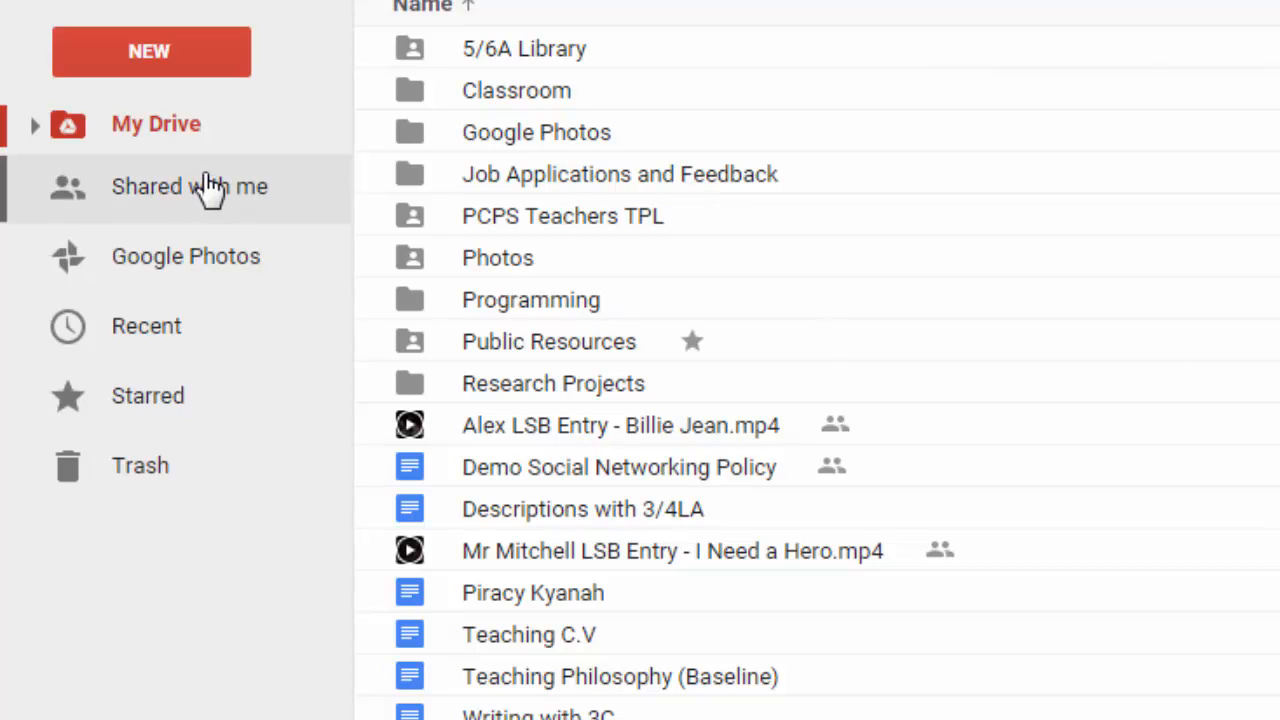
mouse_move(204, 196)
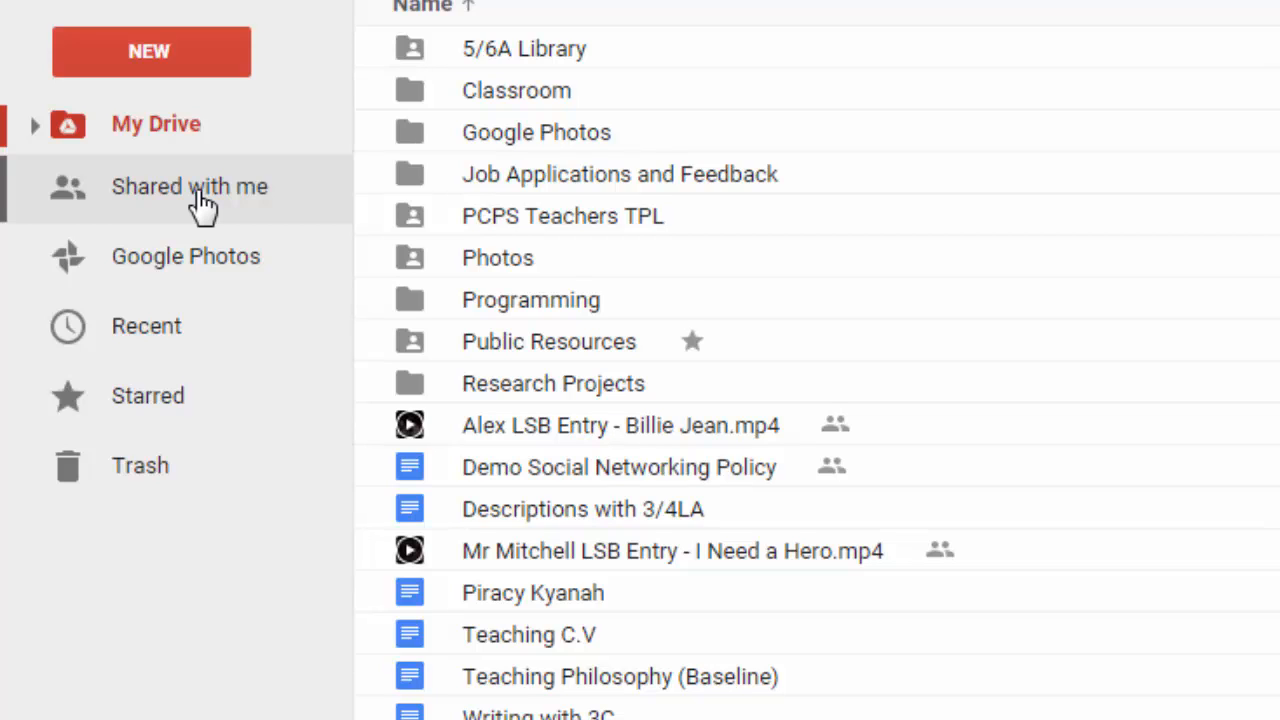
Step: Switch to Shared with me, listing copyright.docx and Story shared by others
click(190, 186)
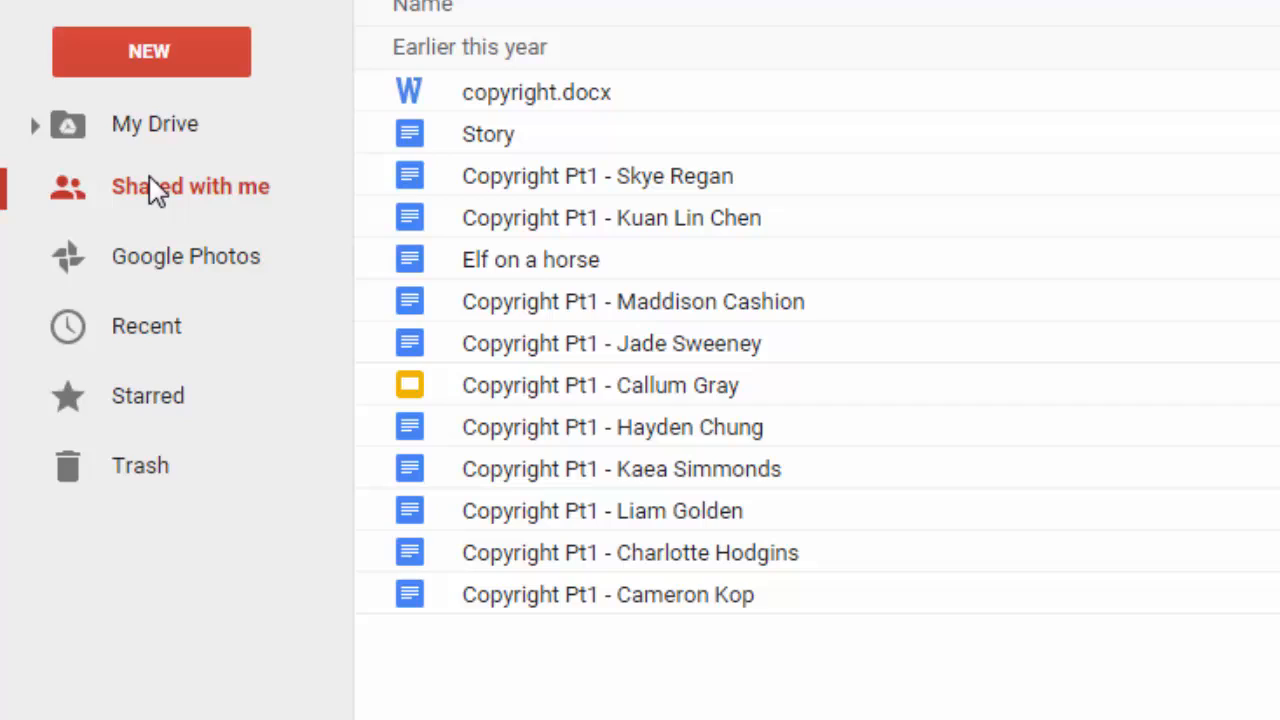
mouse_move(200, 124)
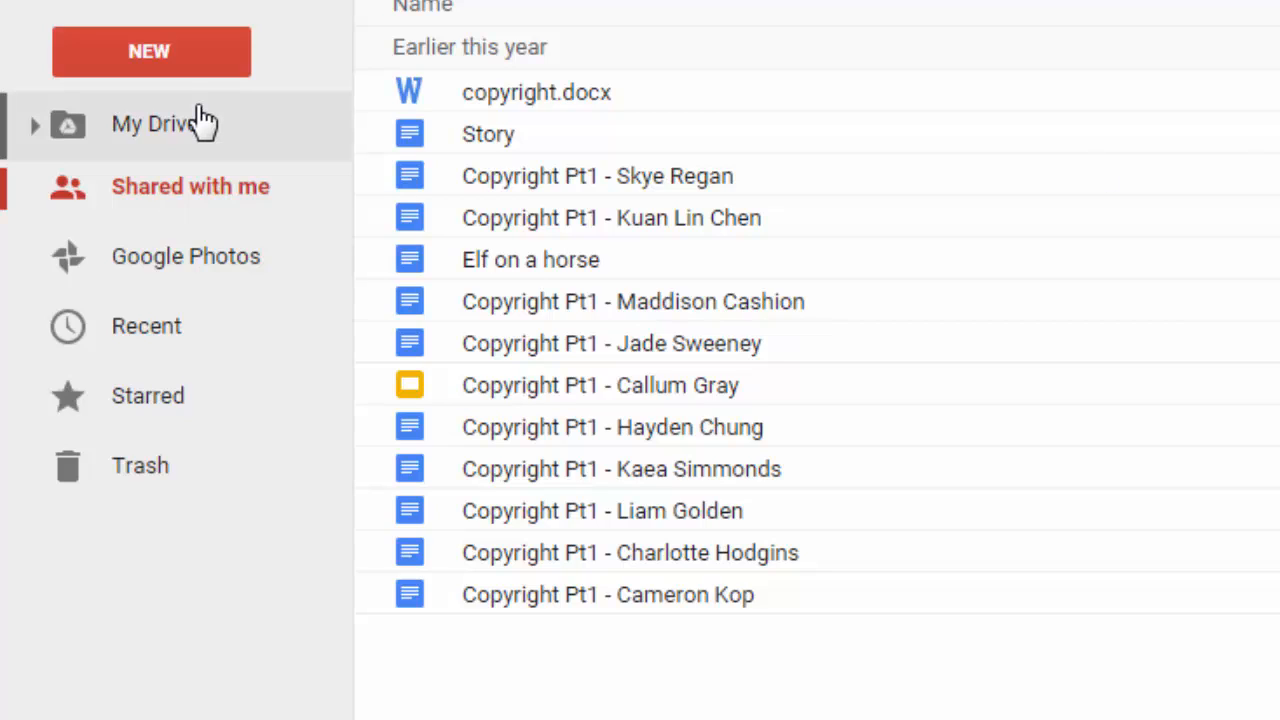
mouse_move(196, 124)
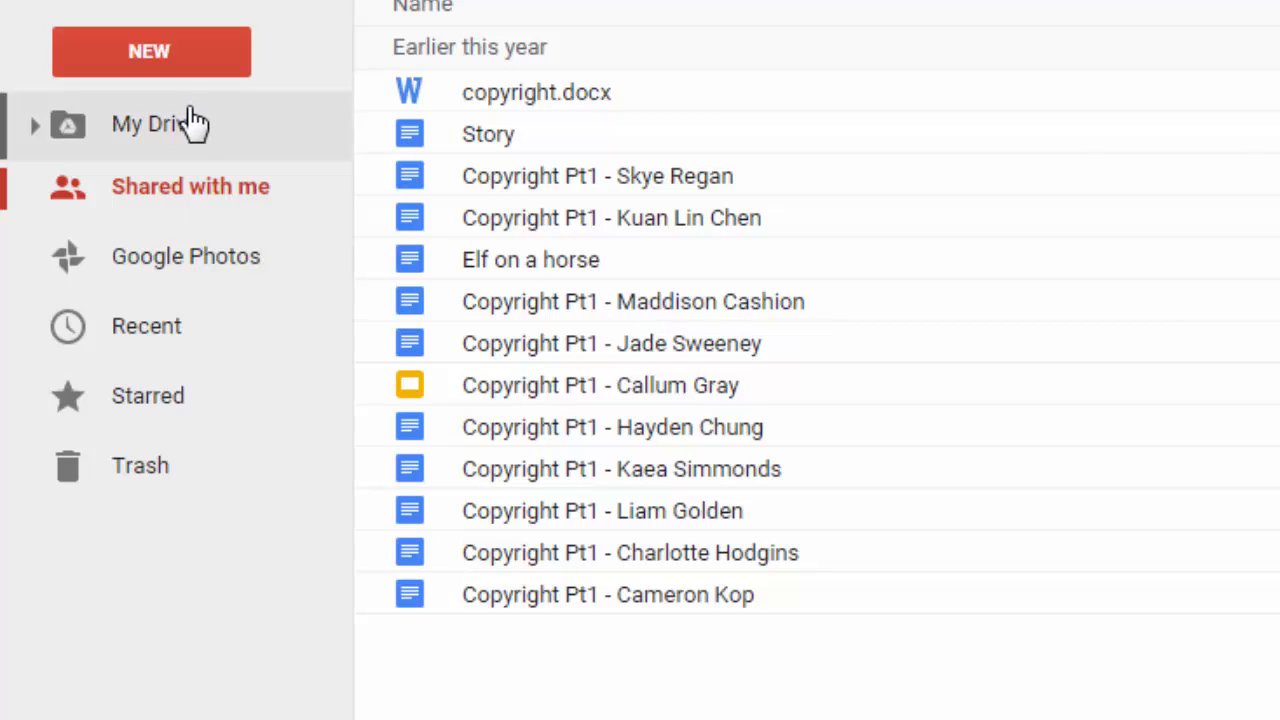